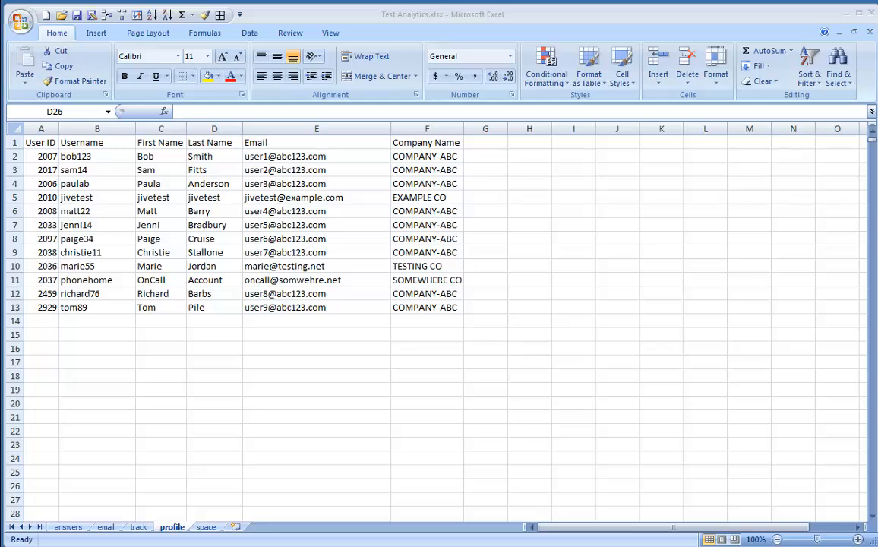
mouse_move(282, 444)
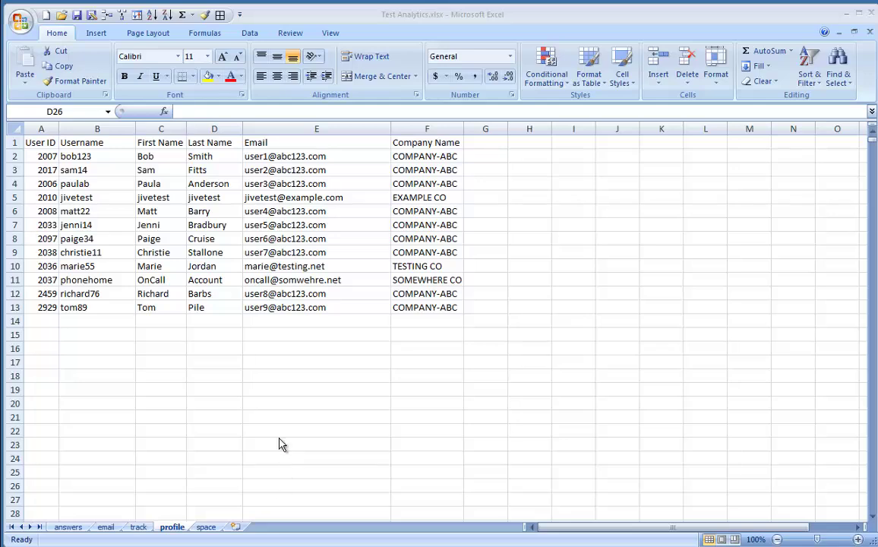
mouse_move(146, 152)
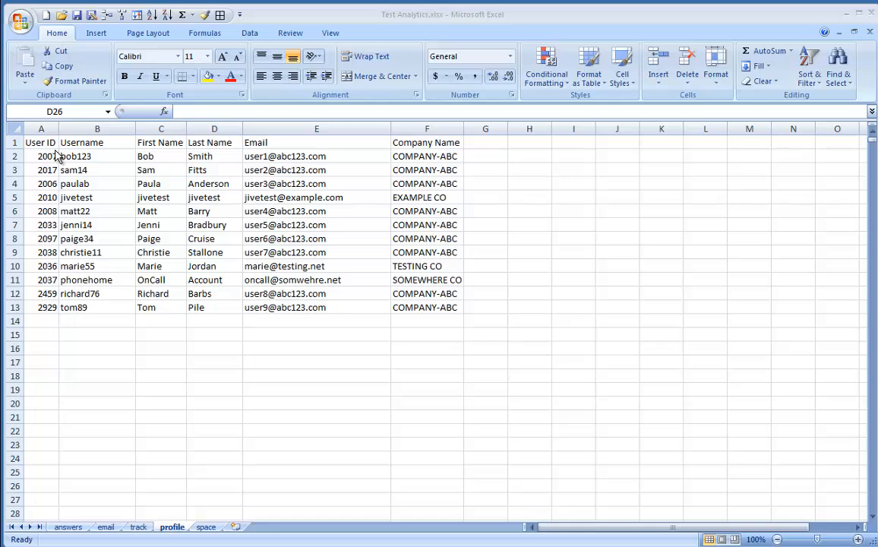
Step: Sort the profile sheet's user records by User ID, A to Z
click(214, 486)
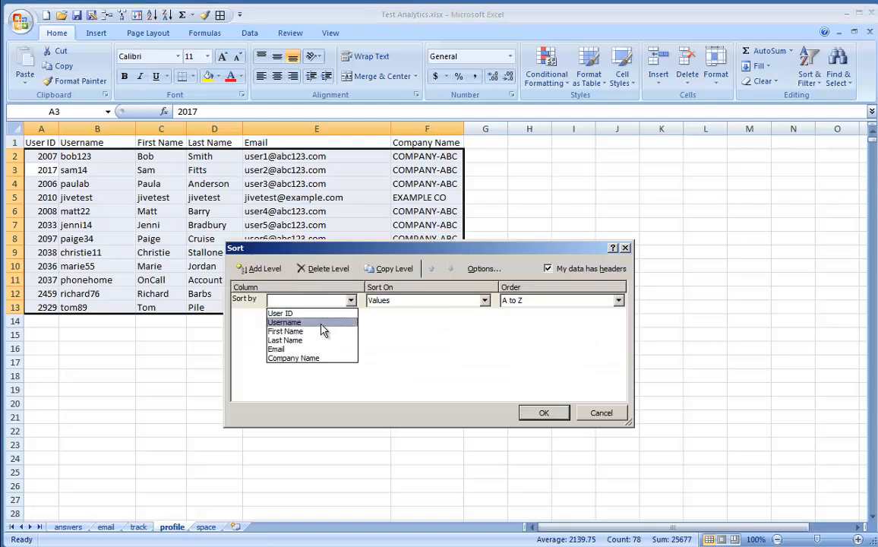
click(544, 413)
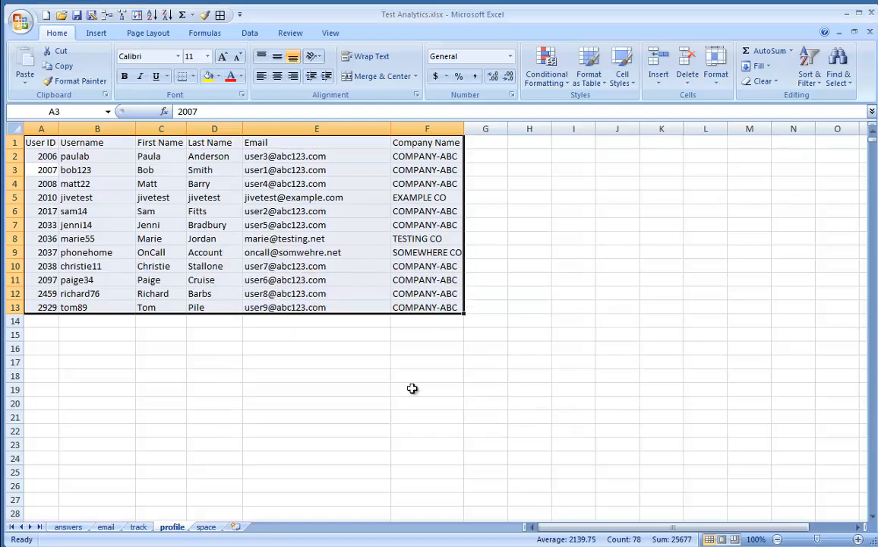
click(427, 389)
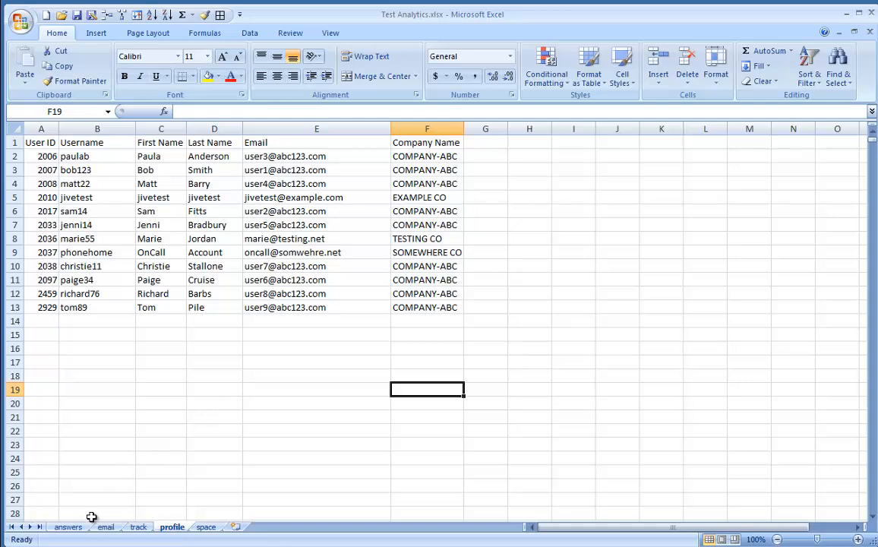
Step: On the space sheet, sort the records by Space ID, smallest to largest
click(206, 527)
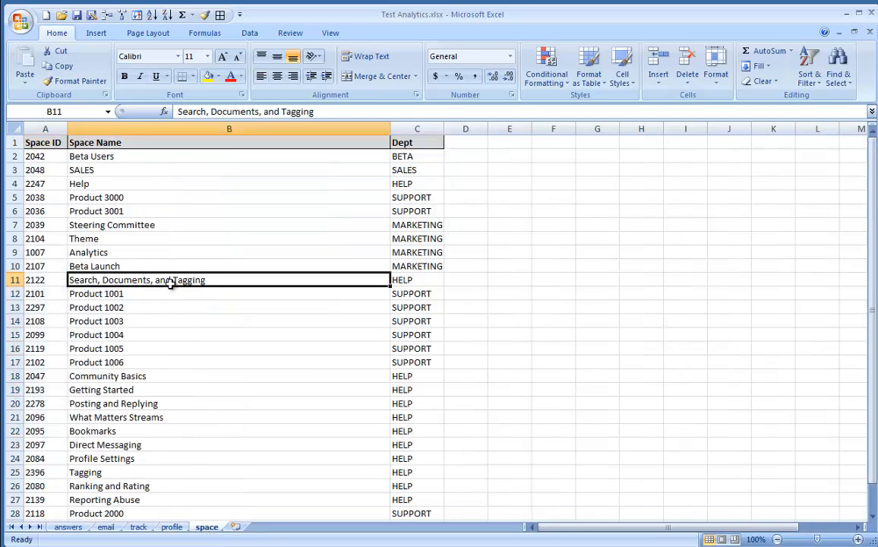
mouse_move(357, 251)
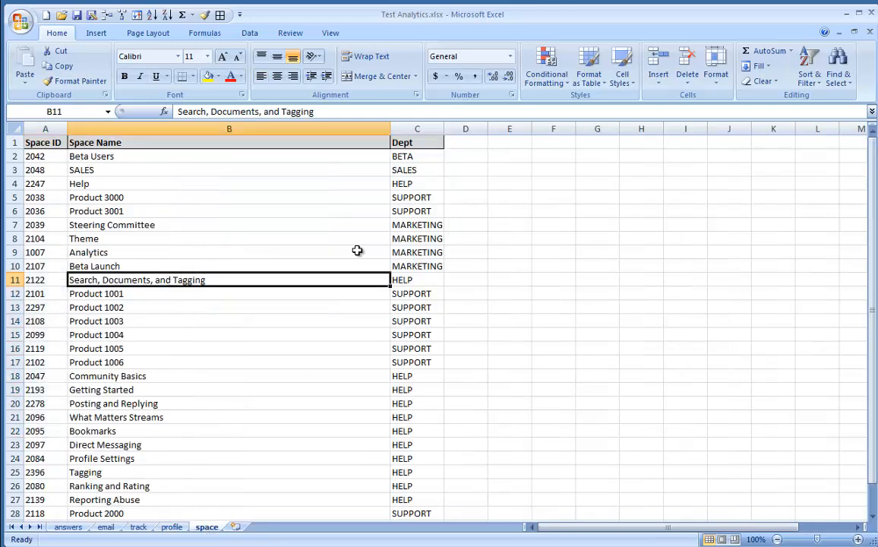
mouse_move(341, 251)
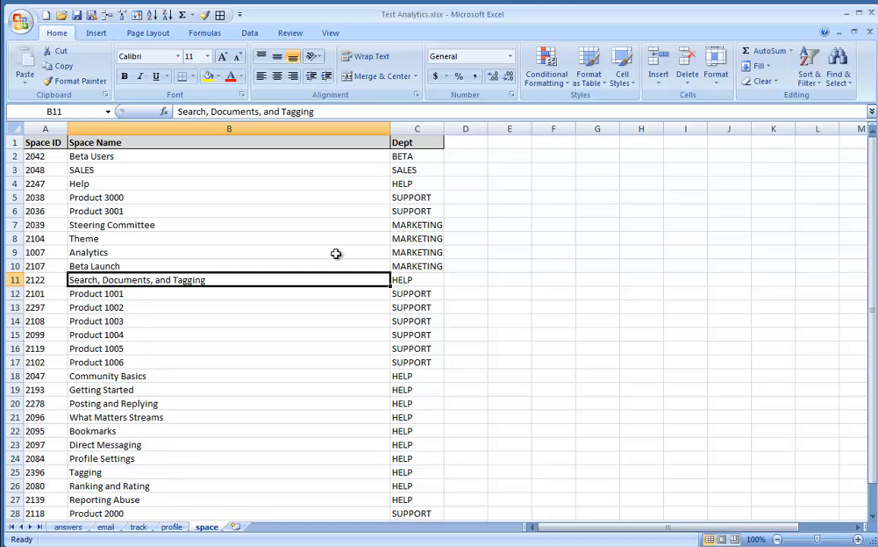
click(229, 238)
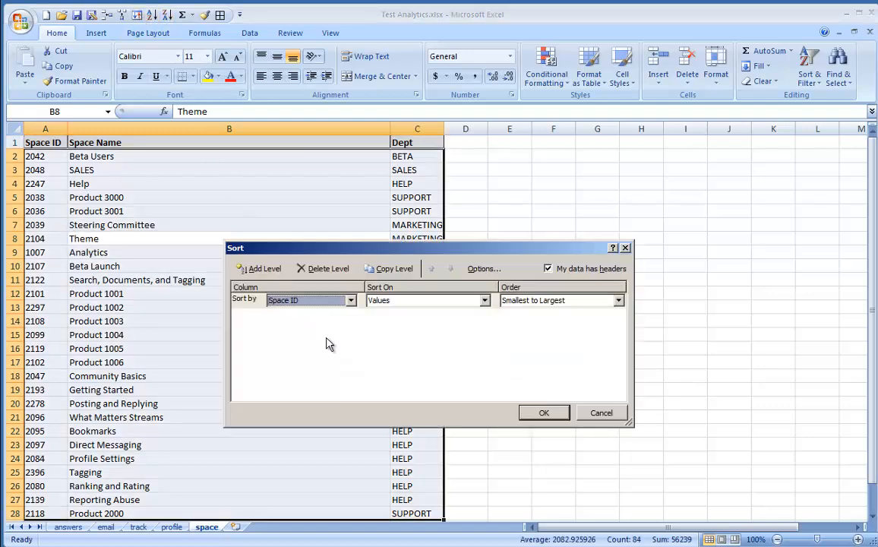
click(544, 413)
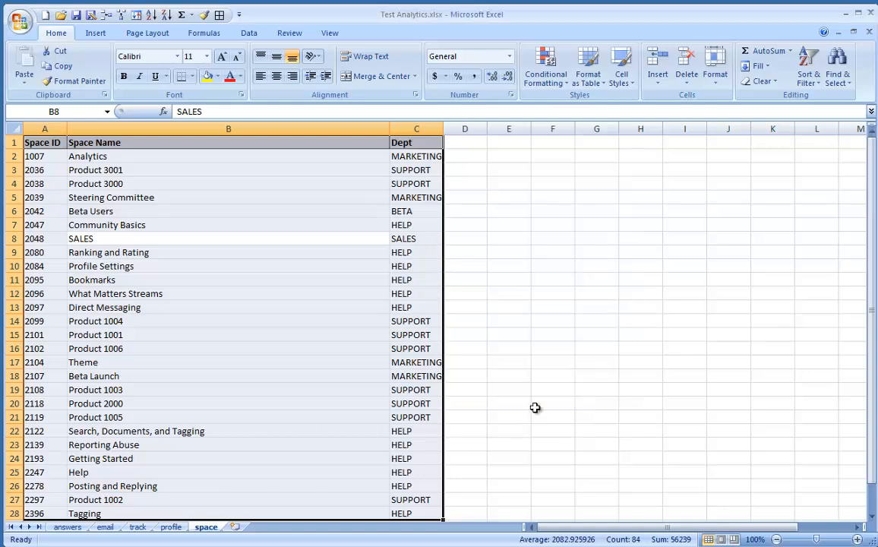
Step: Close Excel, leaving only the Jive Query Notepad file on the desktop
click(228, 224)
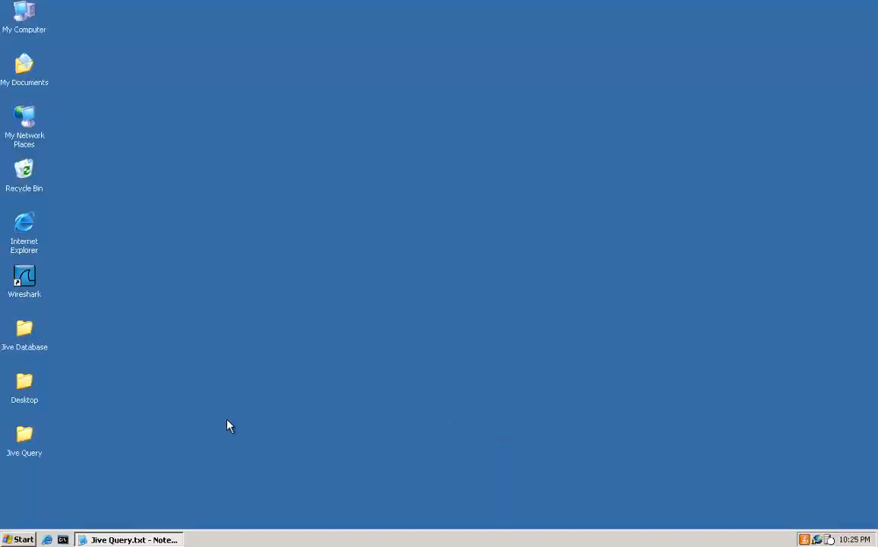
Step: Launch pgAdmin III from the PostgreSQL 9.1 programs and select the JiveSystem database
click(18, 540)
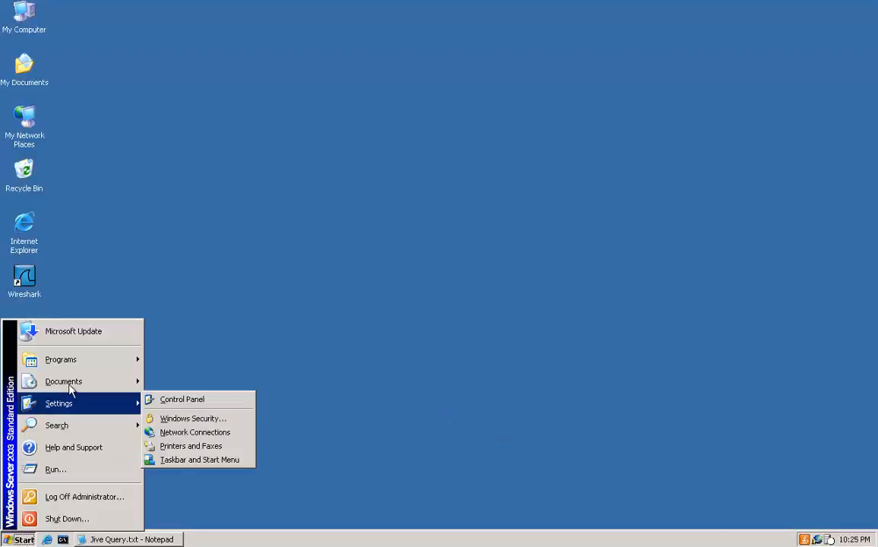
click(61, 359)
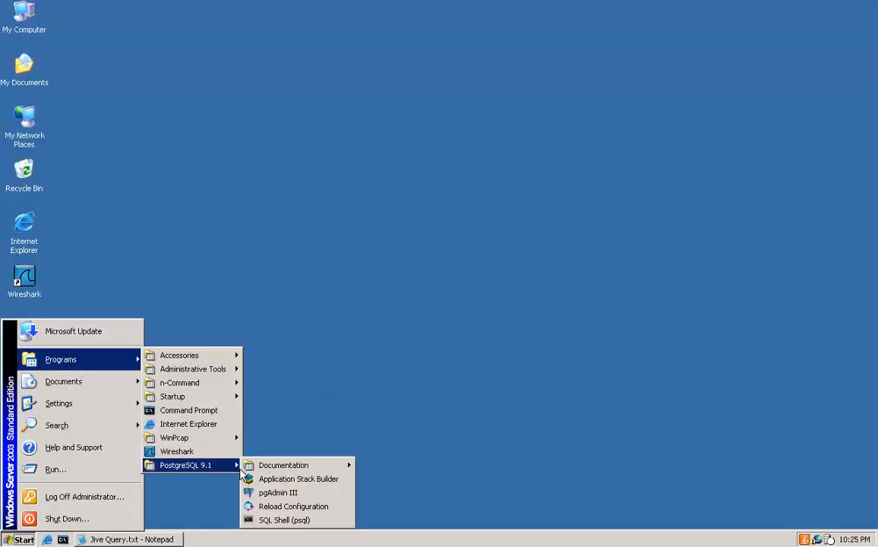
click(288, 307)
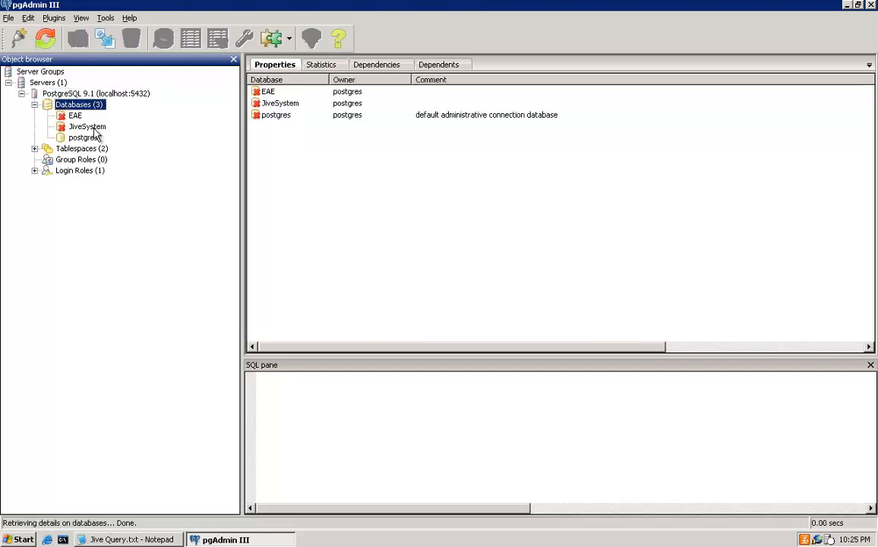
click(87, 126)
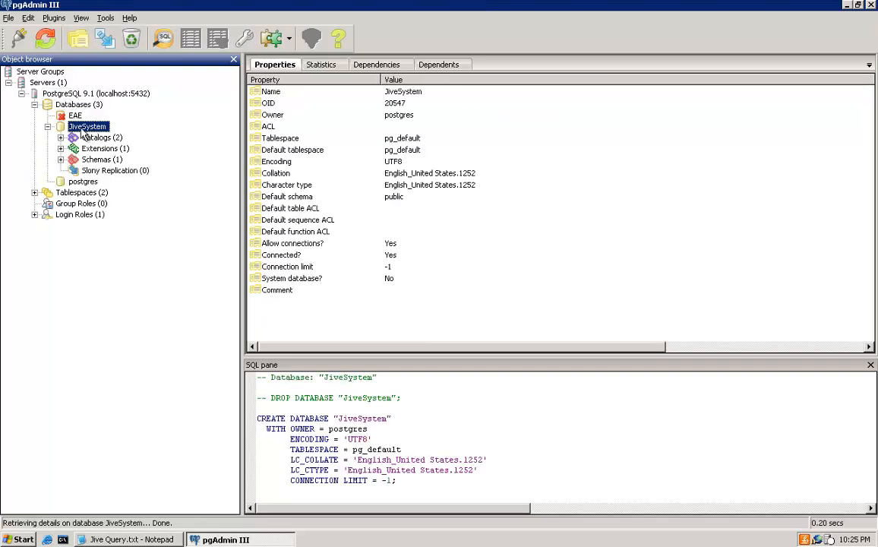
mouse_move(164, 38)
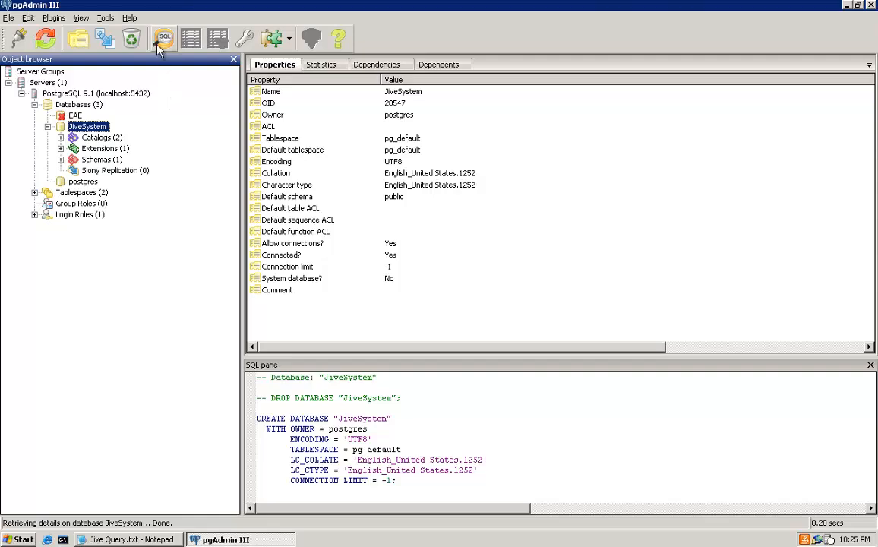
Step: Paste the saved question-and-answer join query into a SQL editor and execute it
click(164, 38)
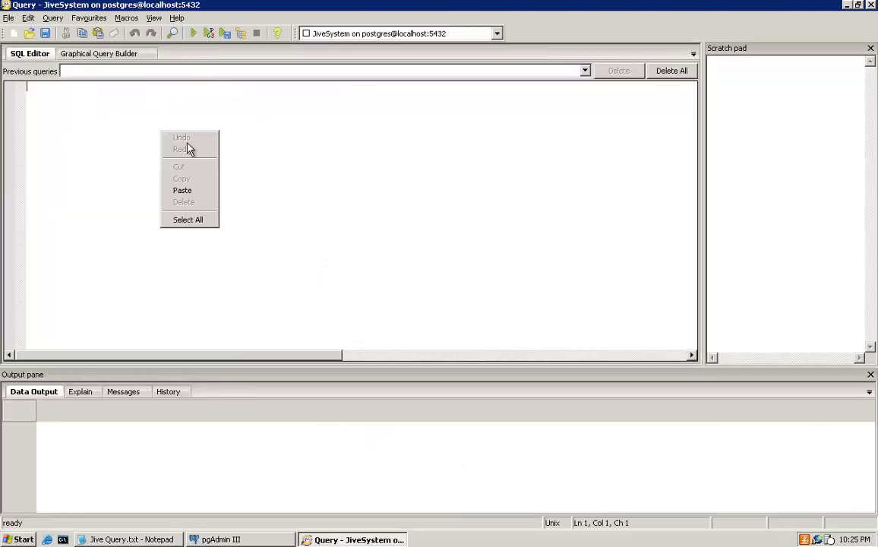
click(182, 190)
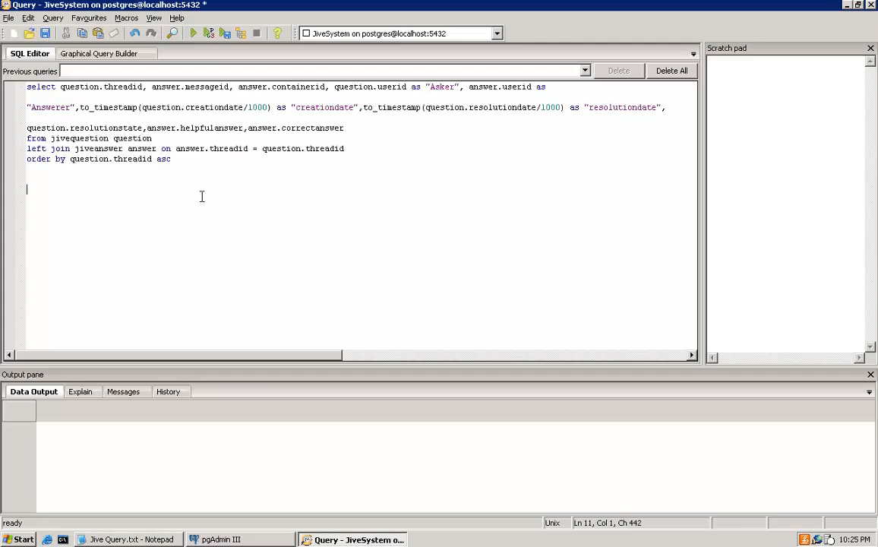
mouse_move(209, 208)
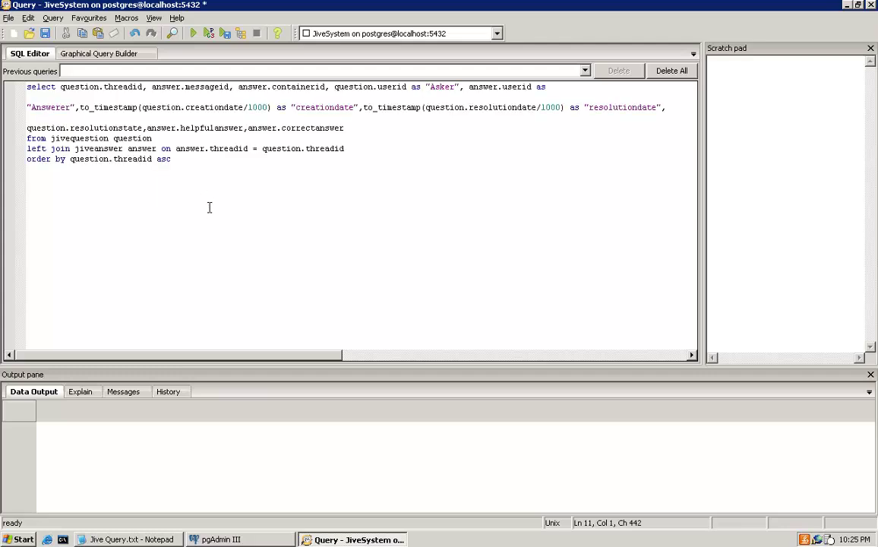
click(193, 33)
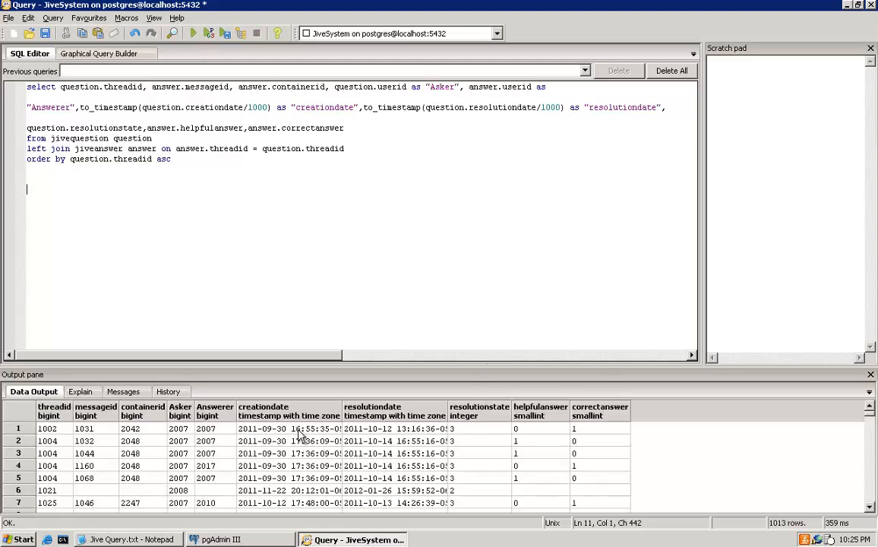
mouse_move(511, 452)
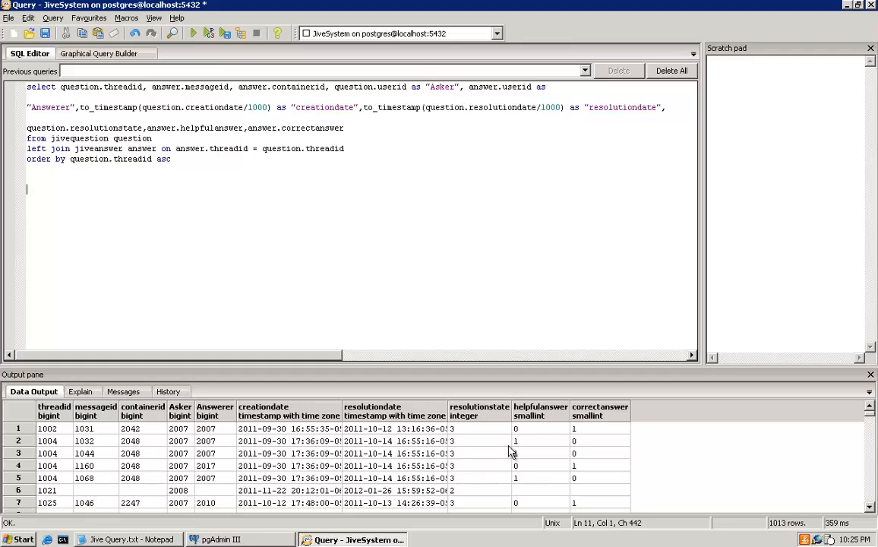
mouse_move(53, 18)
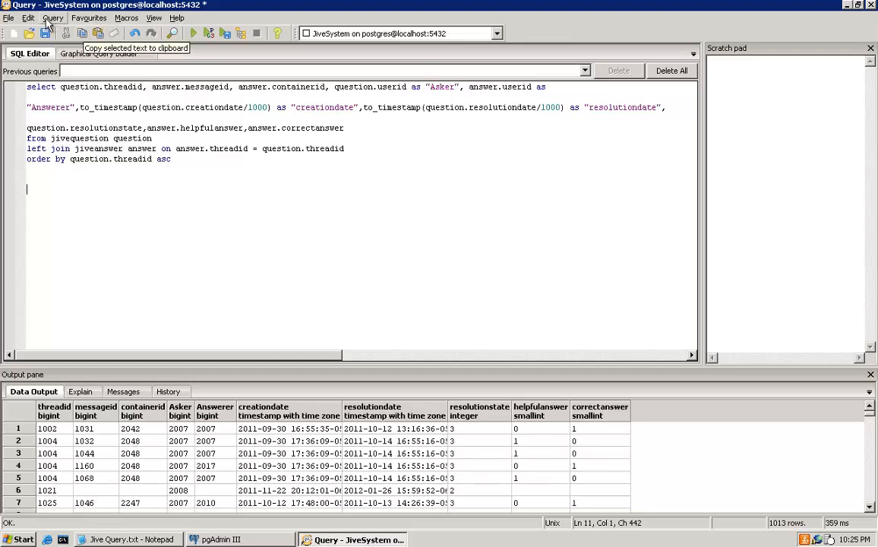
Step: Export the 1013 query rows to answers.csv and acknowledge the success message
click(28, 17)
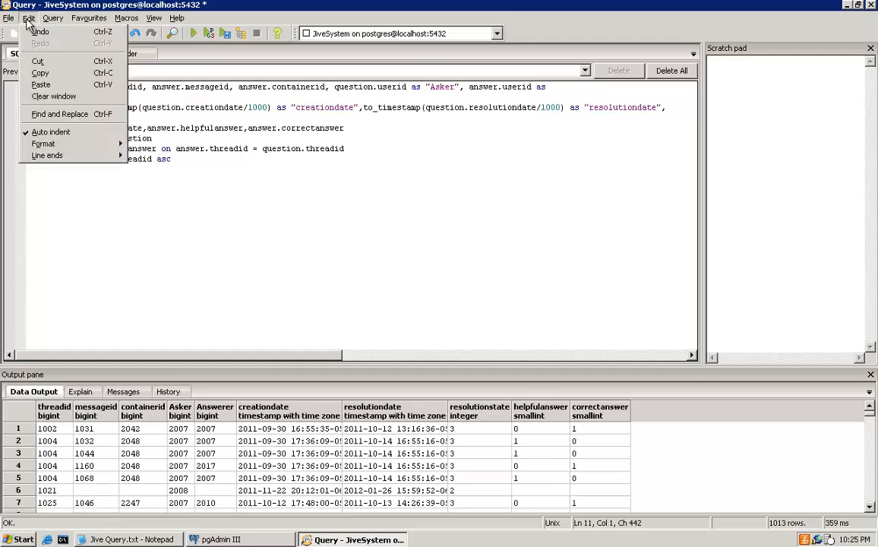
click(8, 17)
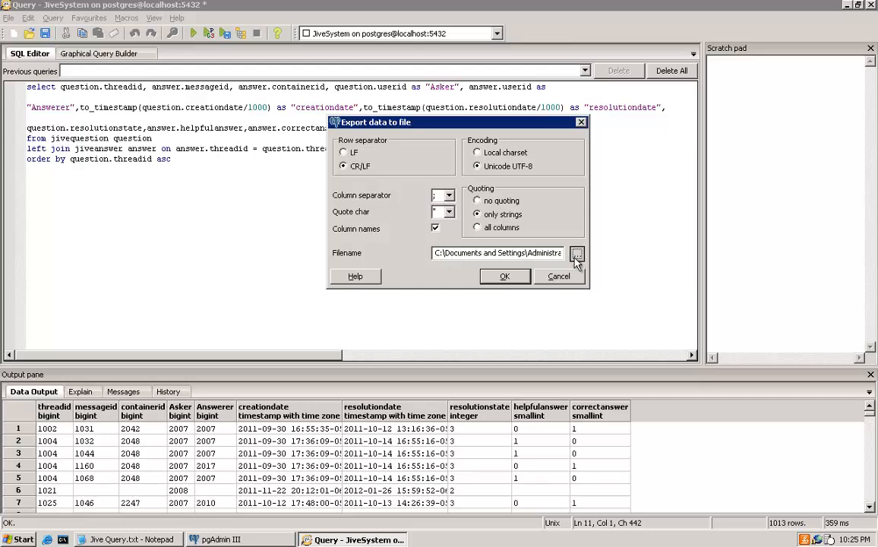
click(577, 253)
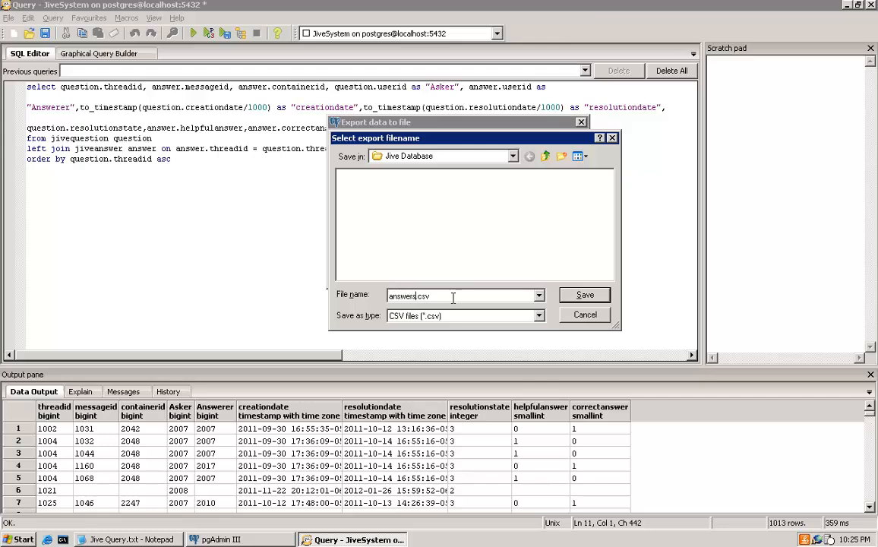
mouse_move(592, 296)
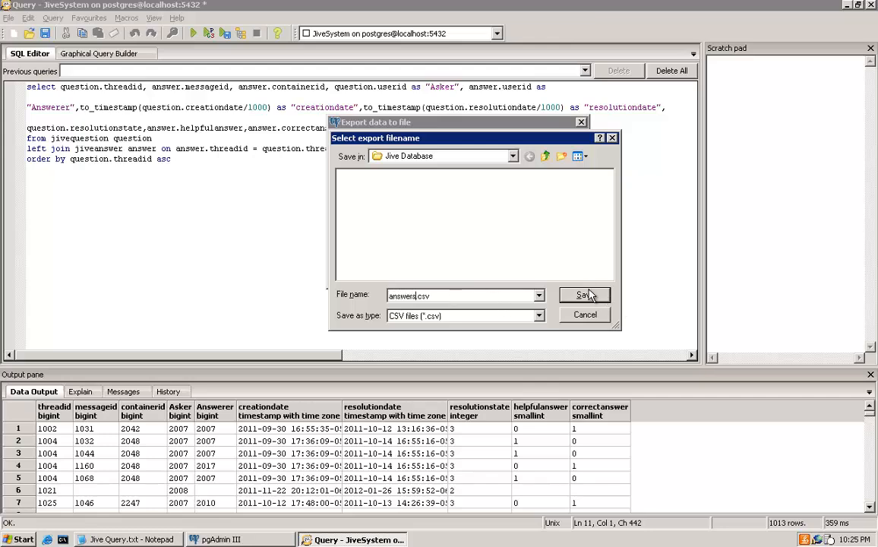
click(583, 295)
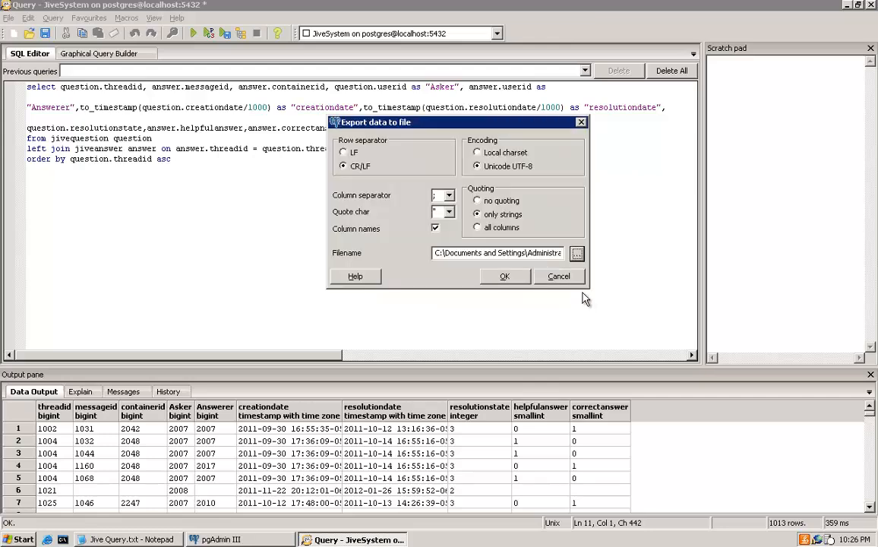
click(503, 276)
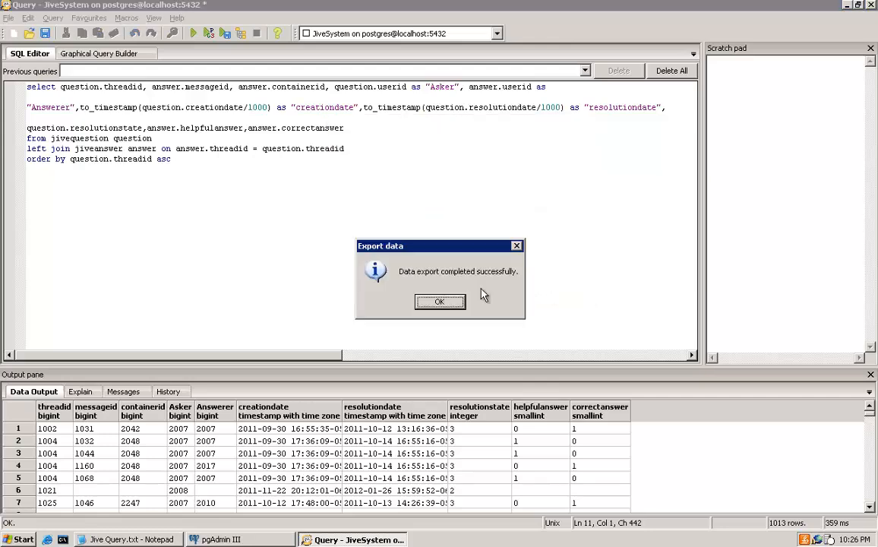
click(439, 301)
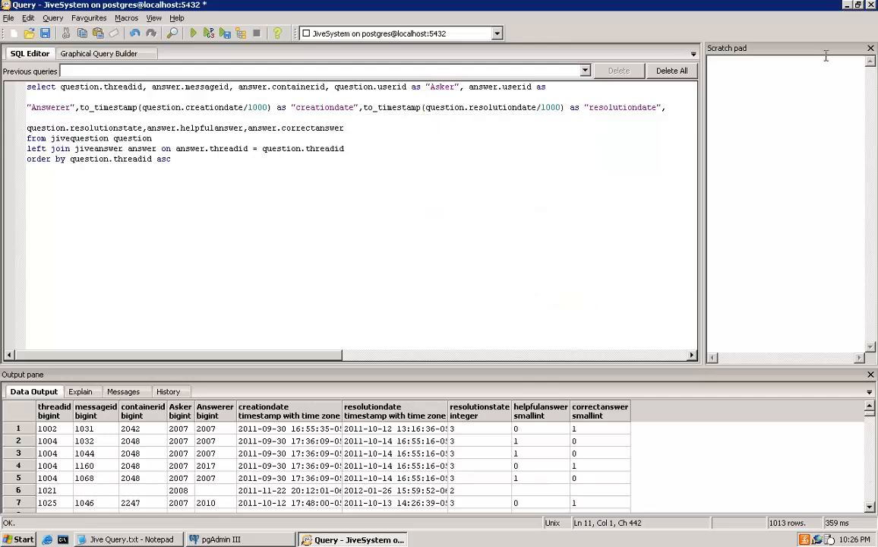
Step: Expand the EAE database and its Schemas, and open a SQL query window on it
click(871, 48)
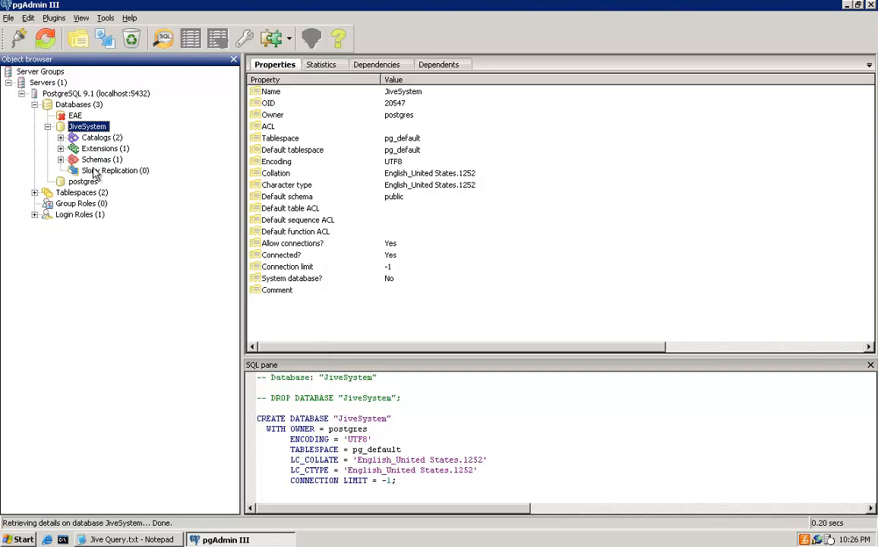
click(75, 114)
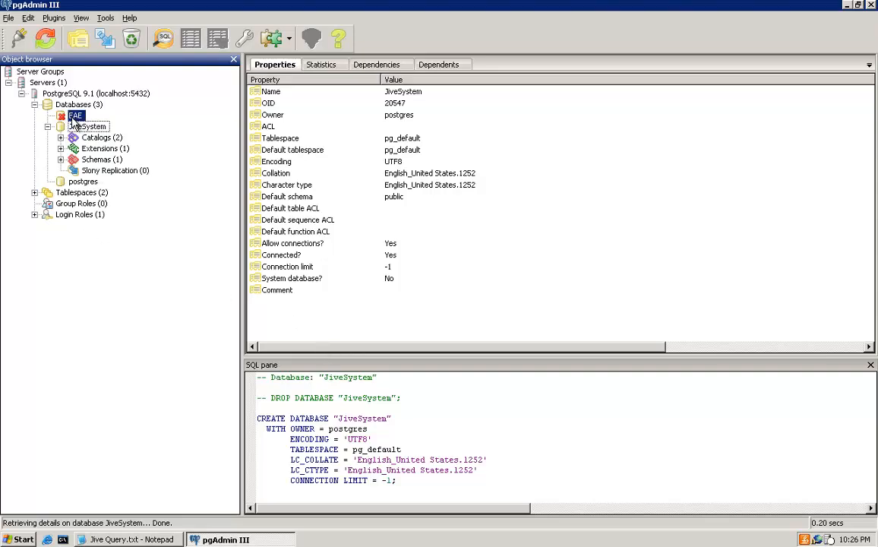
click(75, 115)
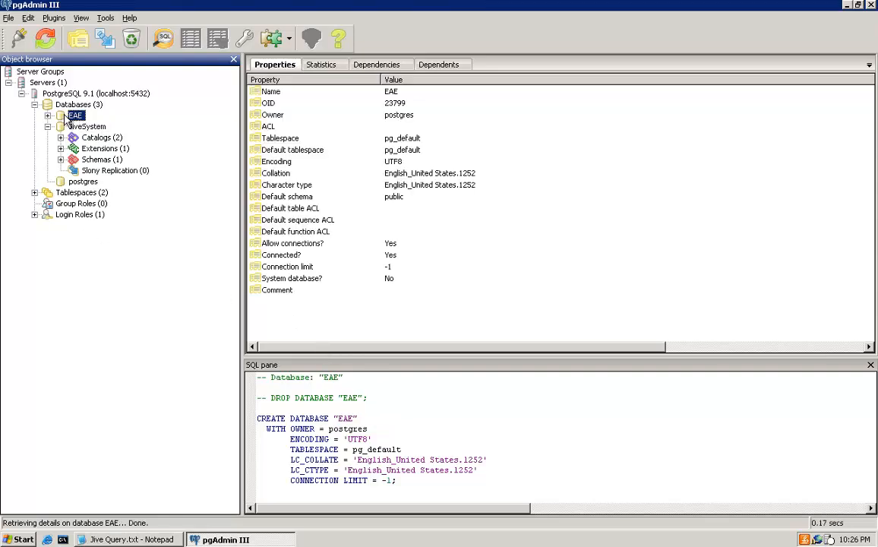
click(47, 115)
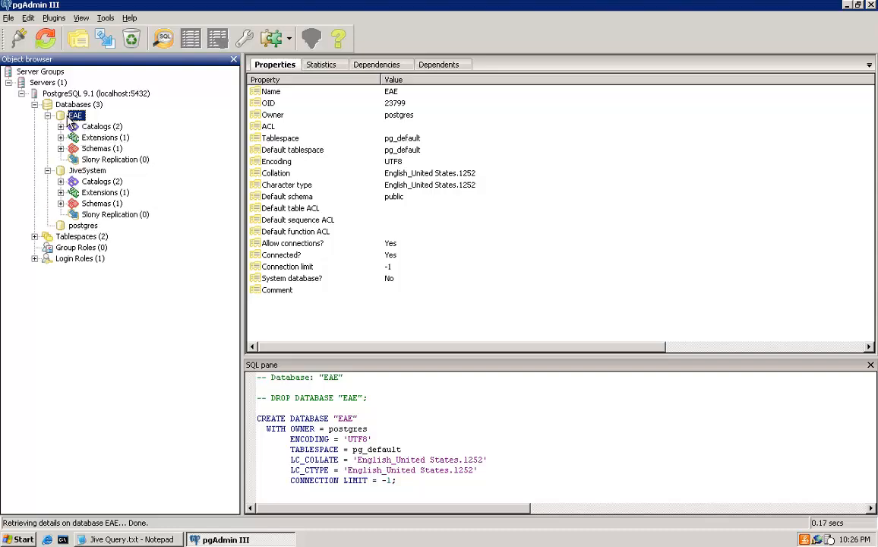
click(96, 148)
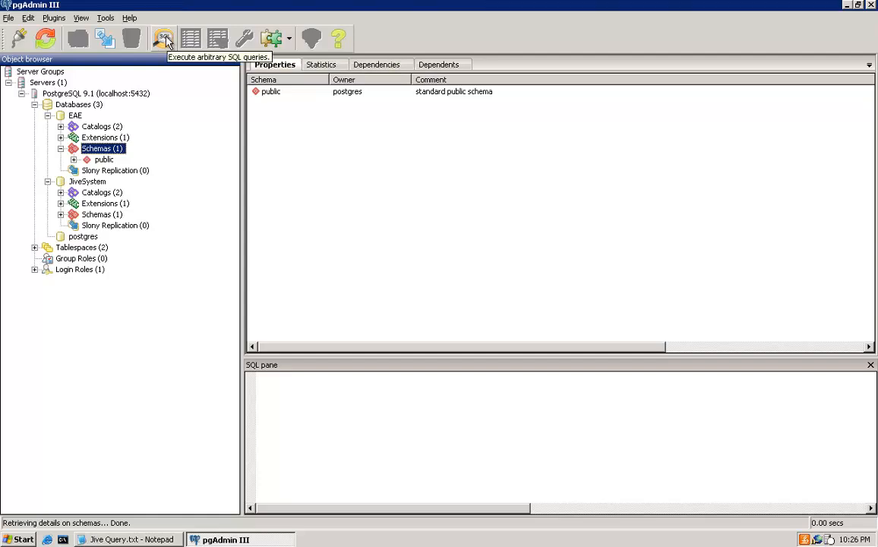
click(164, 38)
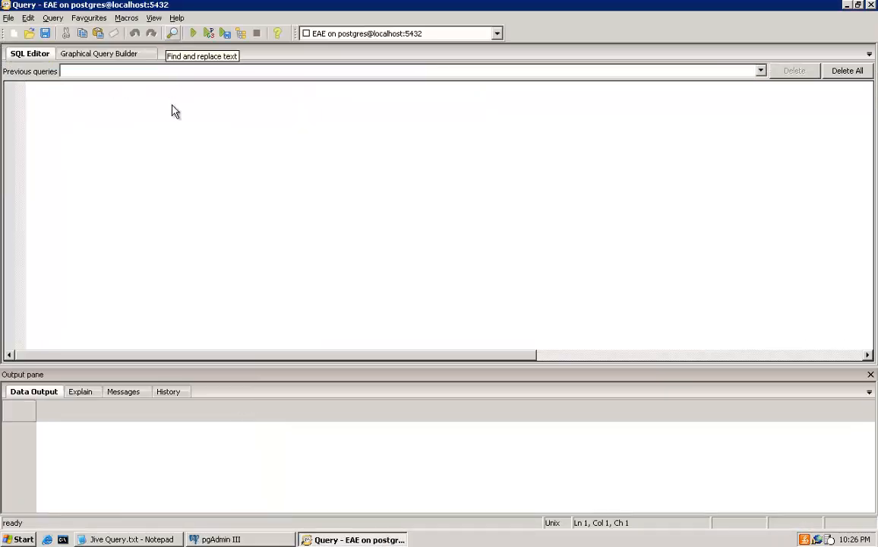
Step: Build a query on public.jiveemailwatch in the Graphical Query Builder and execute it to file
click(99, 53)
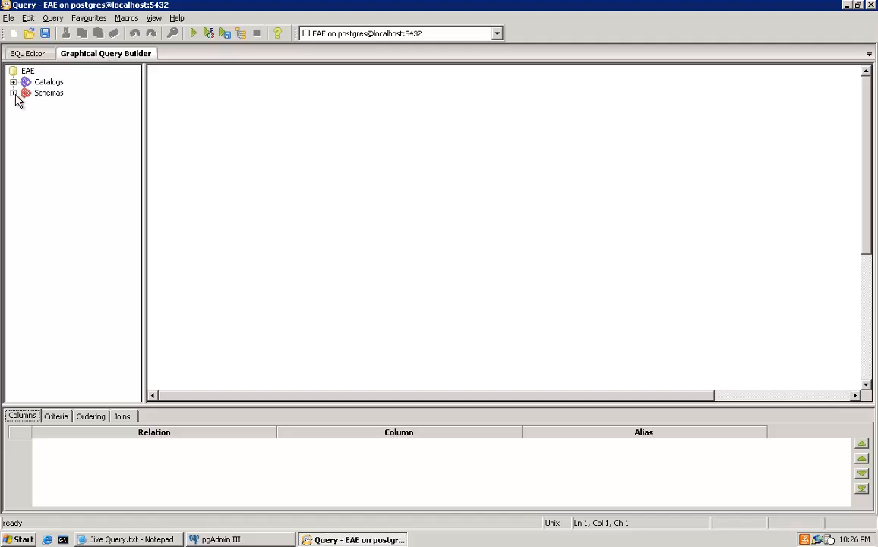
click(14, 93)
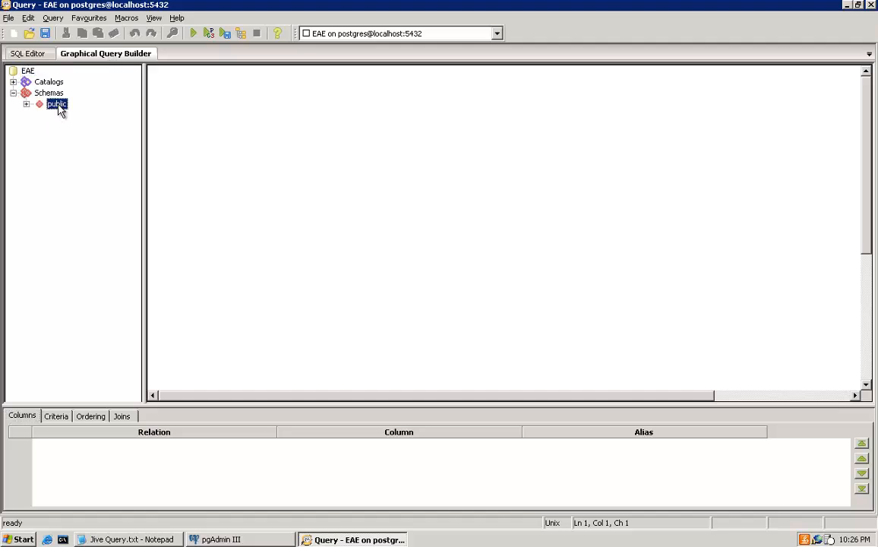
click(26, 104)
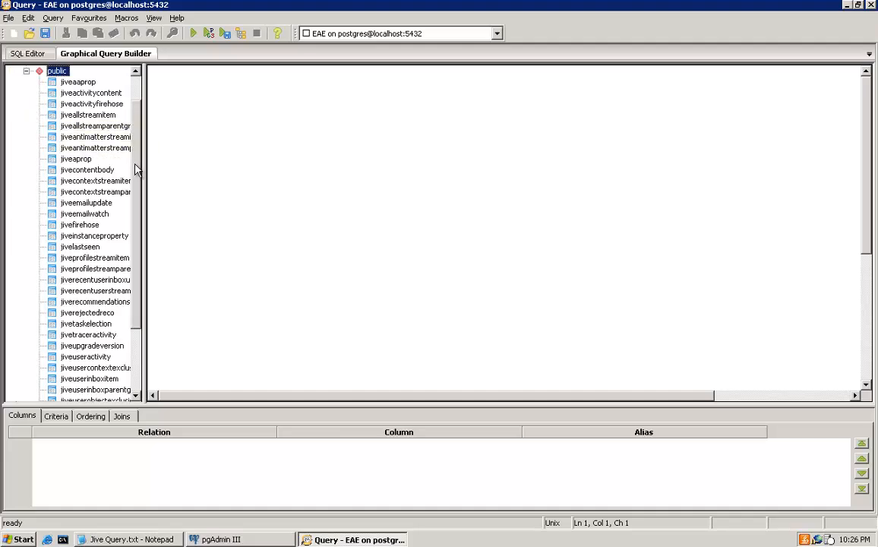
mouse_move(86, 218)
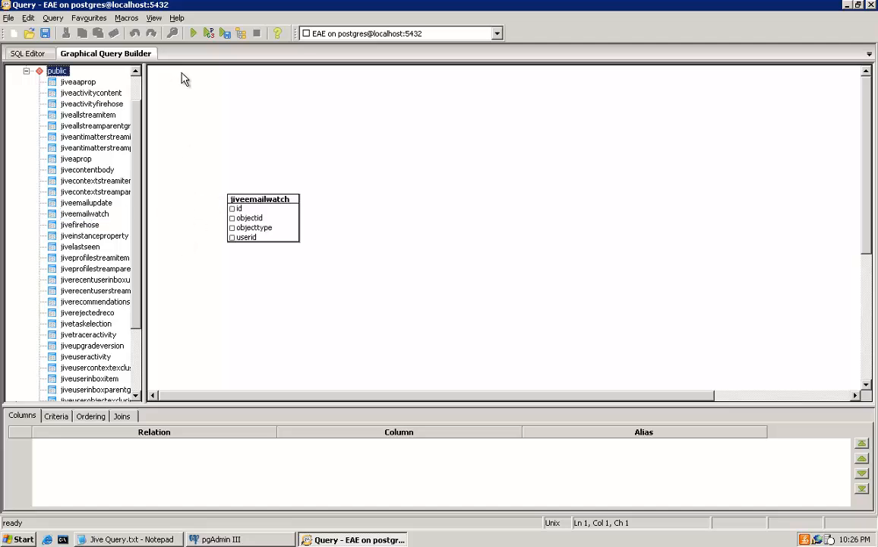
click(29, 54)
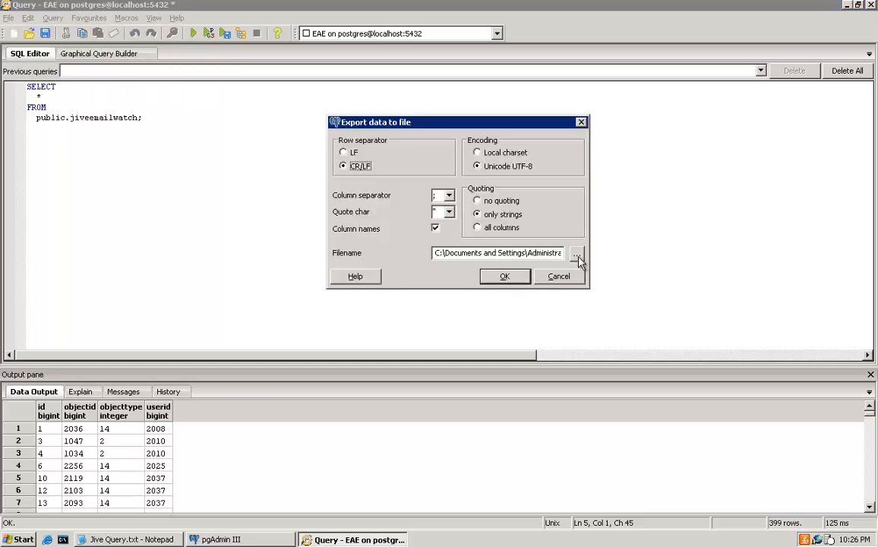
Step: Save the 399 jiveemailwatch rows to email.csv in the export dialog
click(577, 253)
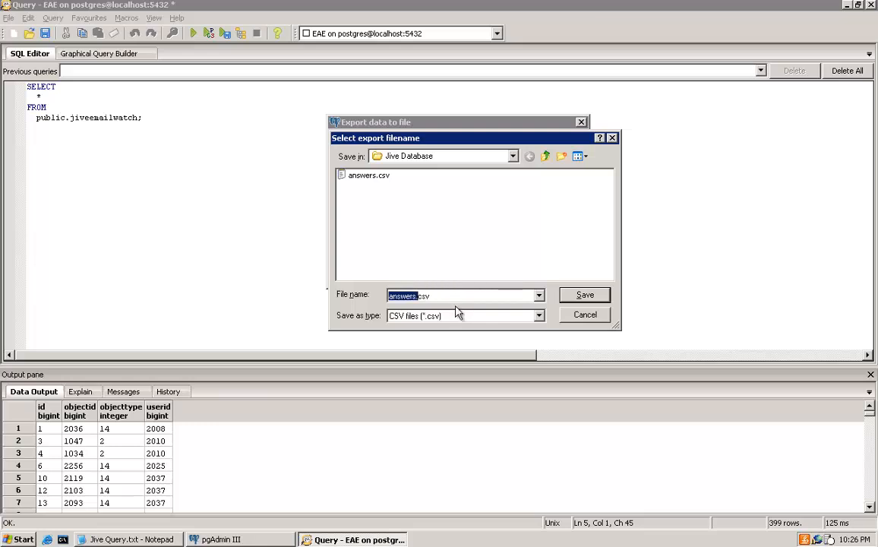
text(email.csv)
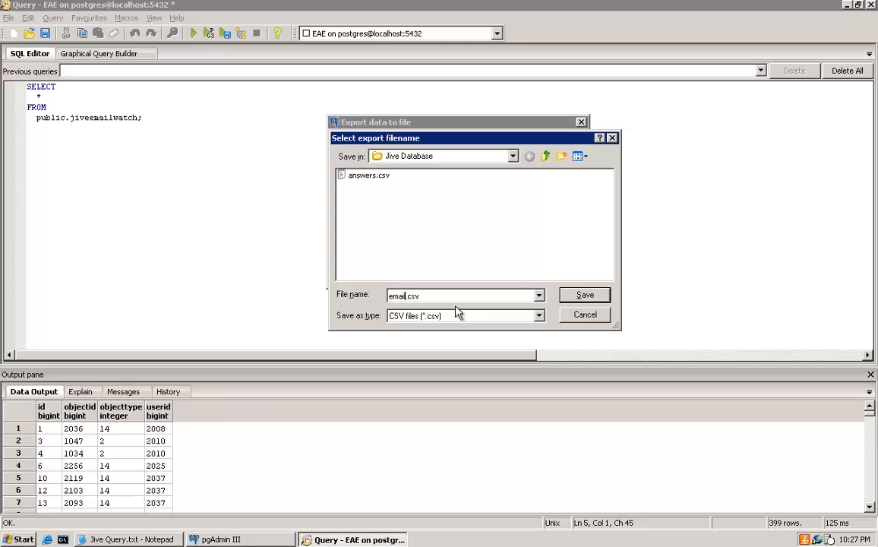
mouse_move(600, 297)
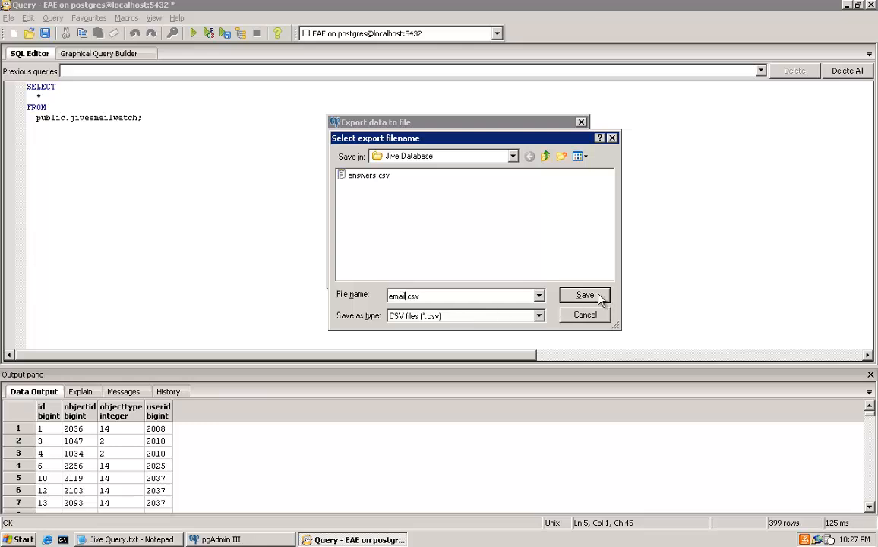
click(585, 295)
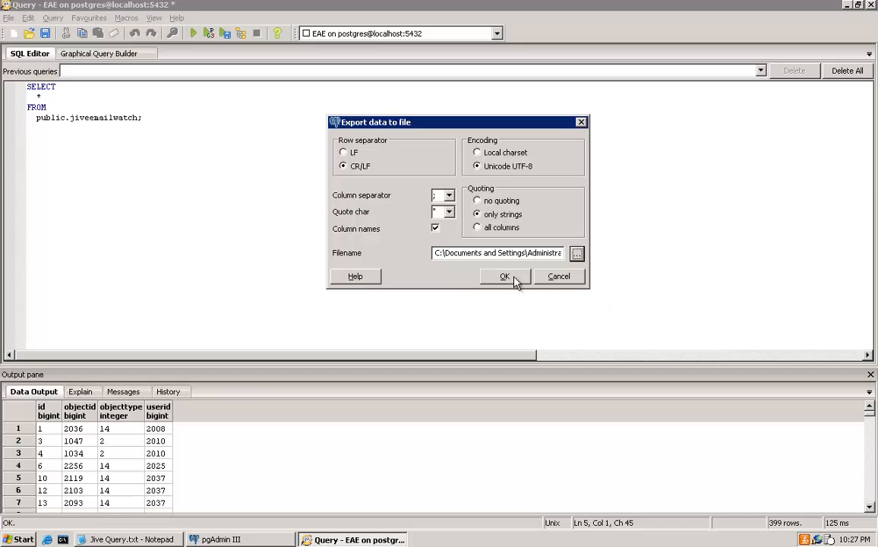
click(504, 275)
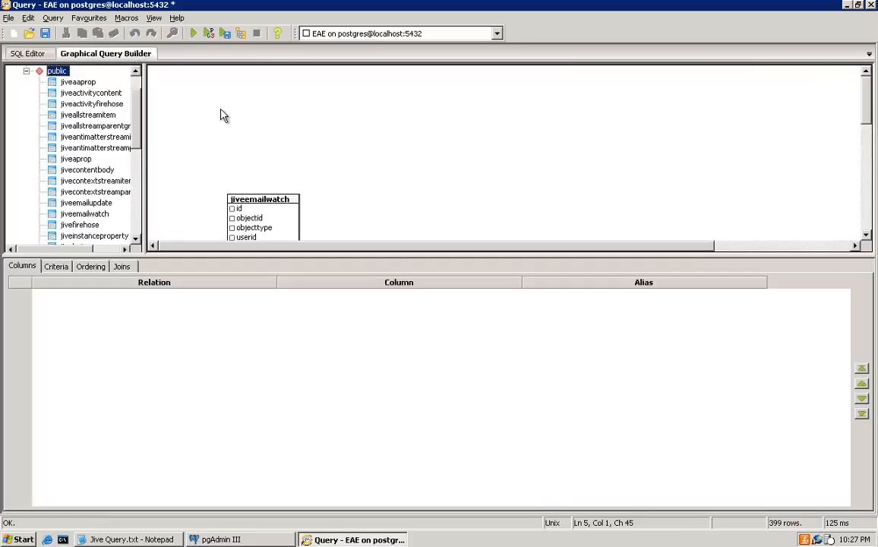
Step: Swap jiveemailwatch for jiveuserobjtracking in the query builder and execute, returning 8118 rows
drag(262, 216, 276, 196)
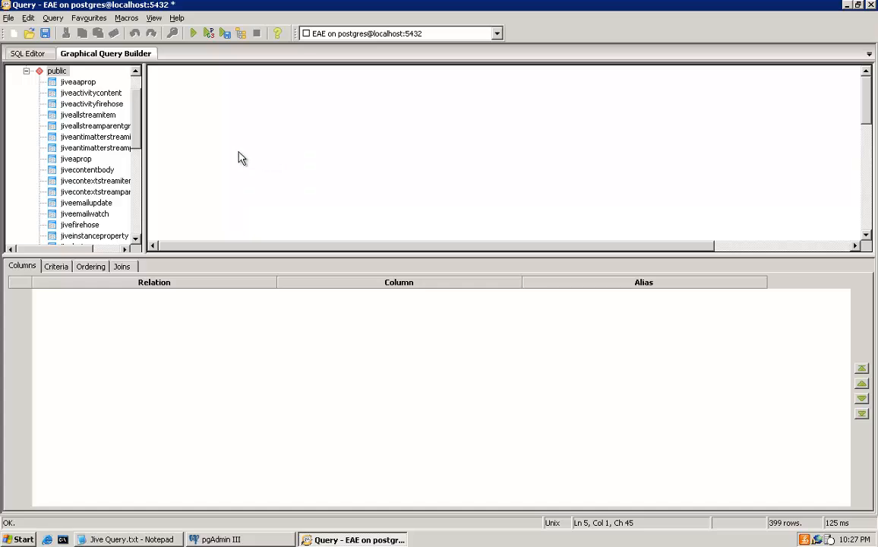
scroll(down, 3)
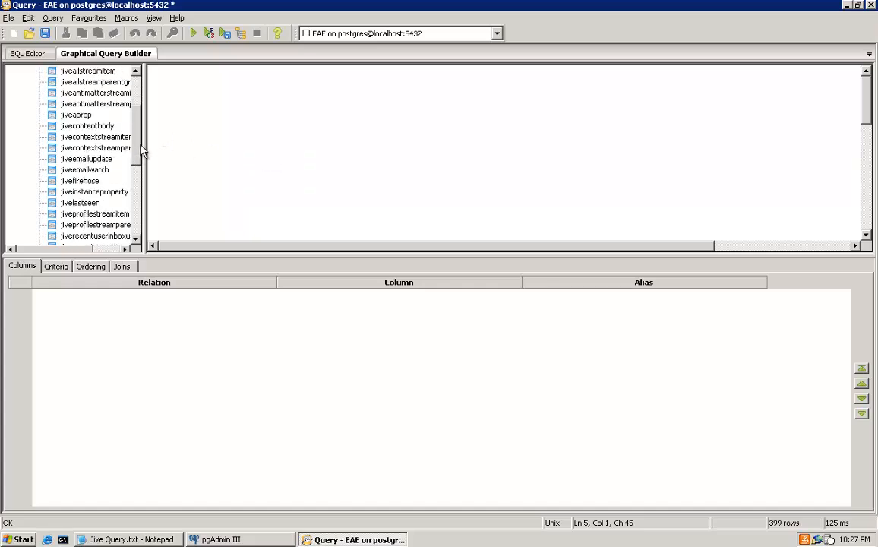
scroll(down, 3)
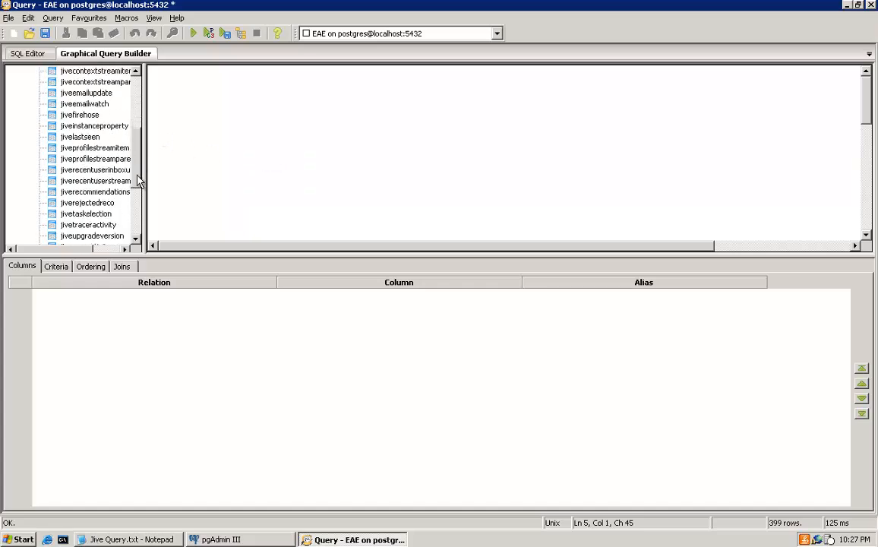
scroll(down, 3)
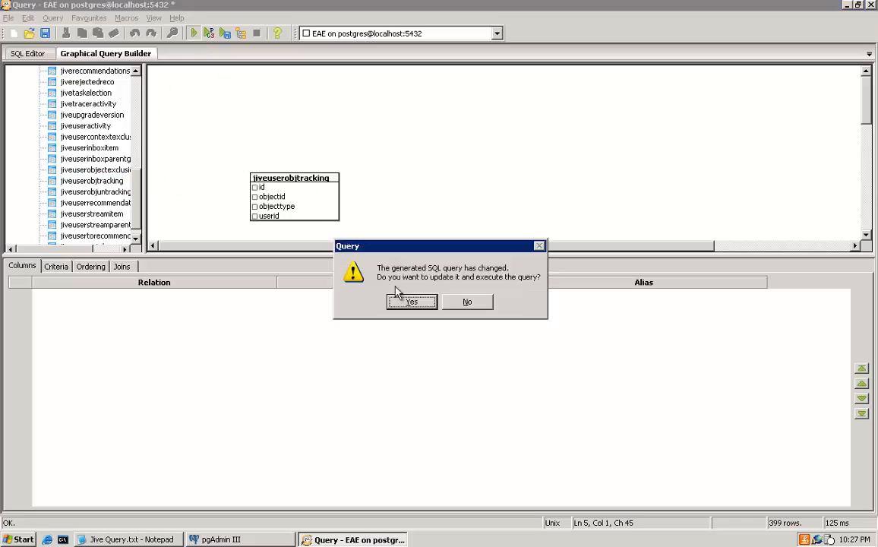
click(412, 301)
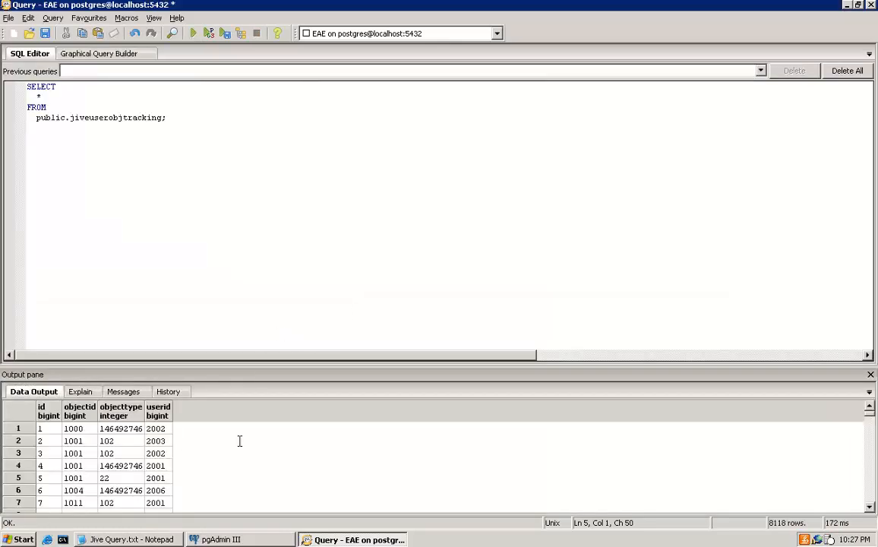
mouse_move(28, 33)
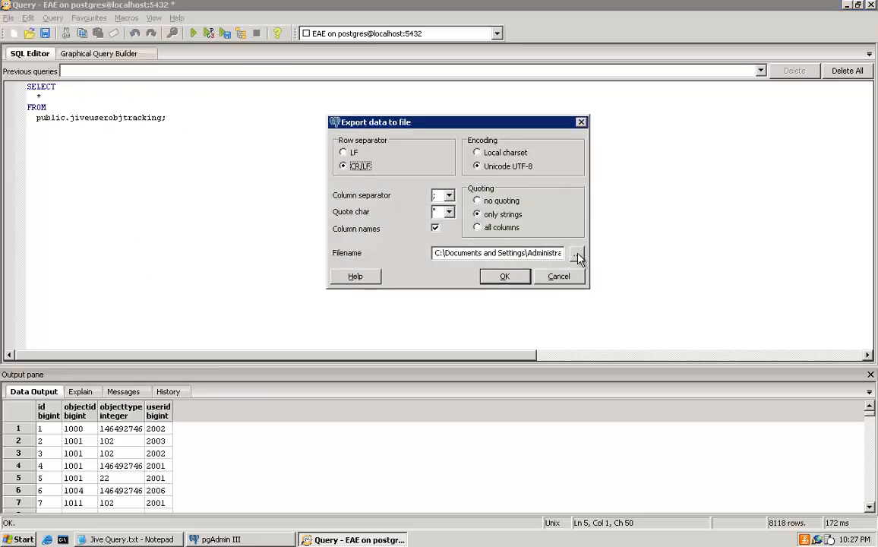
Step: Export the 8118 tracking rows to track.csv and dismiss the completion message
click(578, 253)
text(track.csv)
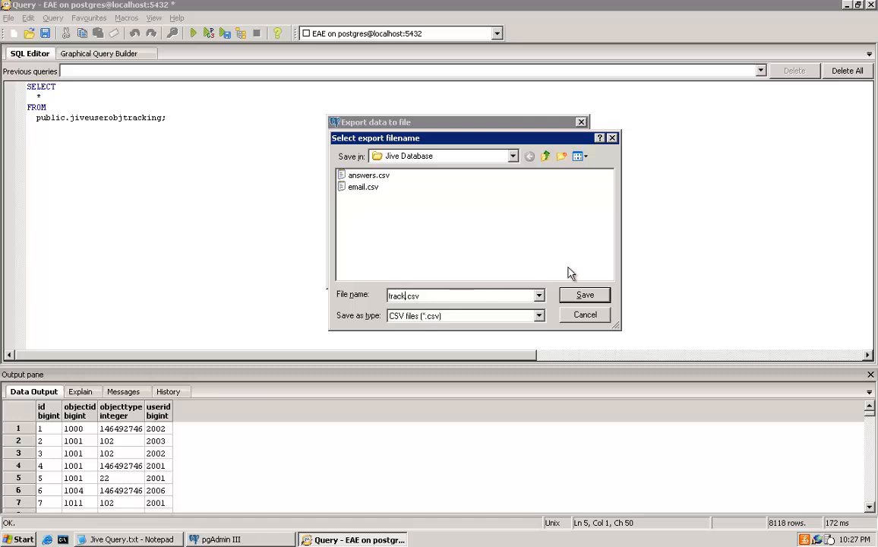
click(585, 294)
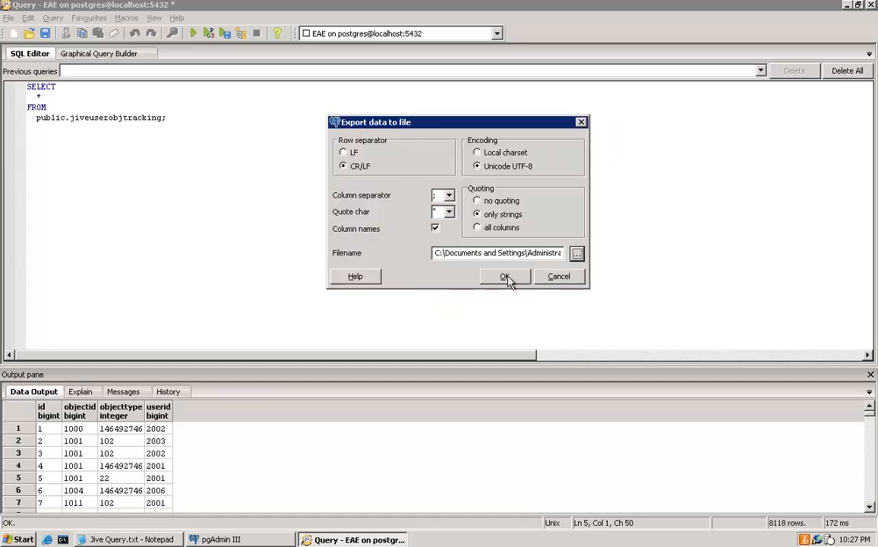
click(505, 275)
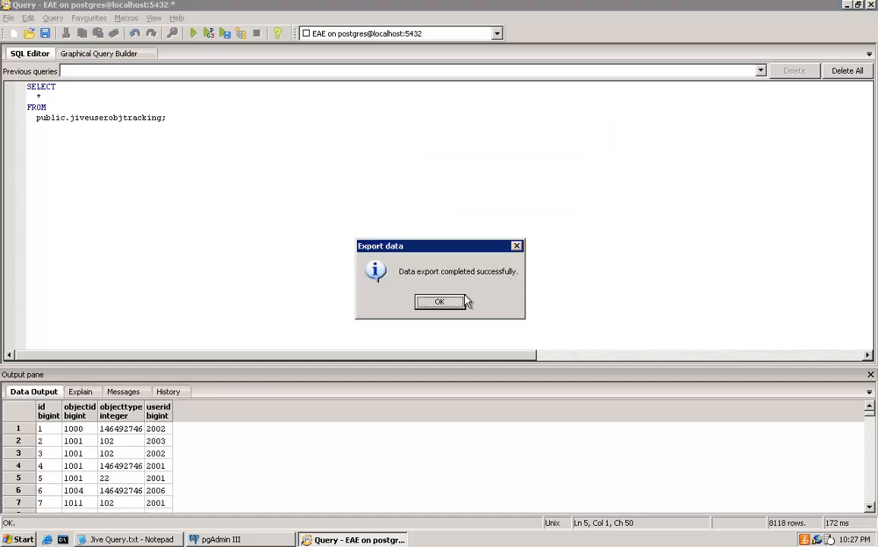
click(439, 302)
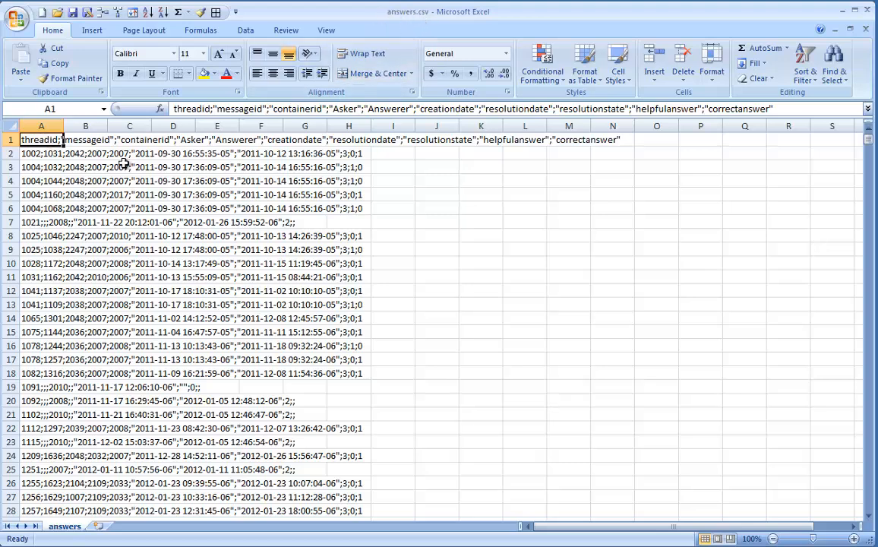
Step: Split answers.csv into columns threadid through correctanswer, using semicolon instead of tab or comma
scroll(down, 3)
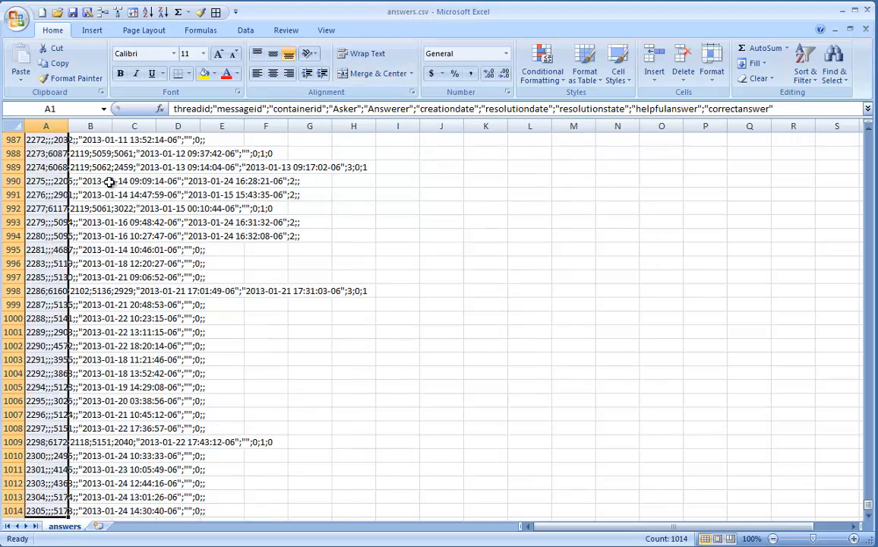
click(245, 30)
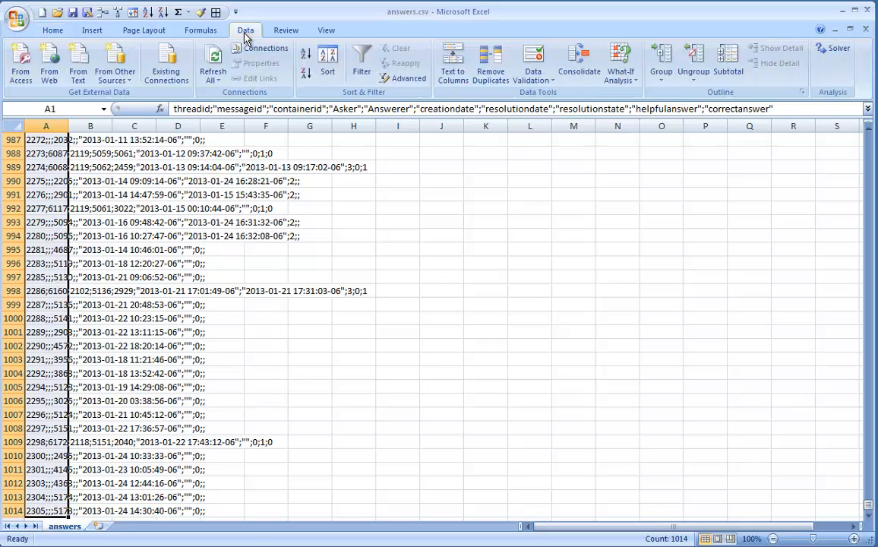
mouse_move(491, 63)
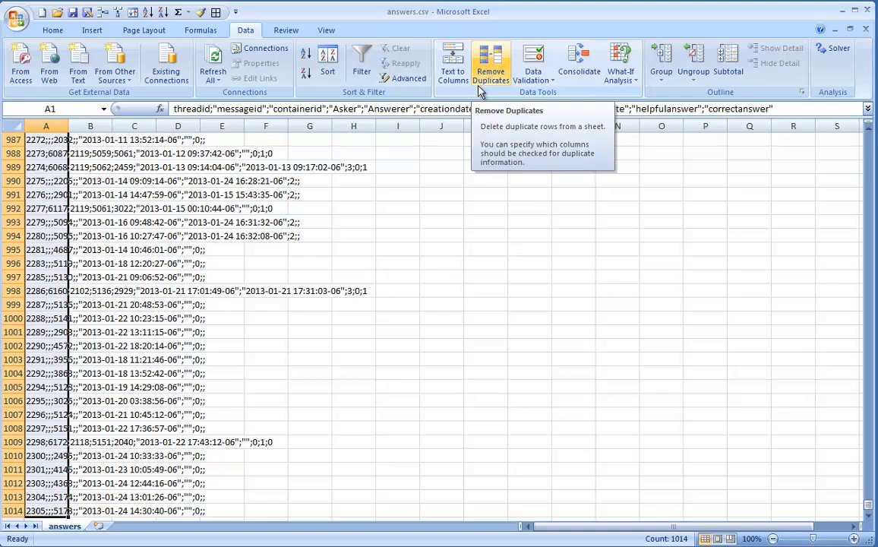
click(452, 62)
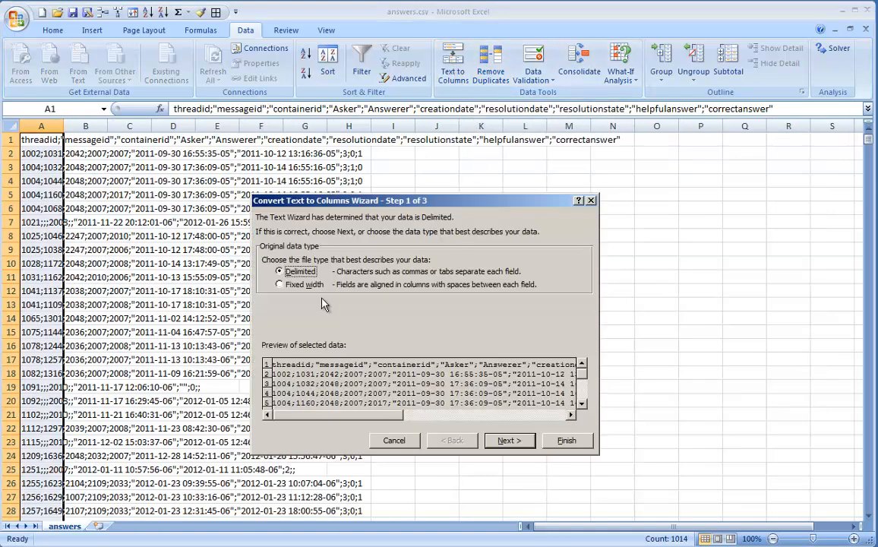
click(509, 441)
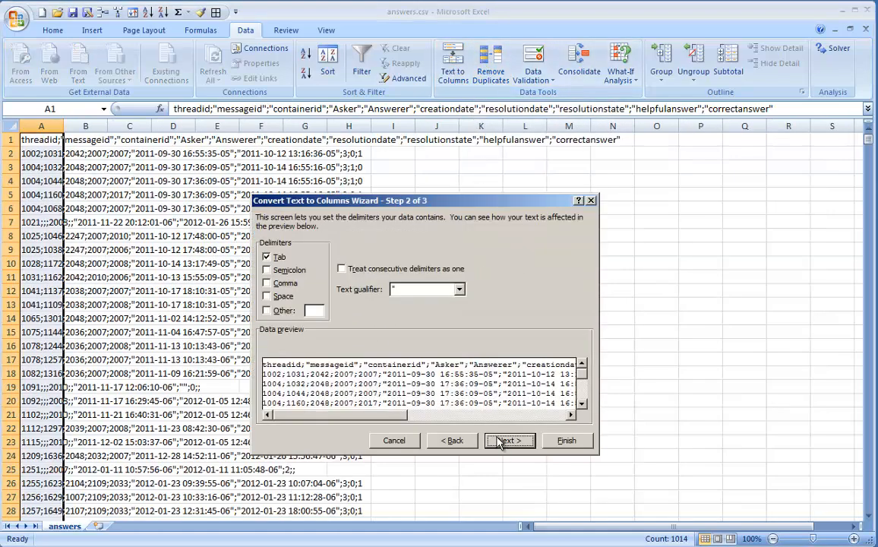
click(267, 283)
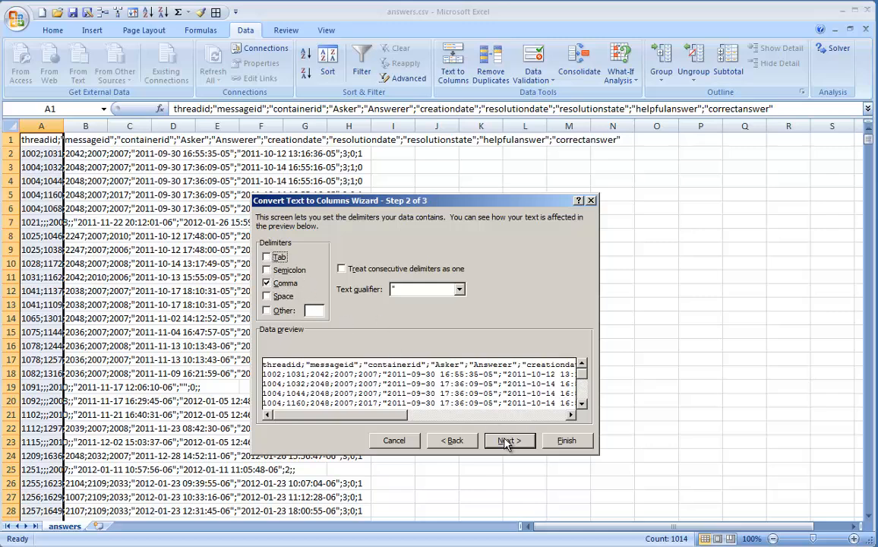
click(267, 283)
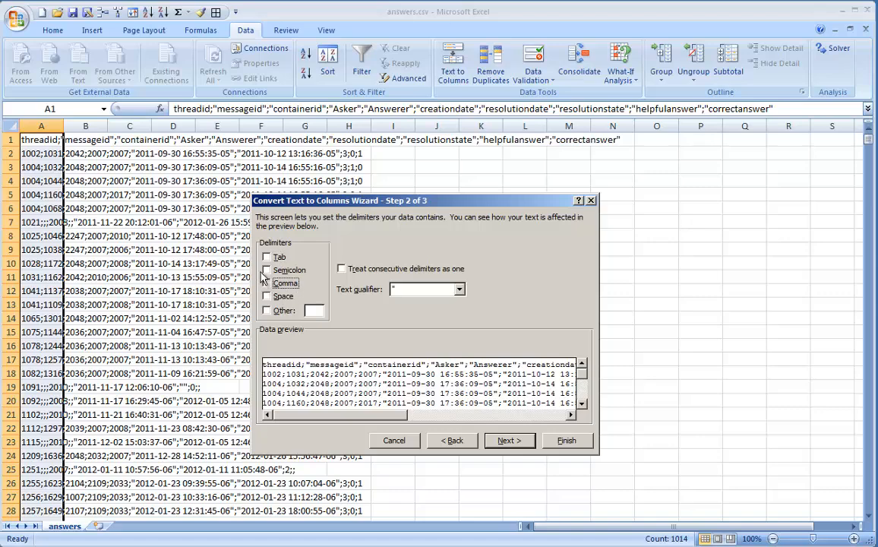
click(266, 270)
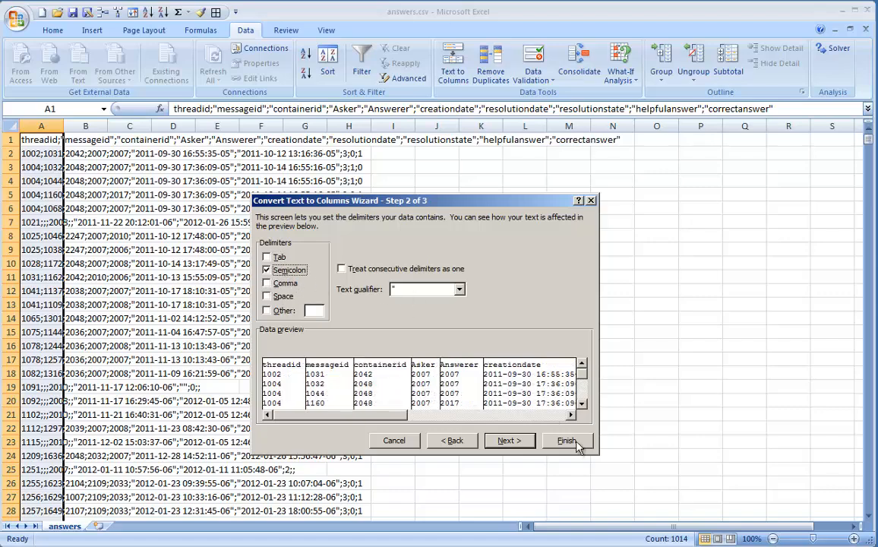
click(566, 440)
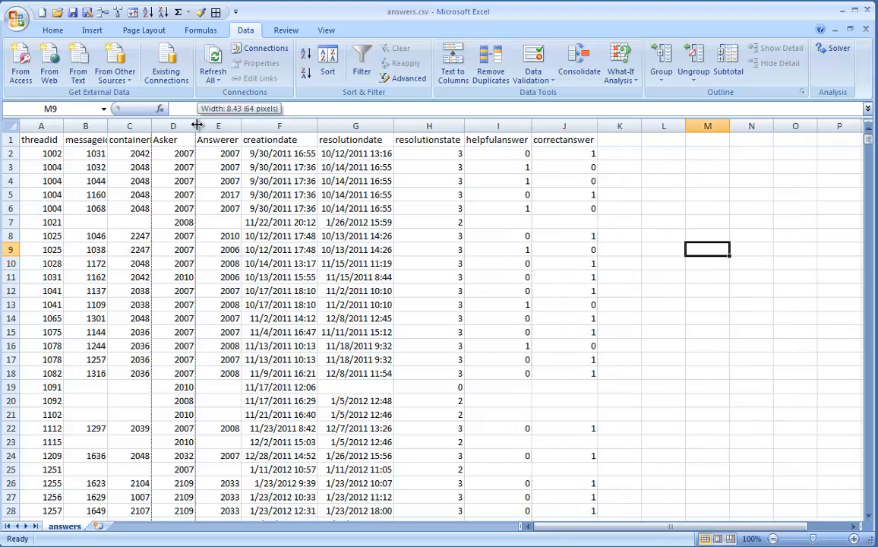
Step: Switch to Test Analytics.xlsx, select a cell in the answers data, and bring up Sort
drag(195, 125, 166, 125)
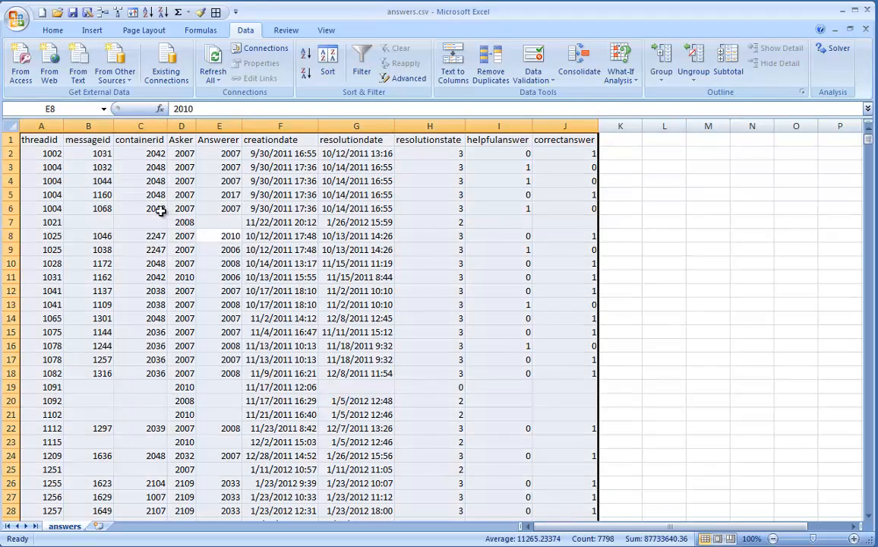
key(ctrl+c)
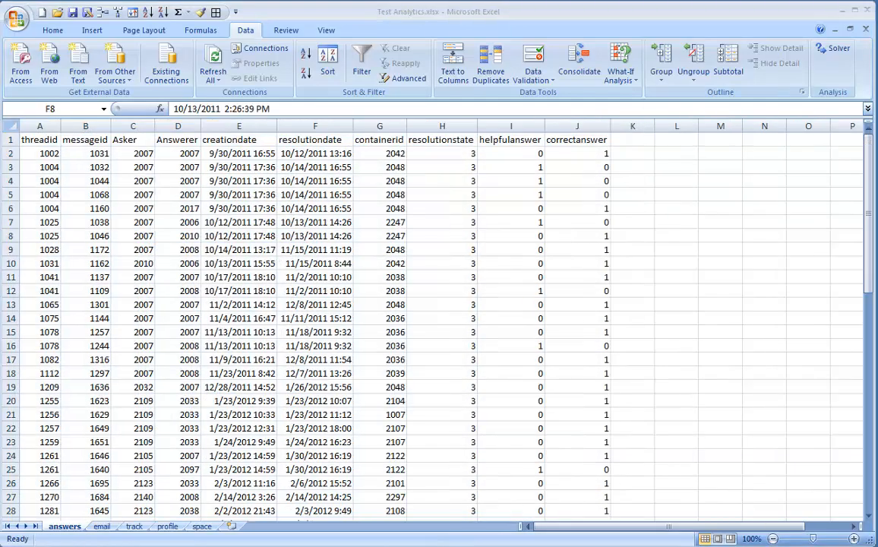
click(314, 236)
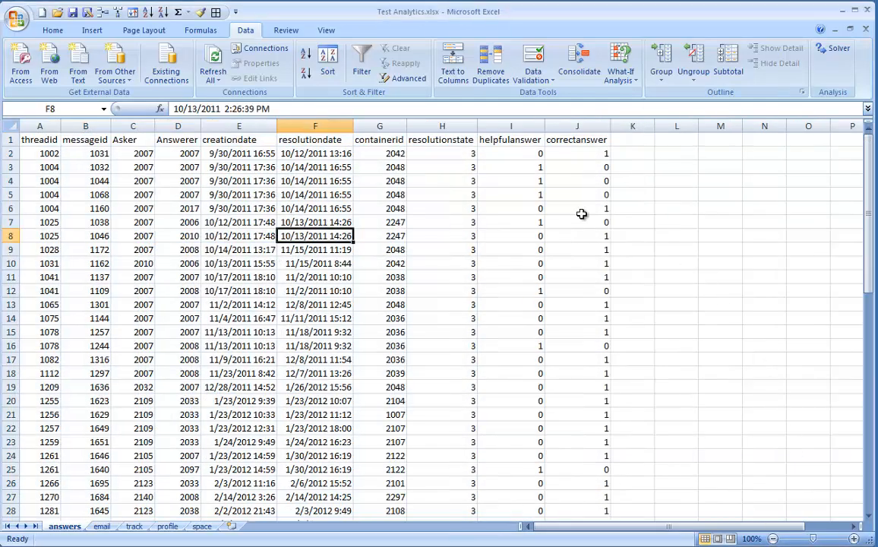
click(239, 180)
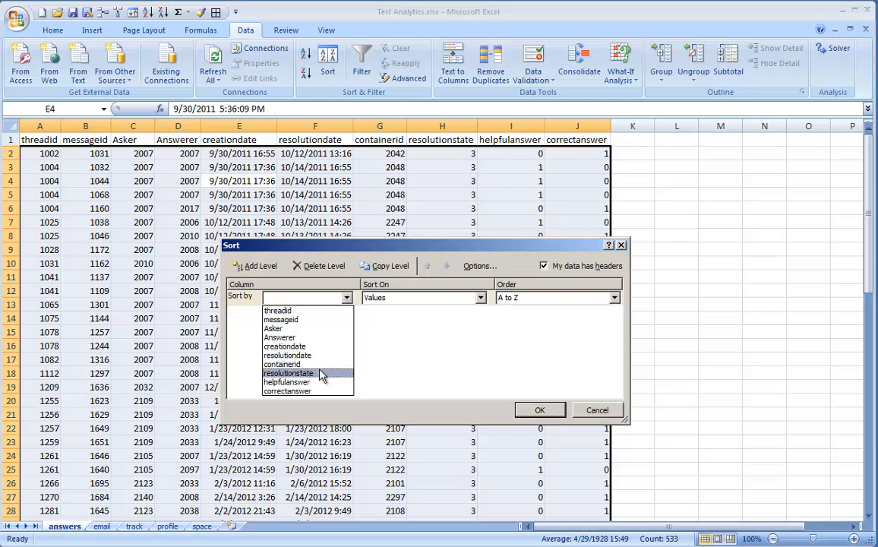
Step: Sort answers ascending by resolutionstate and review the resolution state notes in Notepad
click(288, 373)
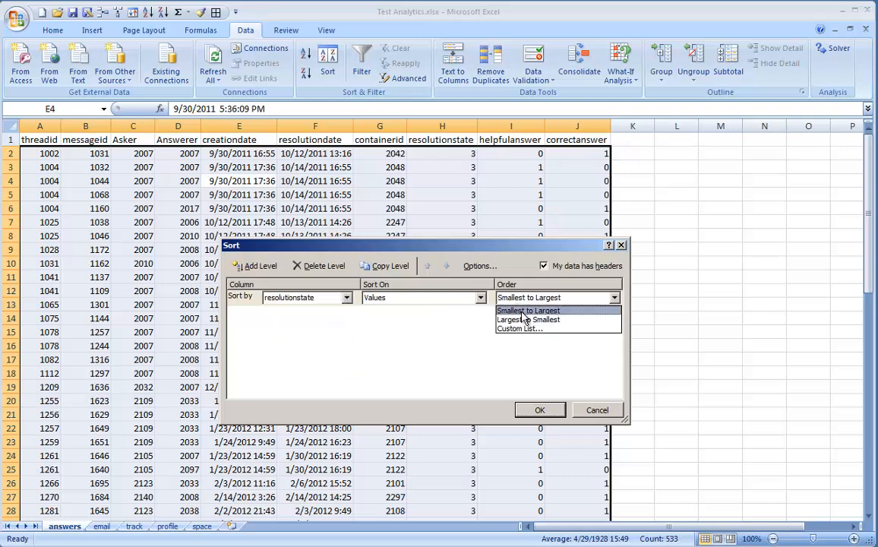
click(539, 410)
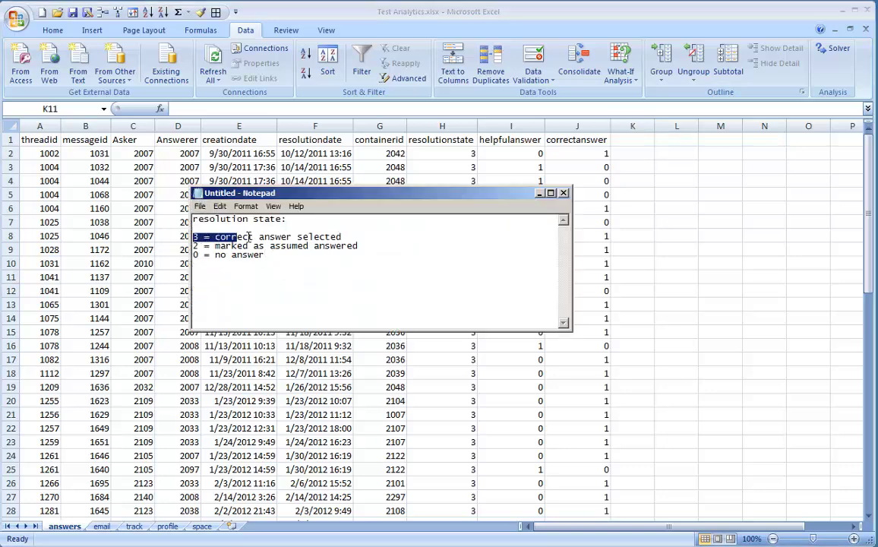
click(362, 247)
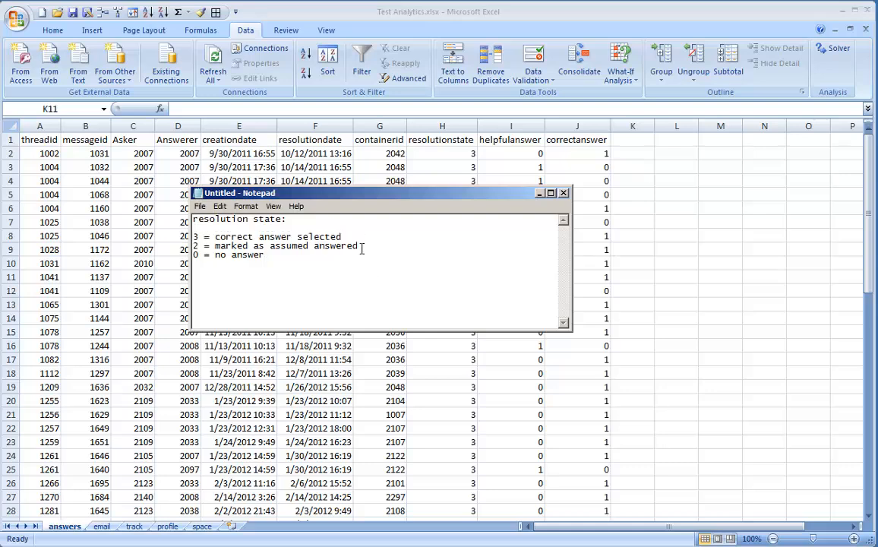
mouse_move(287, 257)
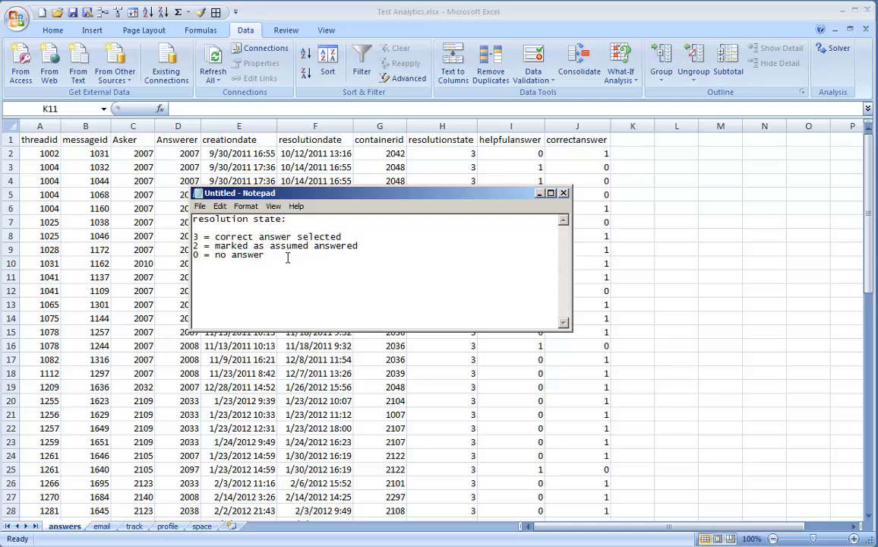
mouse_move(549, 220)
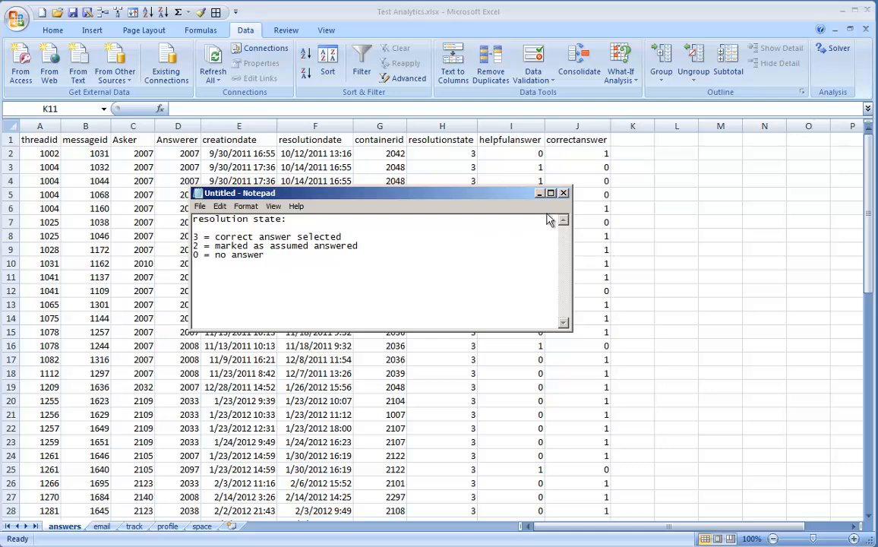
click(563, 192)
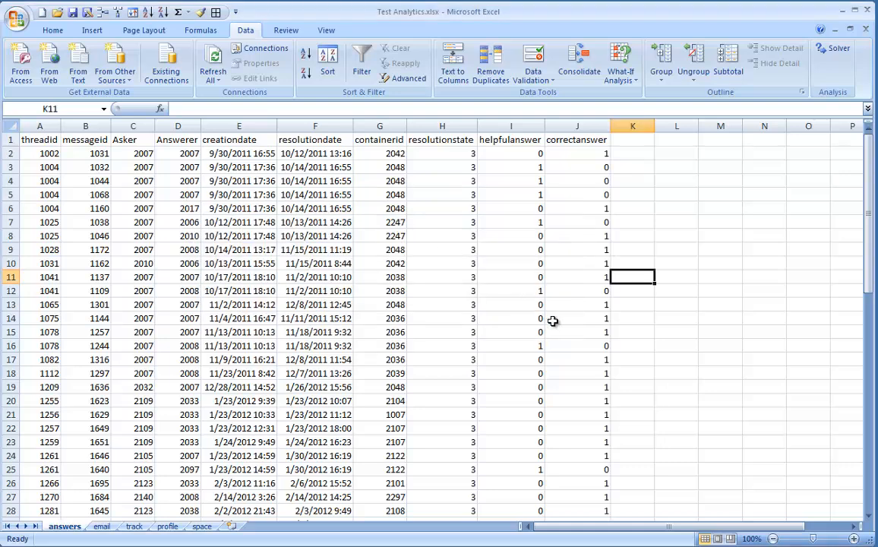
mouse_move(595, 247)
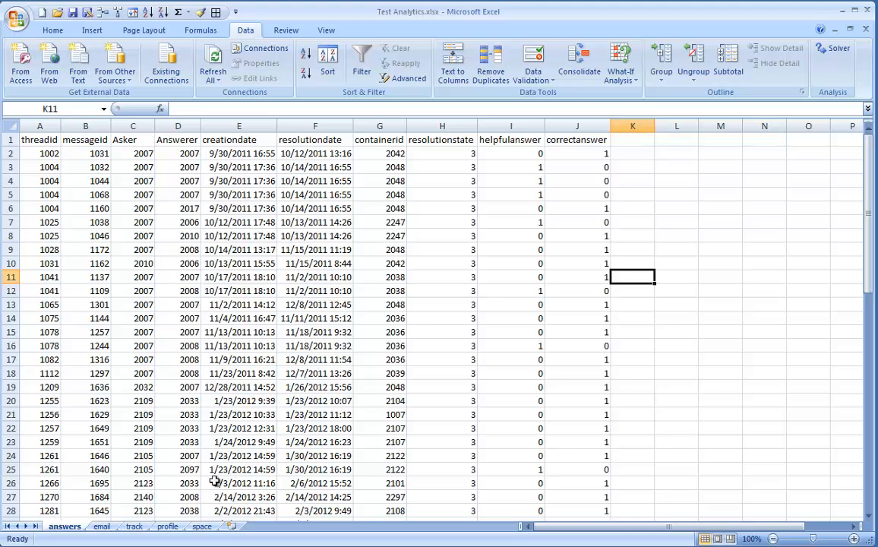
Step: Check the profile sheet's Email column and add an 'email' heading in K1
click(167, 526)
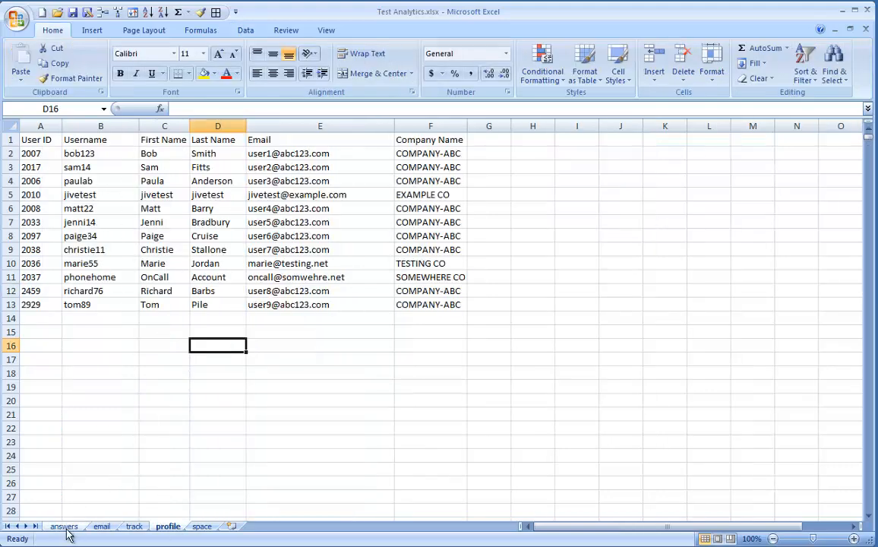
click(320, 139)
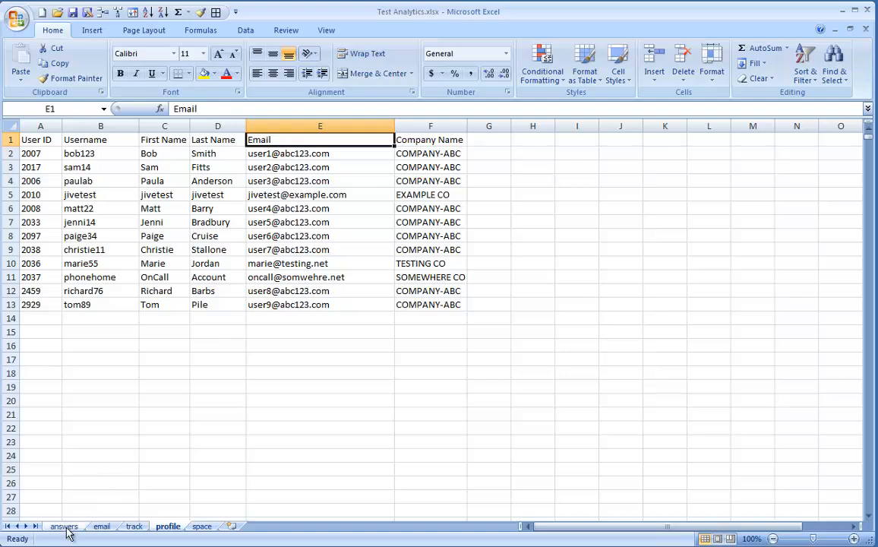
click(64, 526)
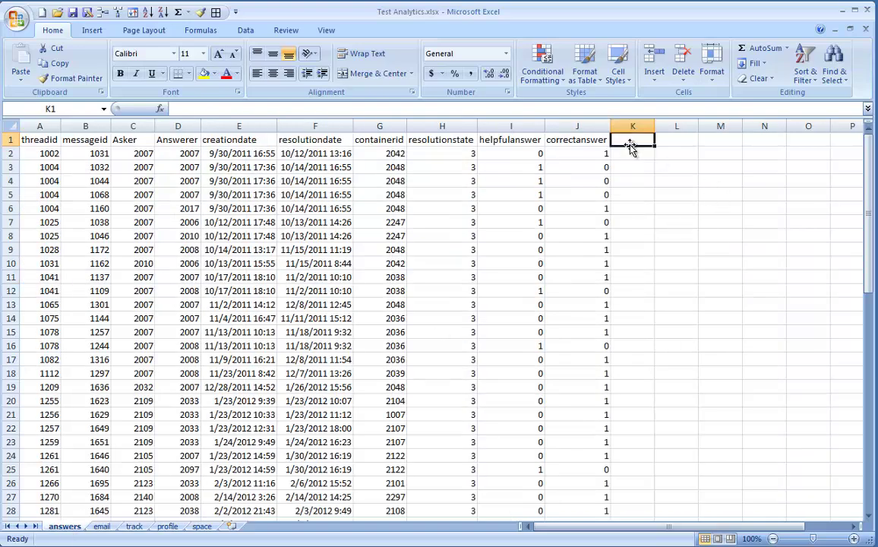
text(email)
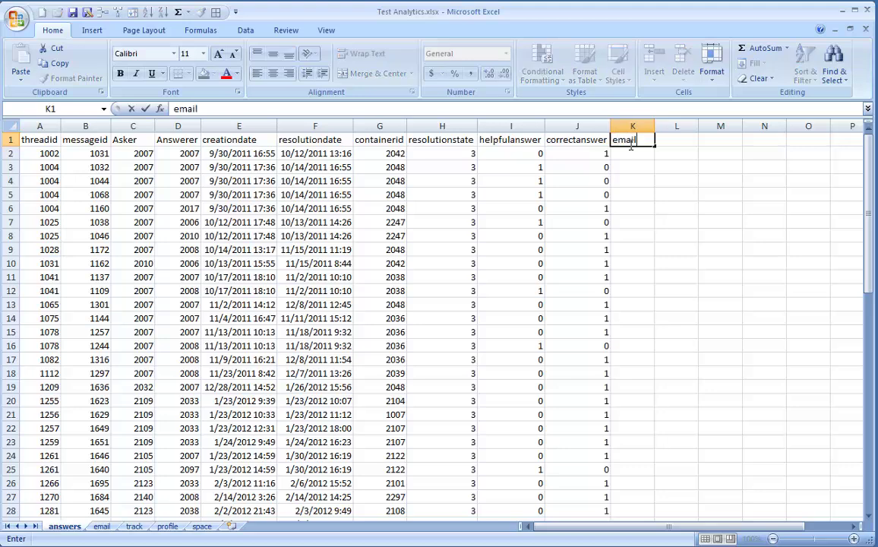
key(Return)
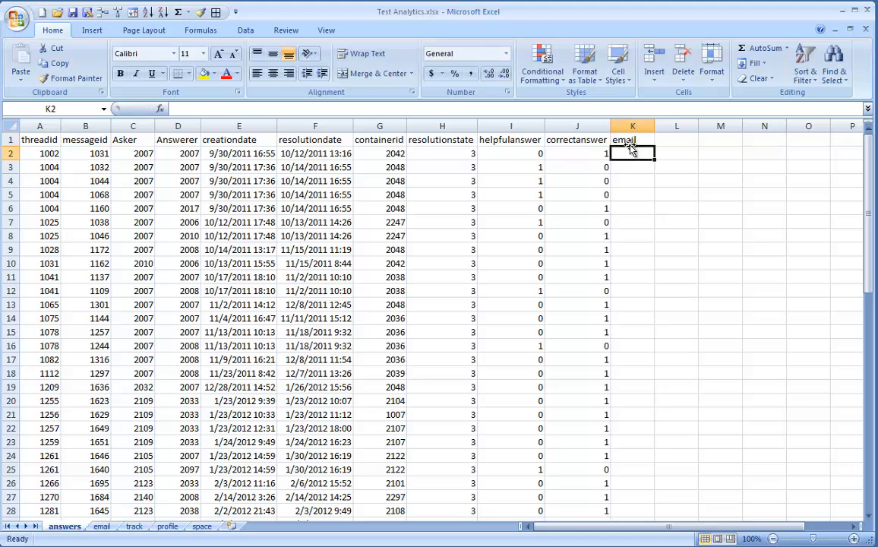
Step: Enter =VLOOKUP(D2,profile!$A$2:$F$13,5,FALSE) in K2 to fetch the answerer's email
text(=vlookup)
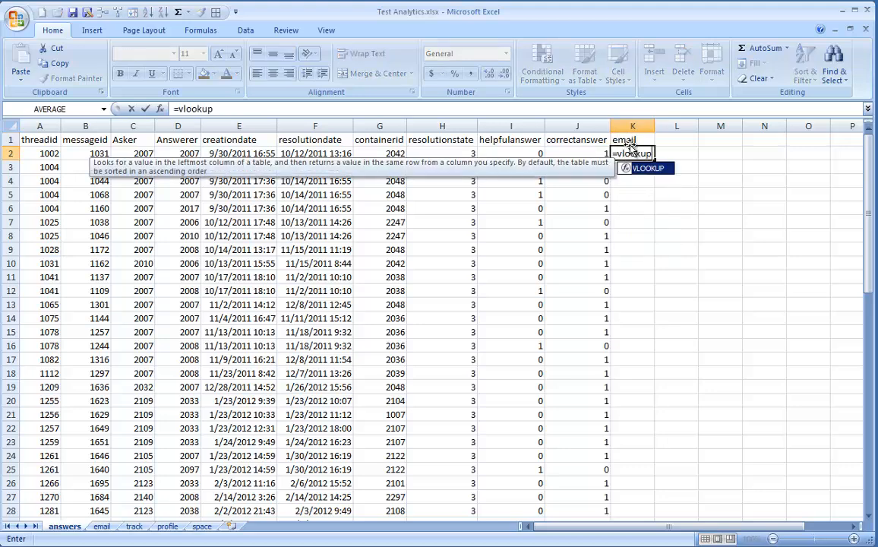
text(()
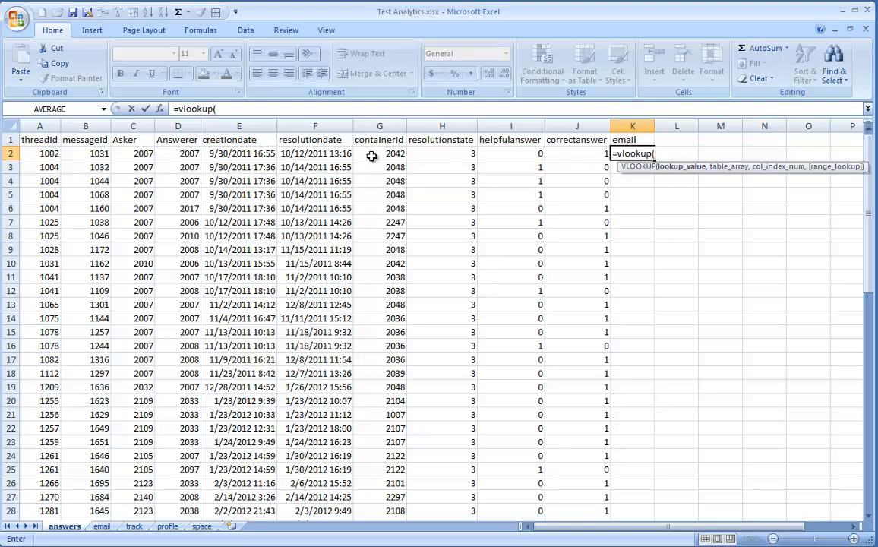
mouse_move(178, 155)
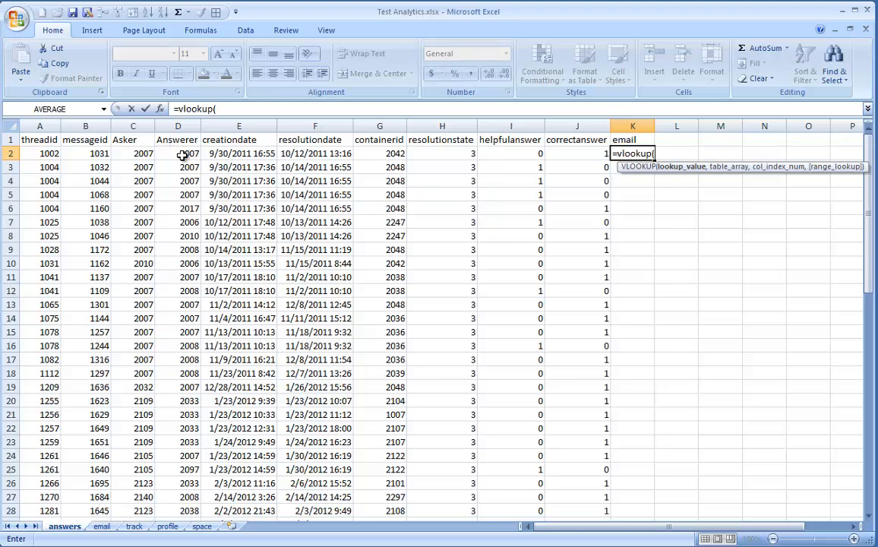
click(177, 153)
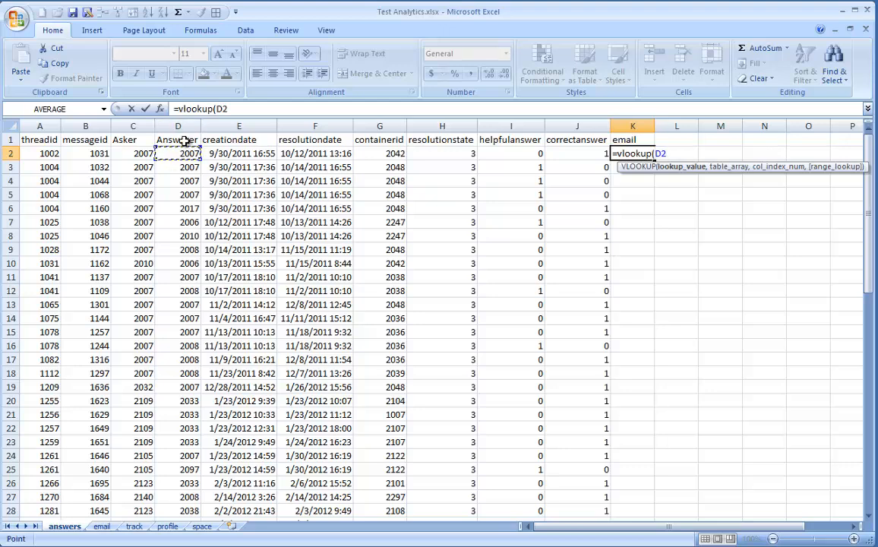
text(,)
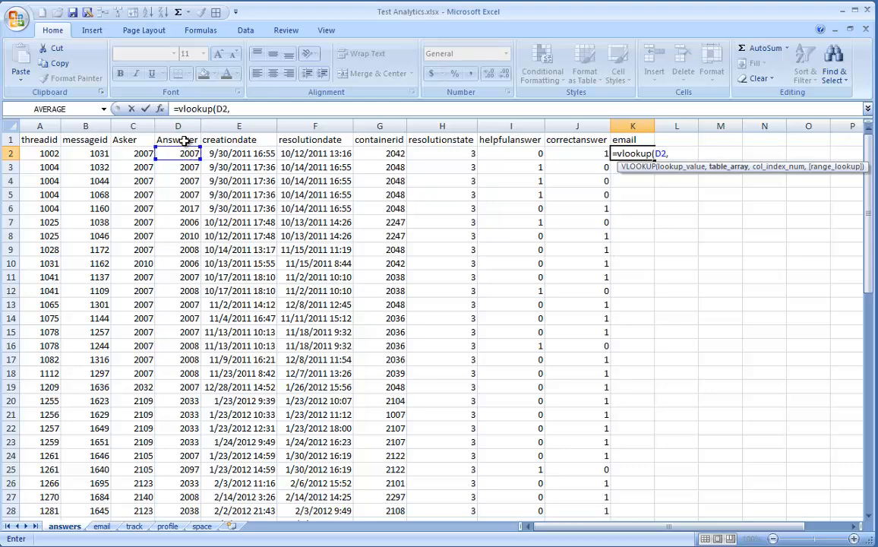
click(168, 526)
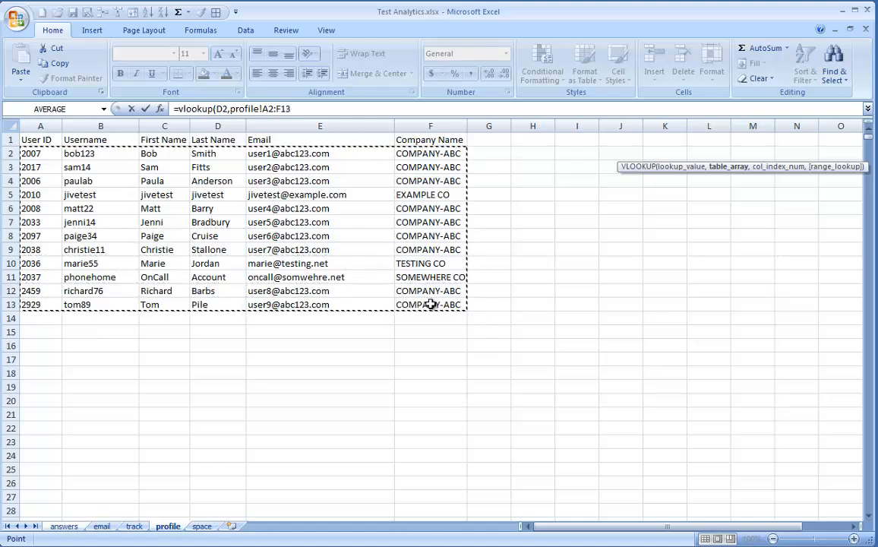
key(f4)
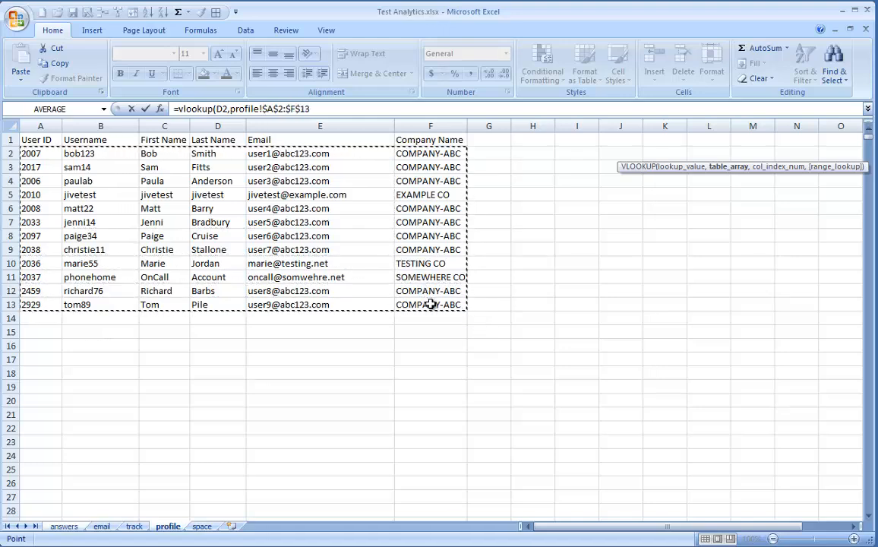
text(,)
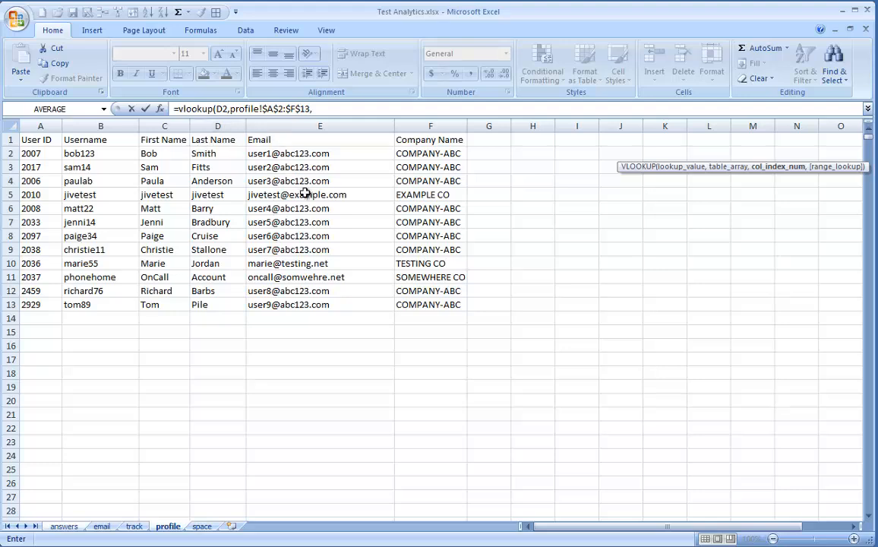
text(5,)
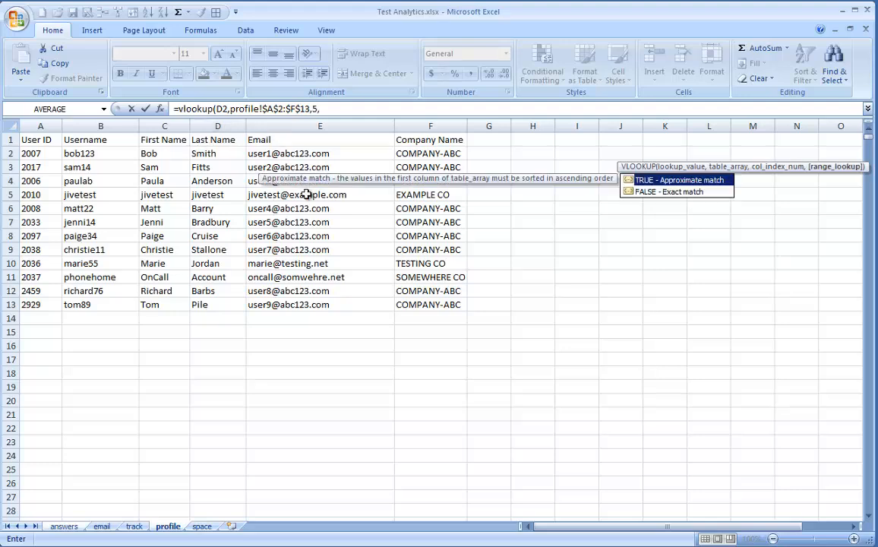
click(64, 526)
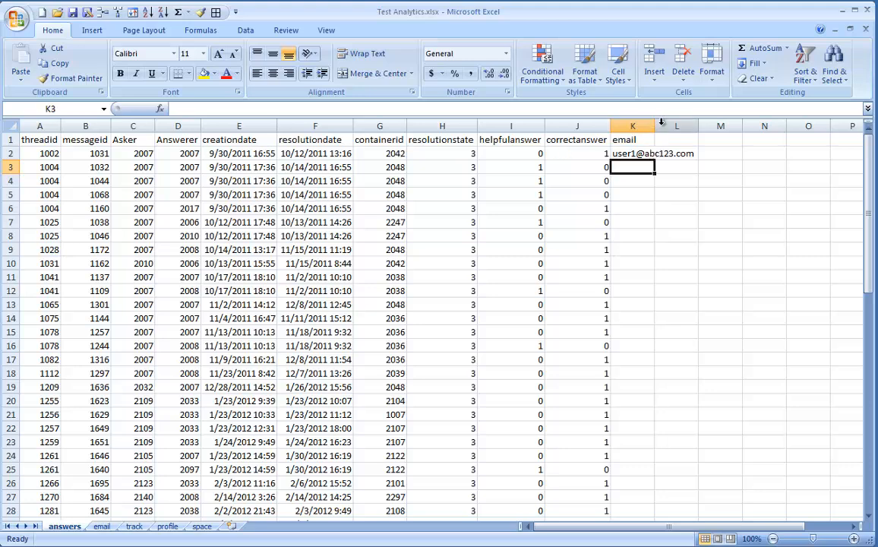
Step: Fill the K2 email lookup down to row 66 and widen column K
click(654, 154)
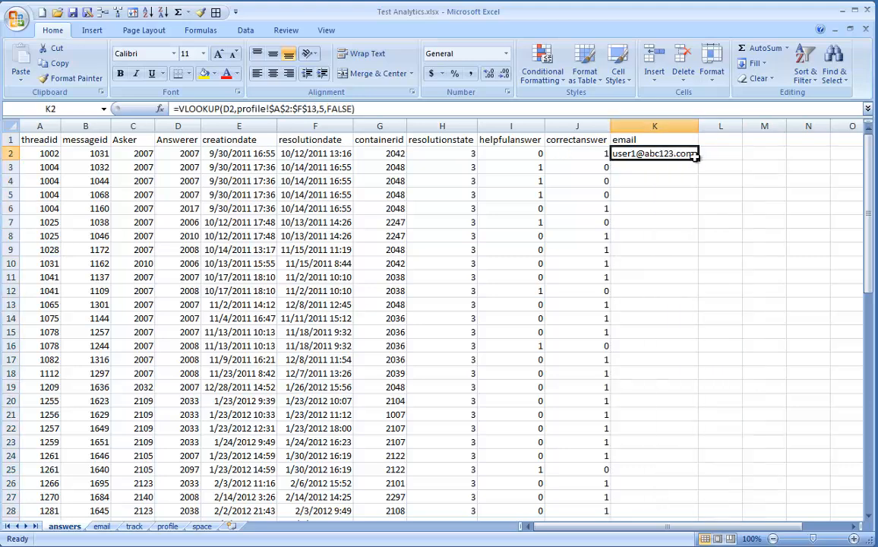
drag(694, 159, 701, 515)
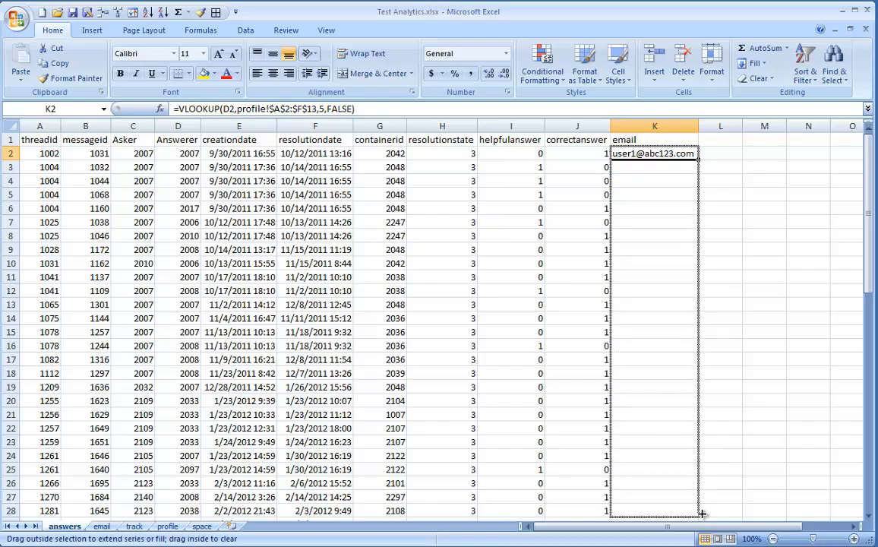
scroll(down, 3)
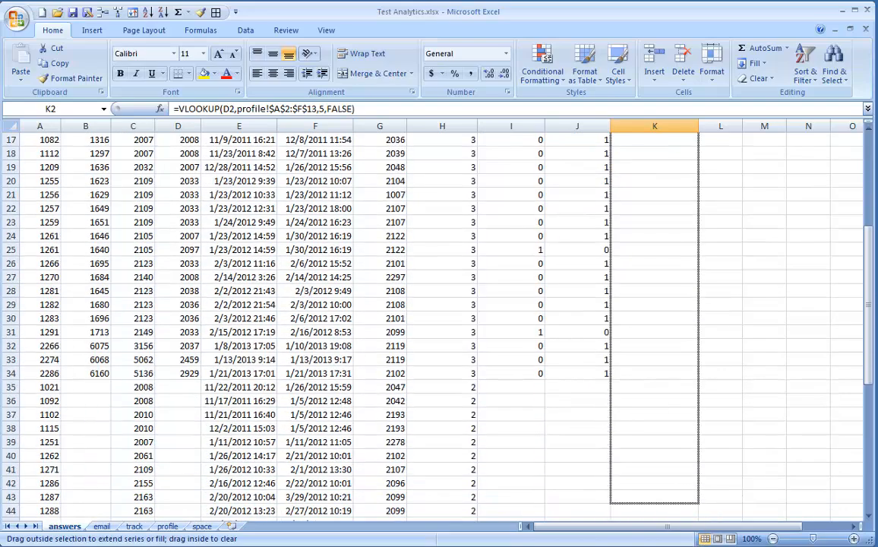
scroll(down, 3)
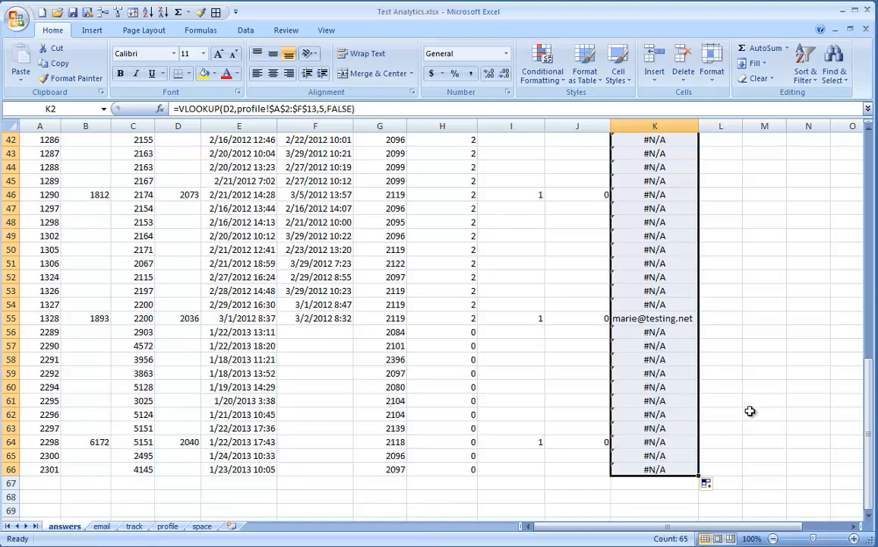
scroll(up, 3)
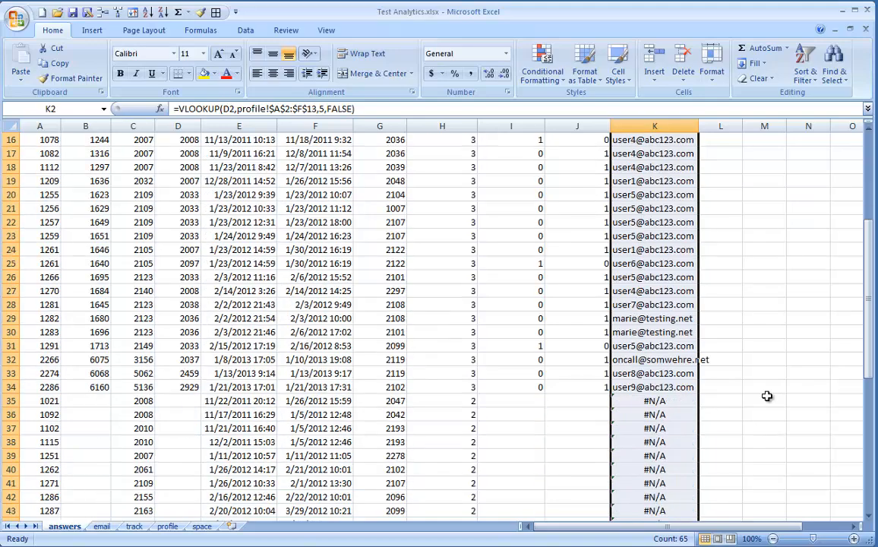
scroll(down, 3)
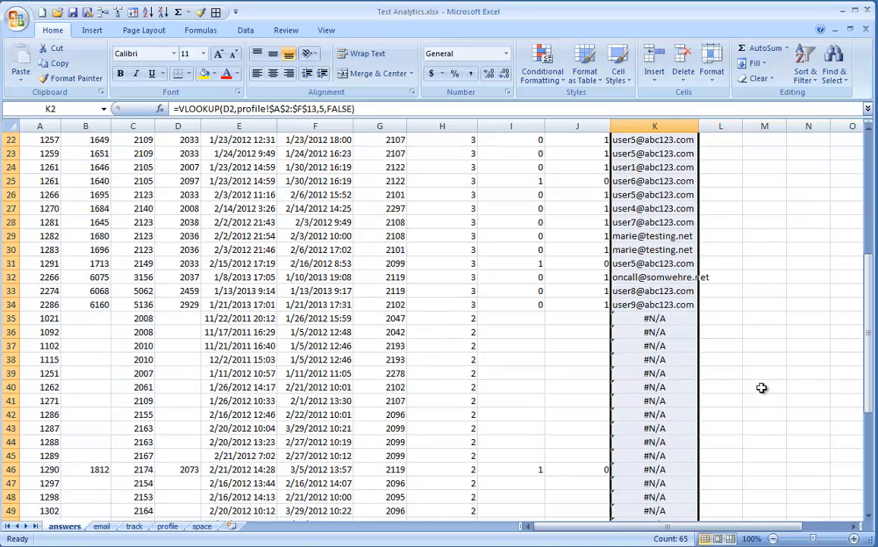
click(764, 387)
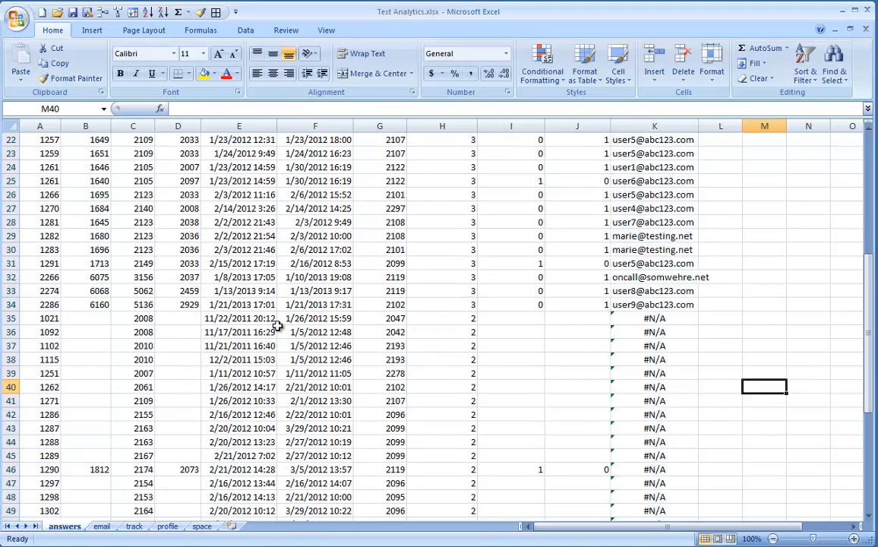
click(177, 318)
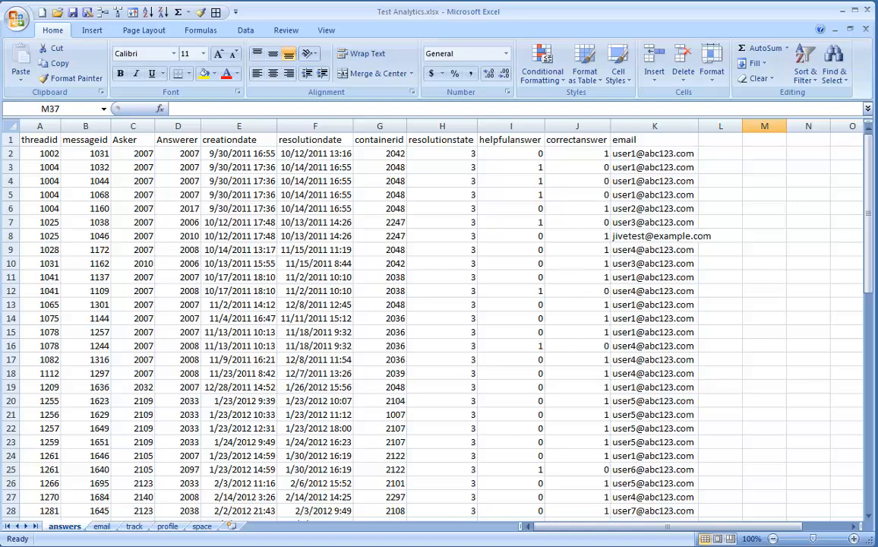
mouse_move(701, 131)
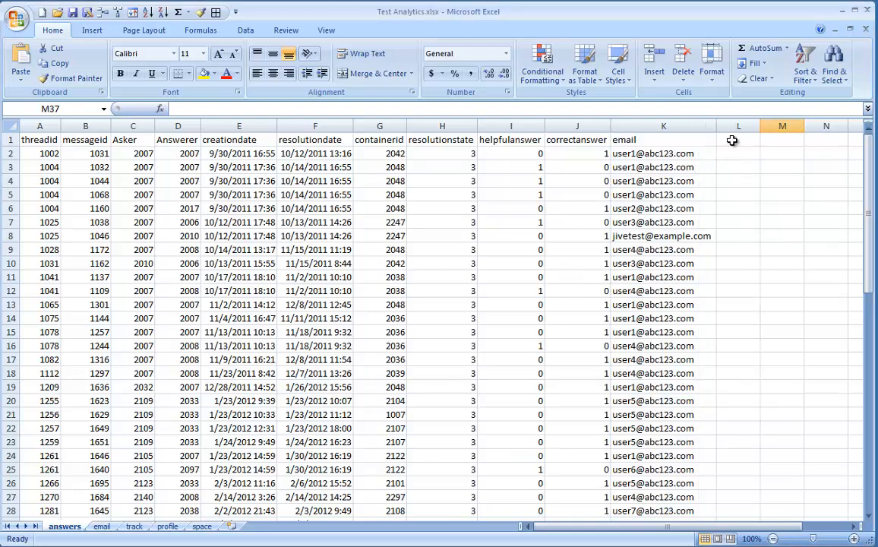
Step: Add a 'user type' heading in L1
click(738, 139)
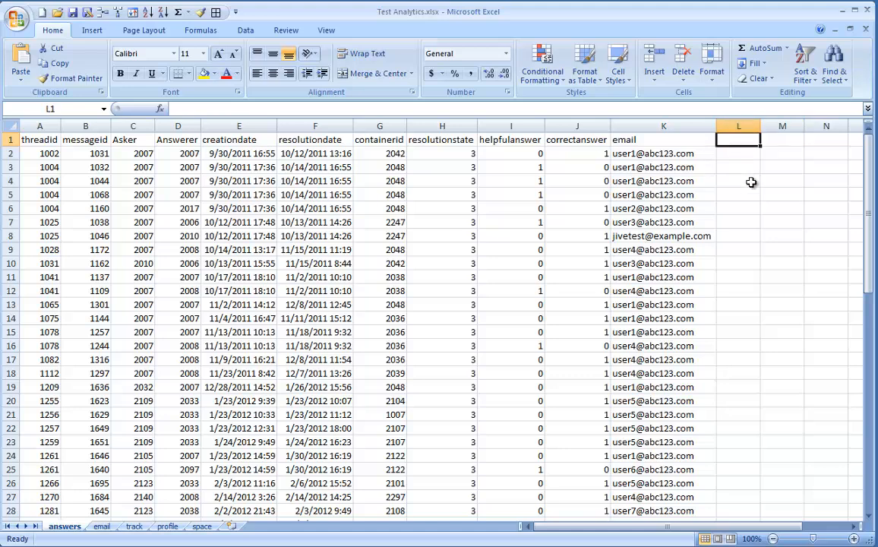
text(user type)
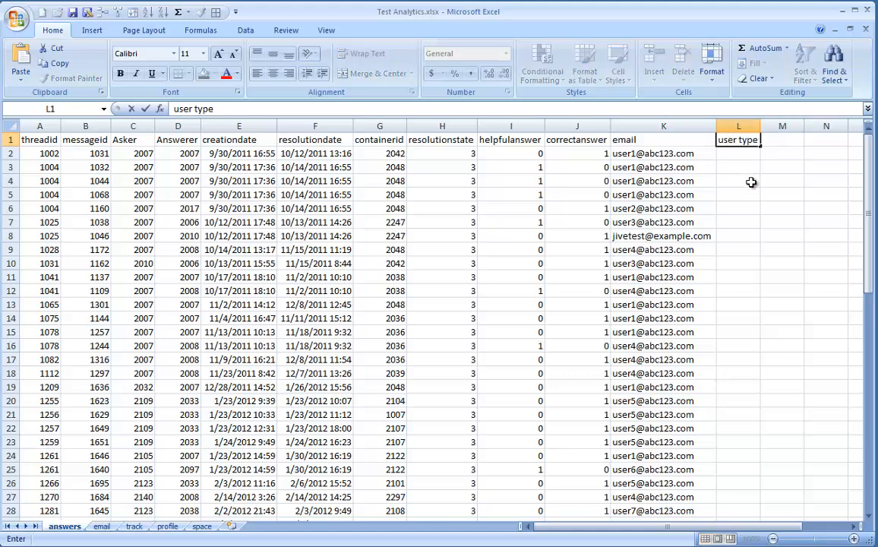
key(Return)
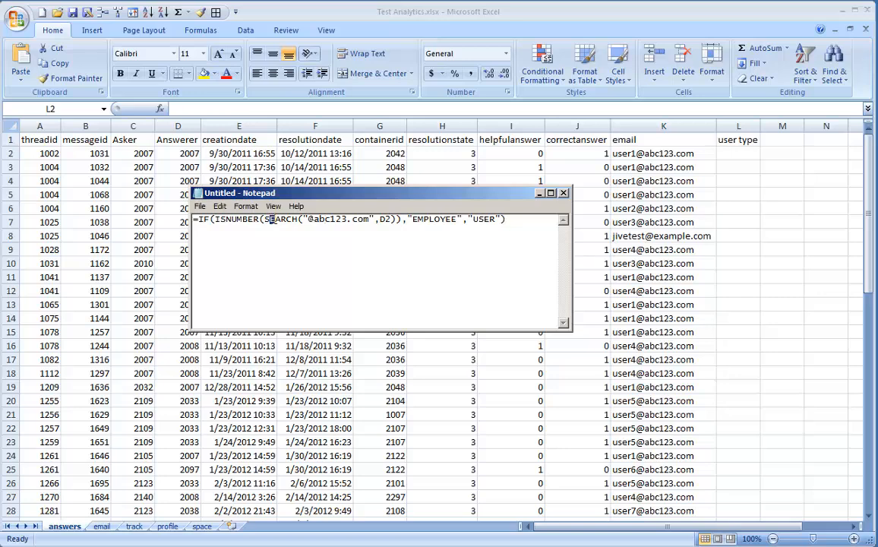
double_click(280, 218)
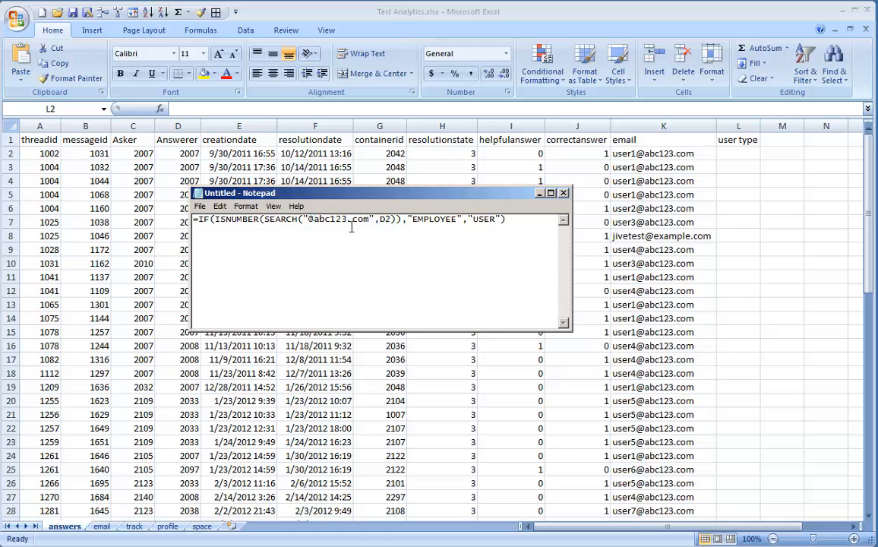
double_click(233, 219)
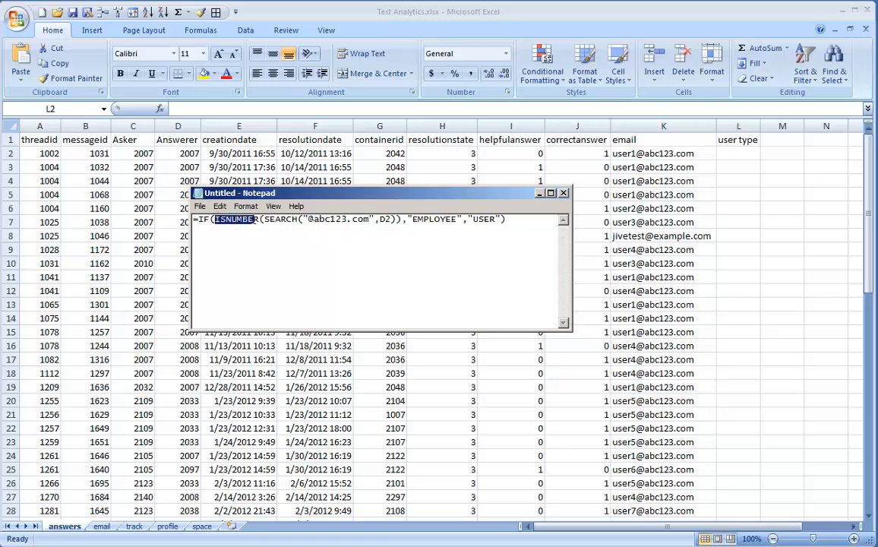
click(402, 237)
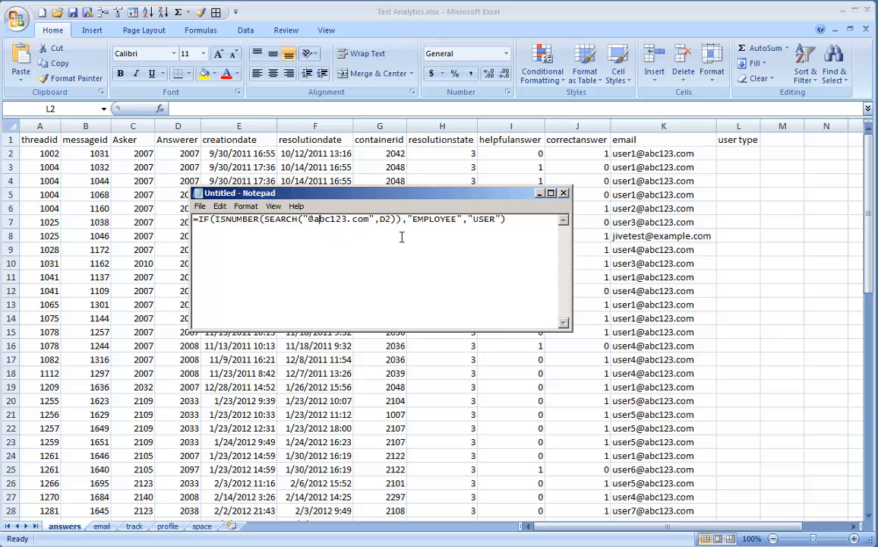
double_click(432, 219)
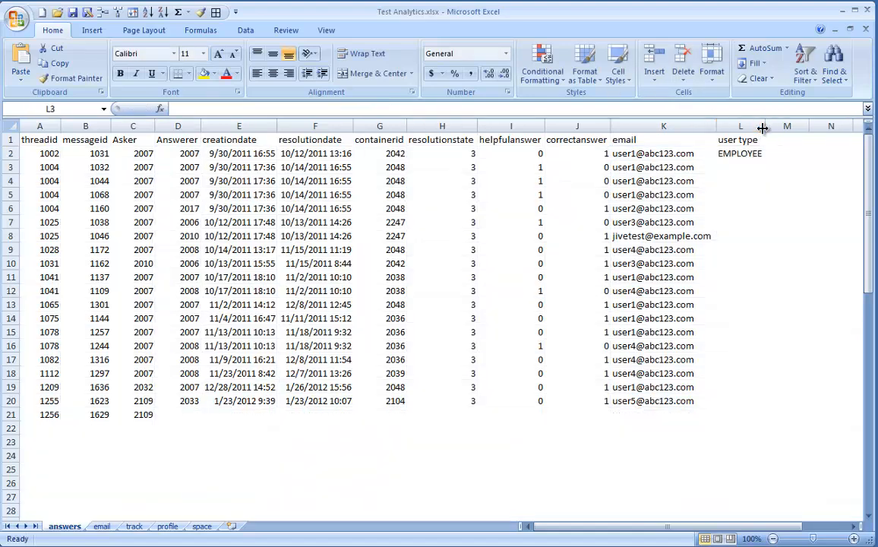
click(739, 153)
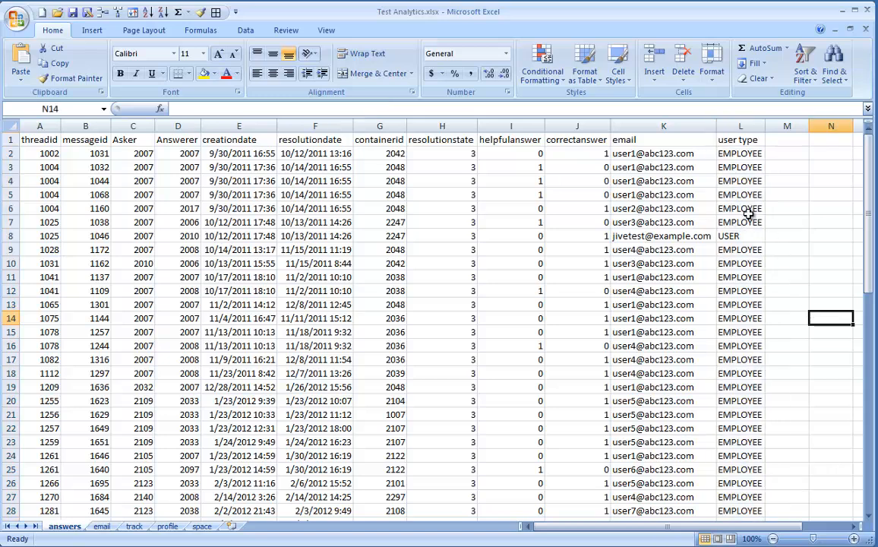
Step: Sort the space sheet by Space ID smallest to largest, then return to answers
click(787, 139)
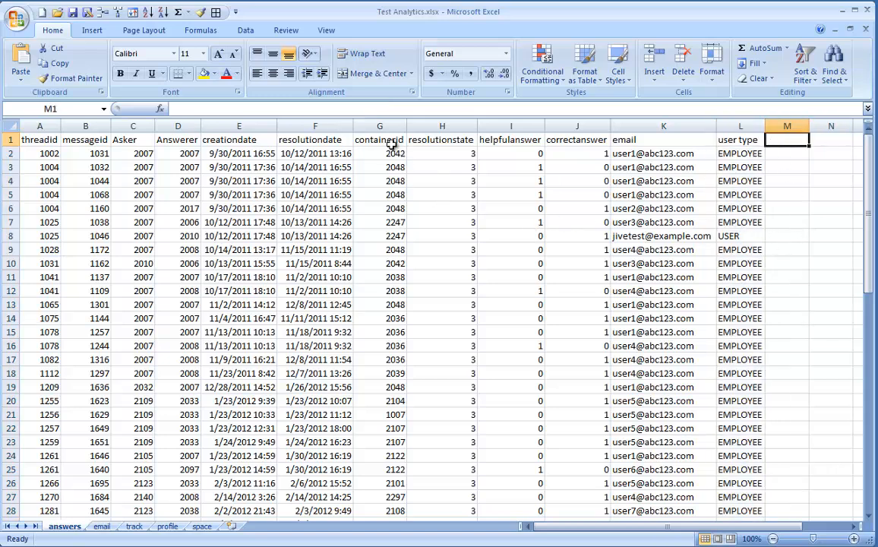
click(380, 139)
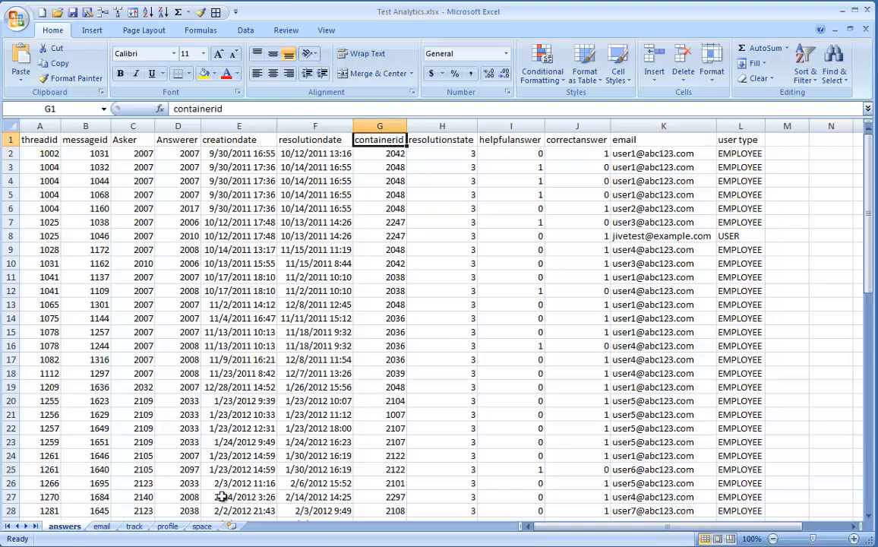
click(202, 525)
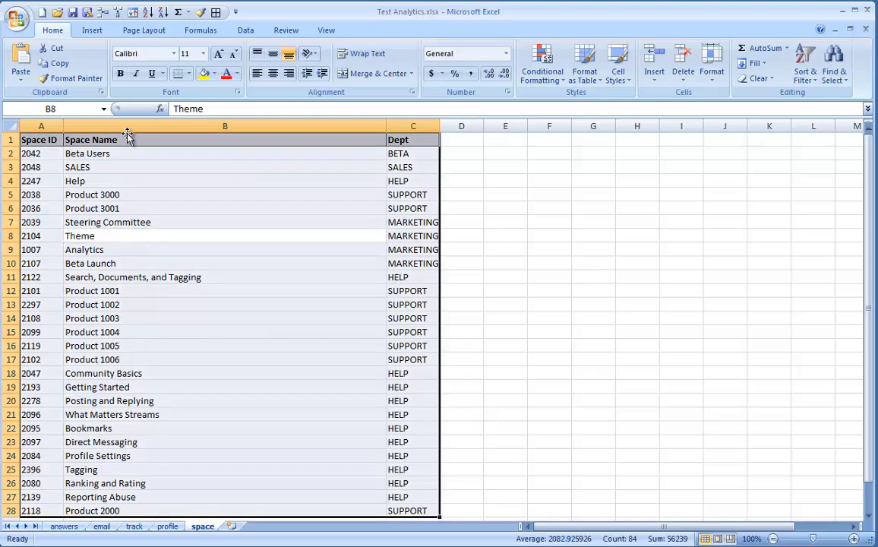
click(804, 63)
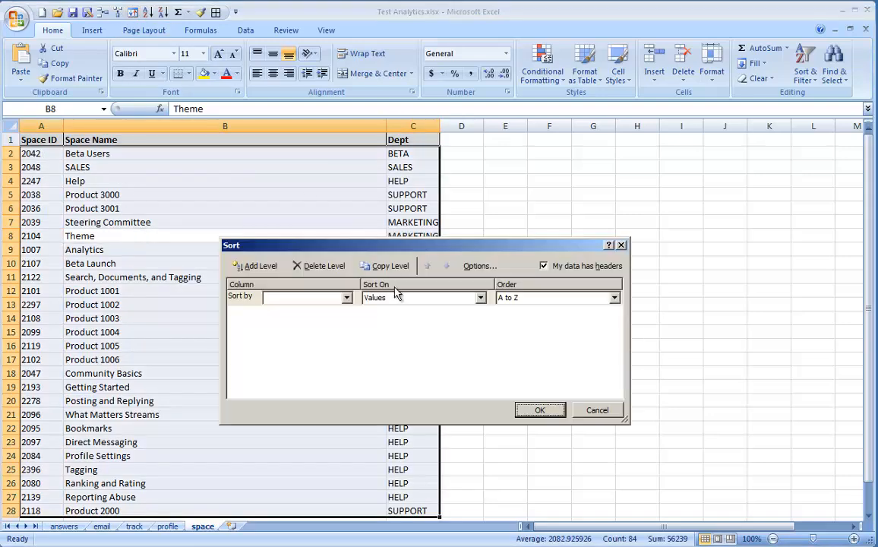
click(306, 297)
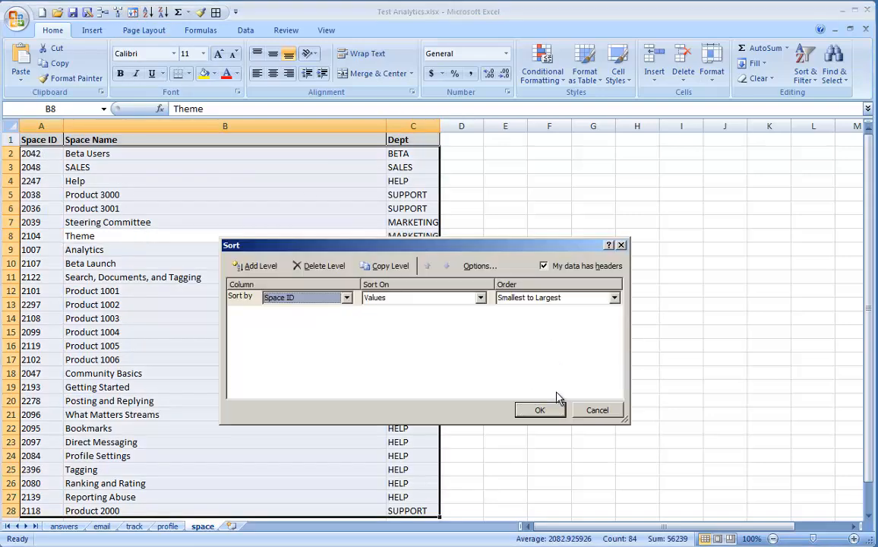
click(540, 410)
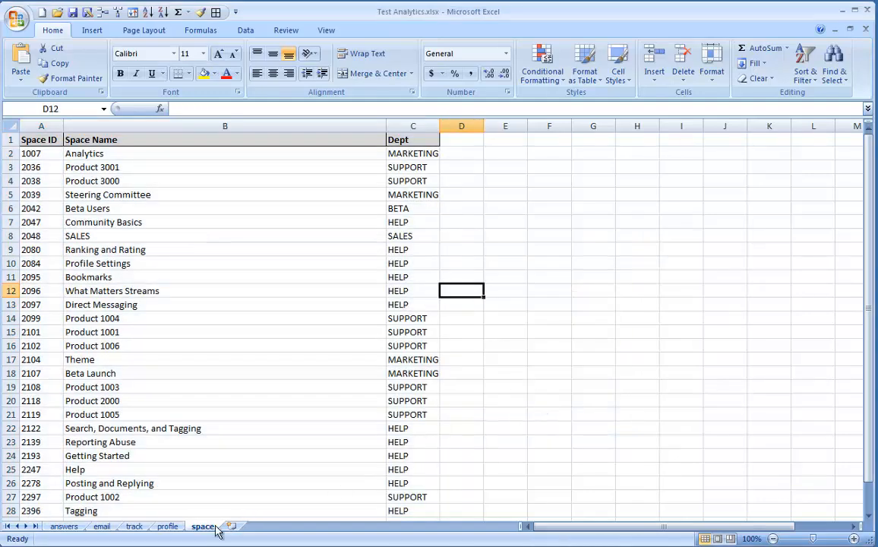
click(64, 526)
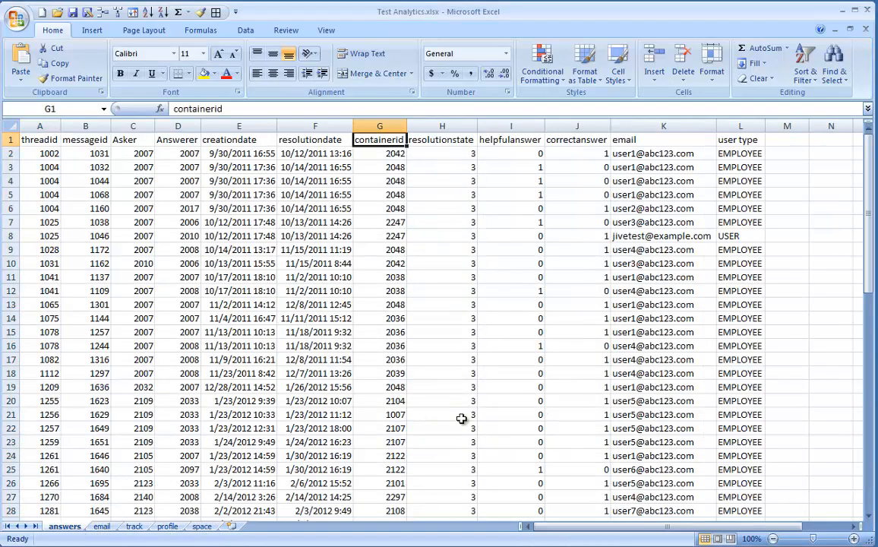
Step: Enter =VLOOKUP(G2,space!$A$2:$C$28,2,FALSE) in M2 and widen column M
click(787, 140)
text(space)
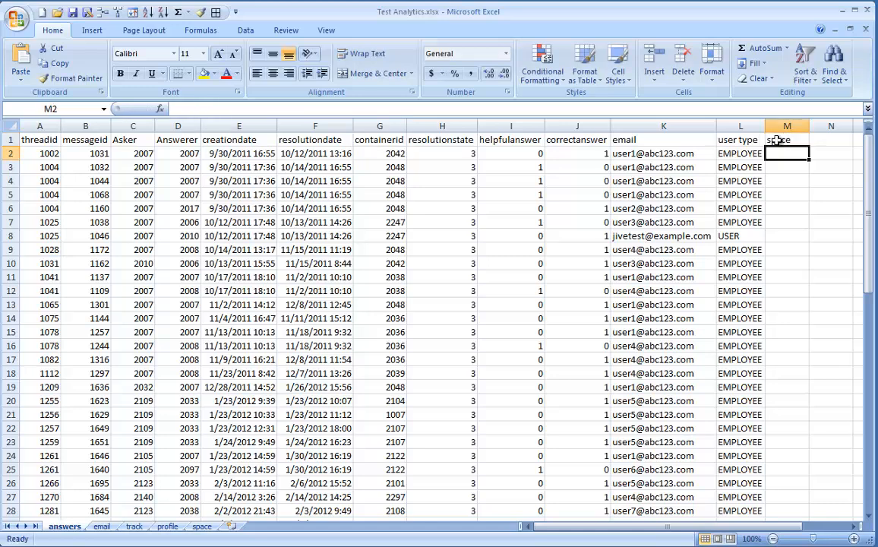
text(=)
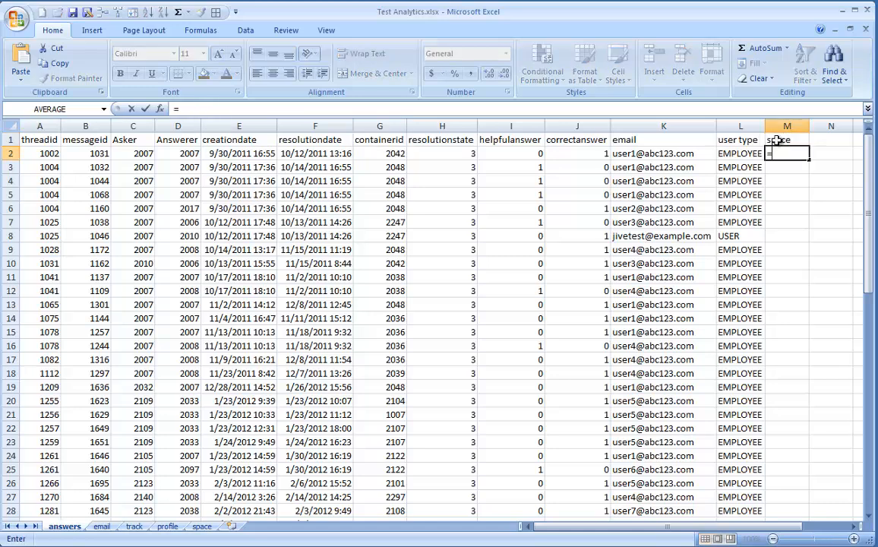
text(vlookup)
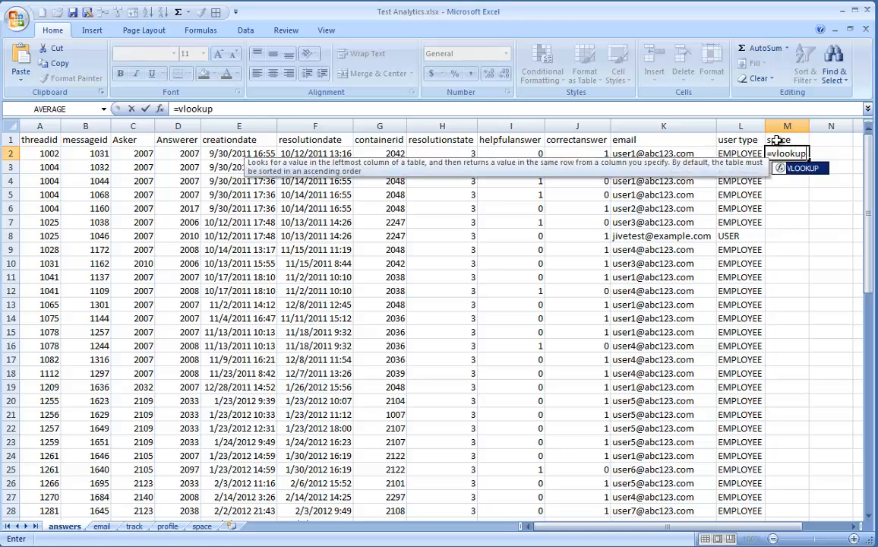
text(()
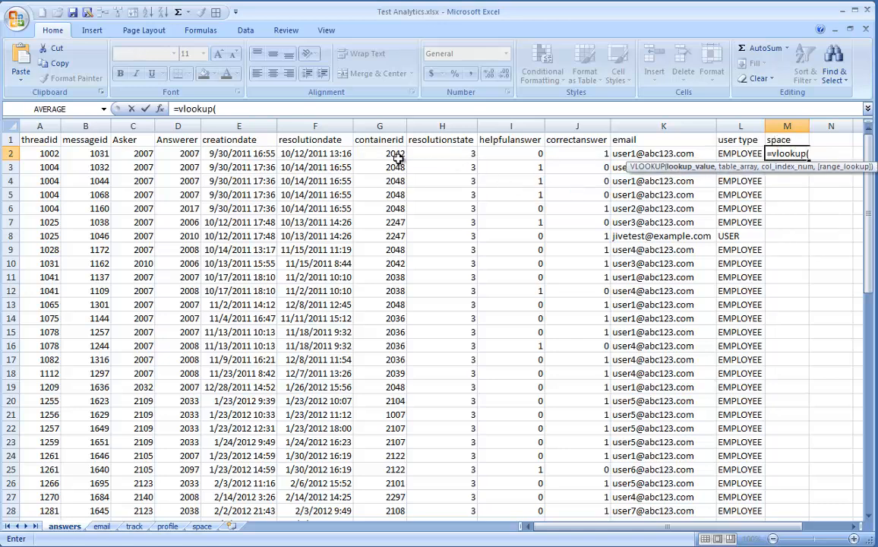
click(380, 153)
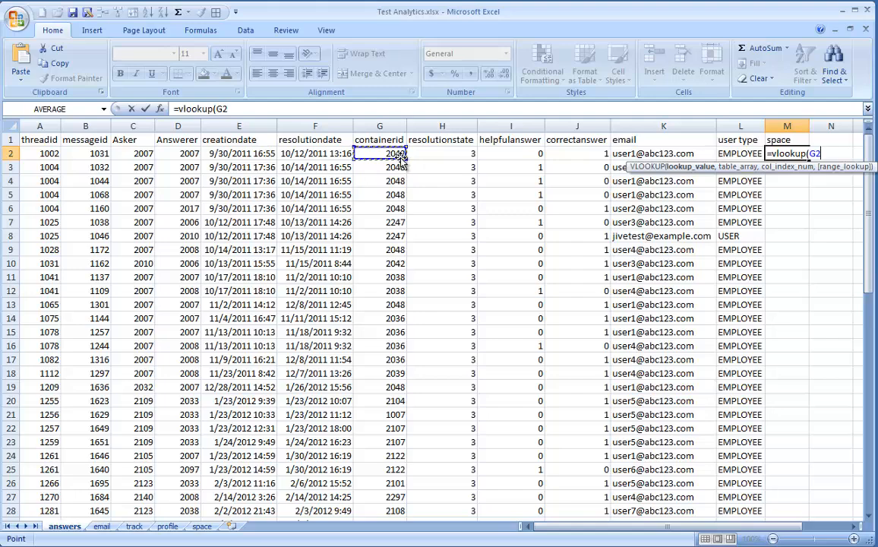
text(,)
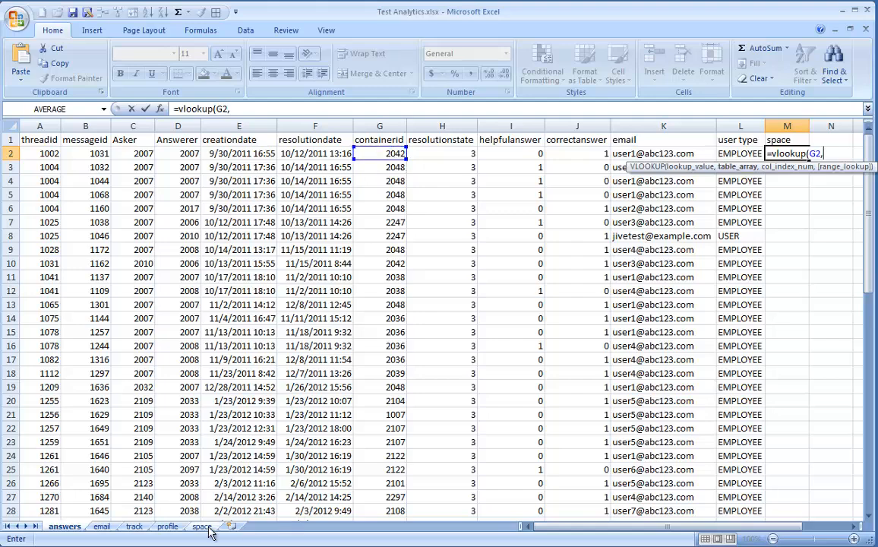
click(202, 526)
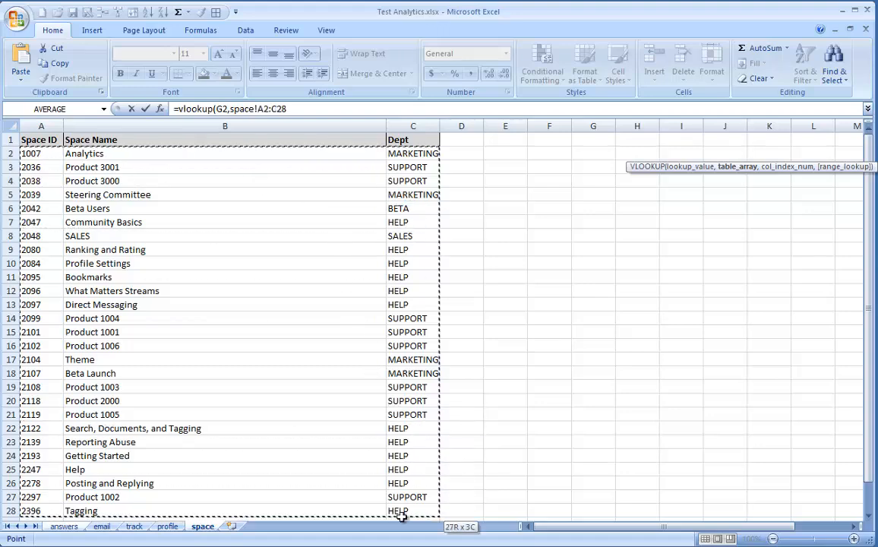
scroll(down, 3)
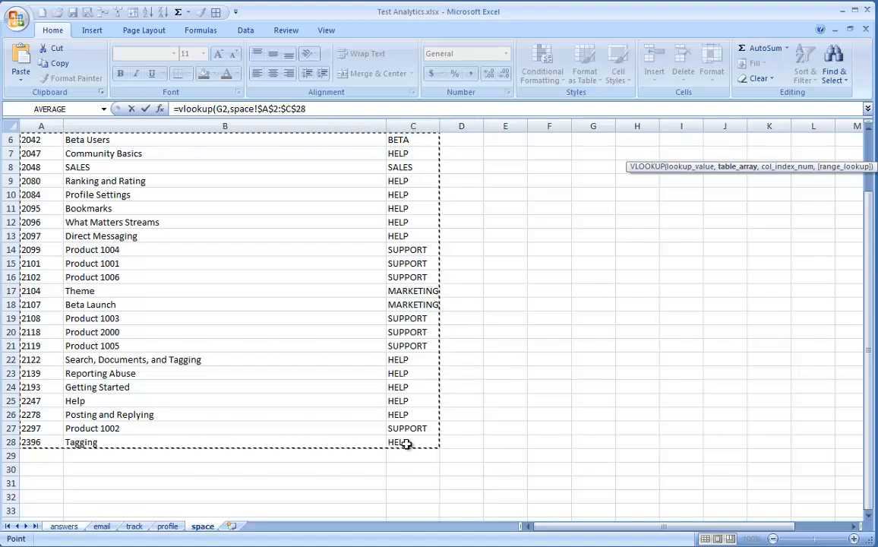
text(,)
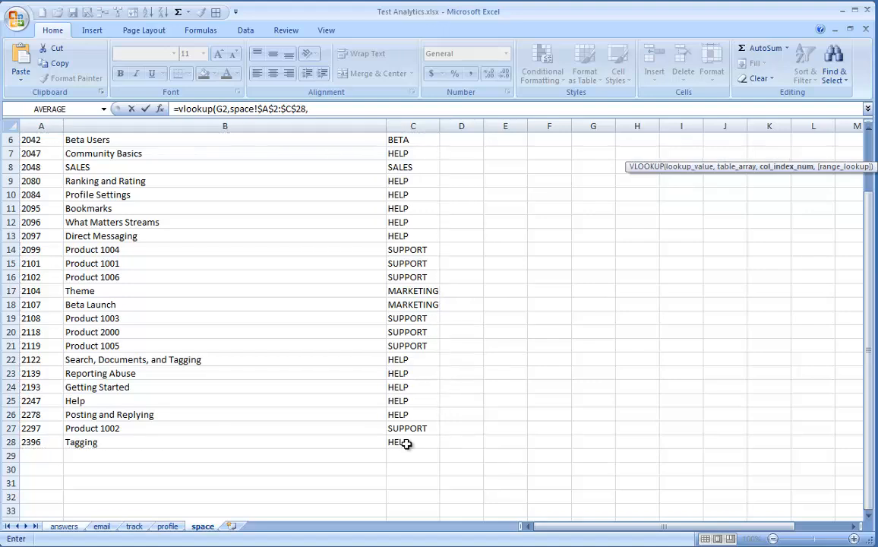
text(2,)
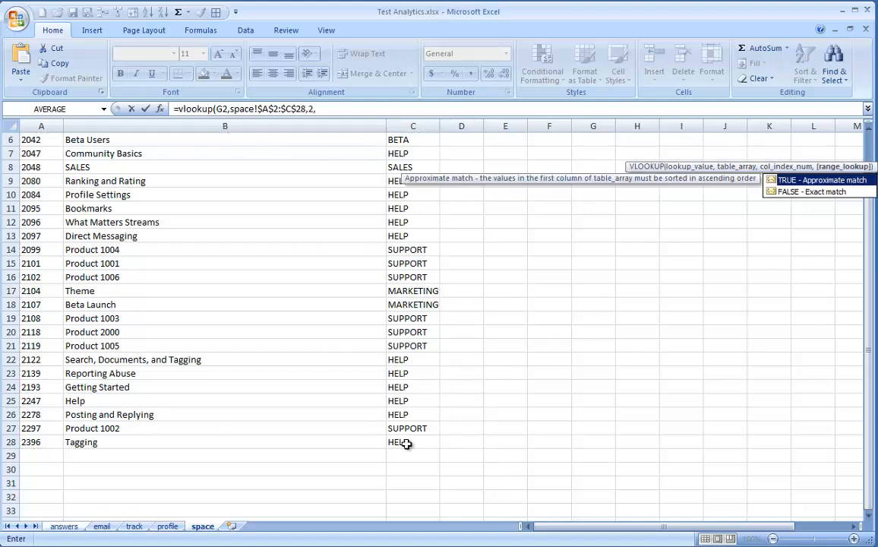
click(63, 526)
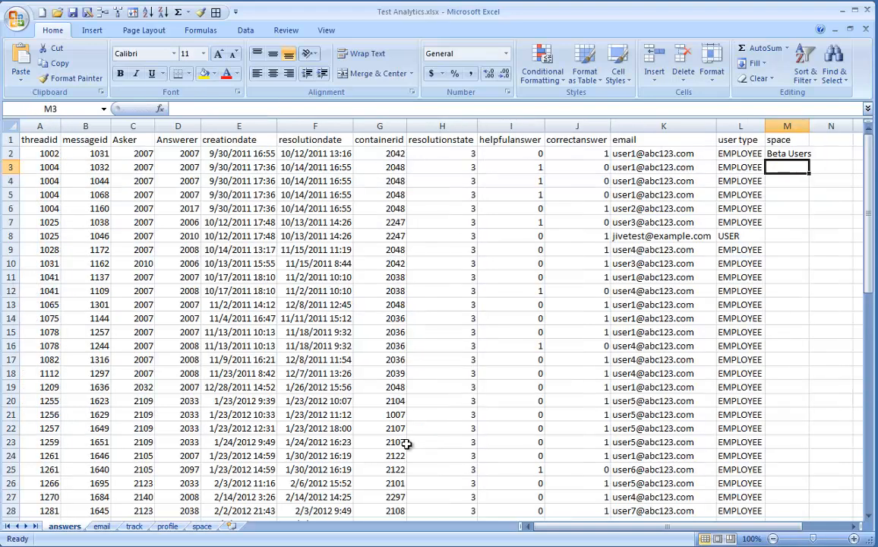
mouse_move(809, 126)
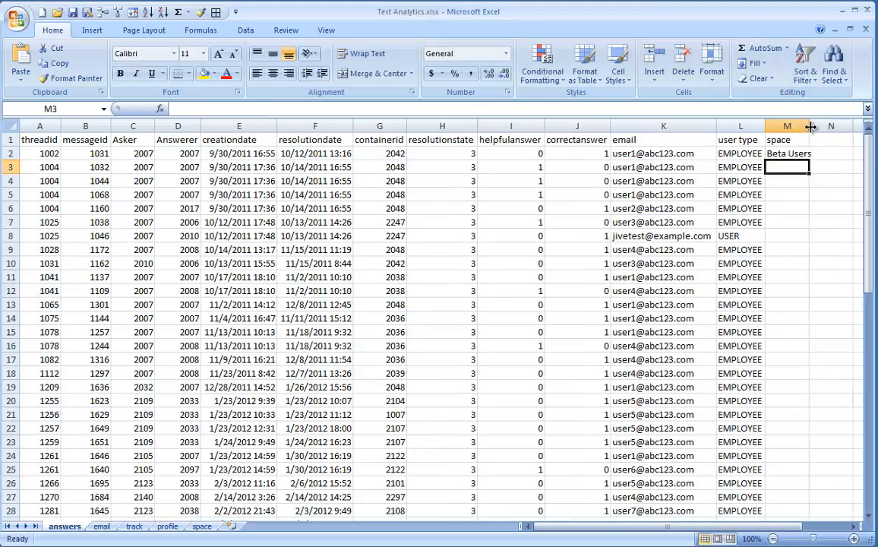
click(787, 153)
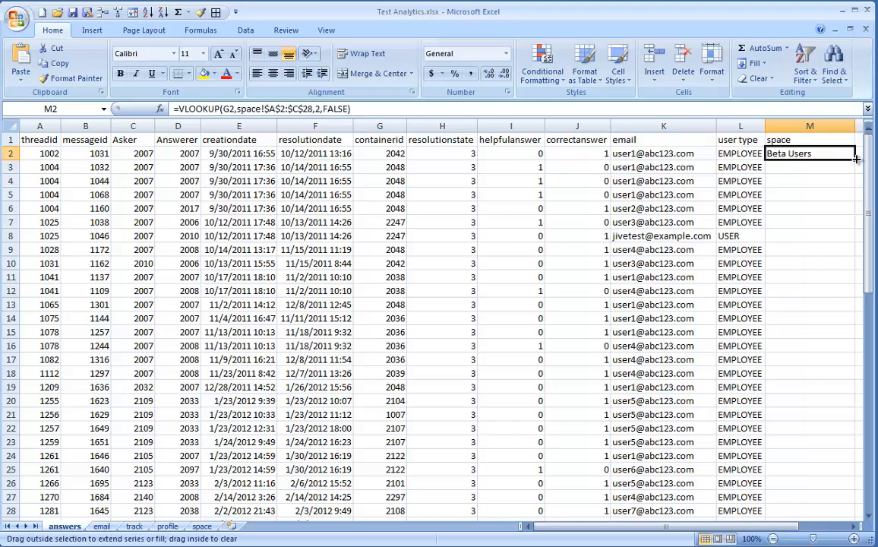
Step: Scroll down column M to check the space names through row 66
scroll(down, 3)
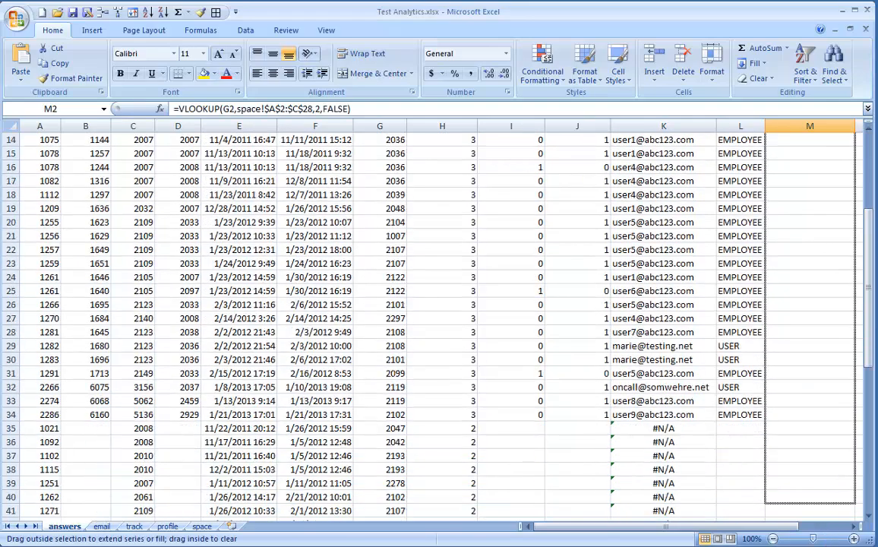
scroll(down, 3)
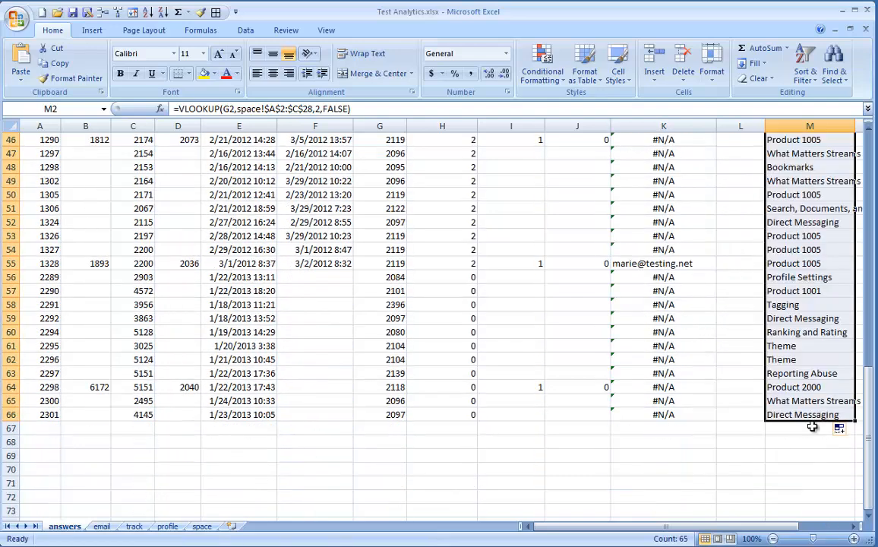
scroll(up, 3)
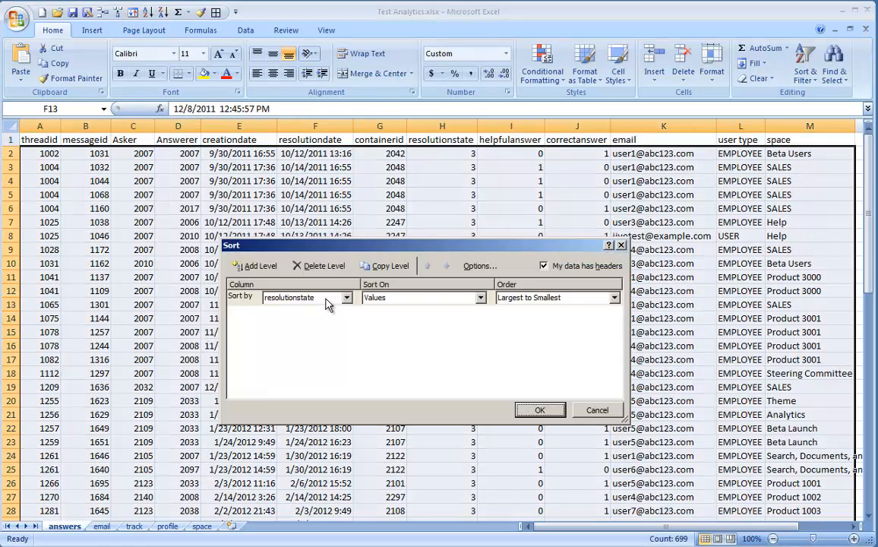
Step: Sort by resolutionstate then correctanswer, both largest first, and insert blank row 27
click(257, 265)
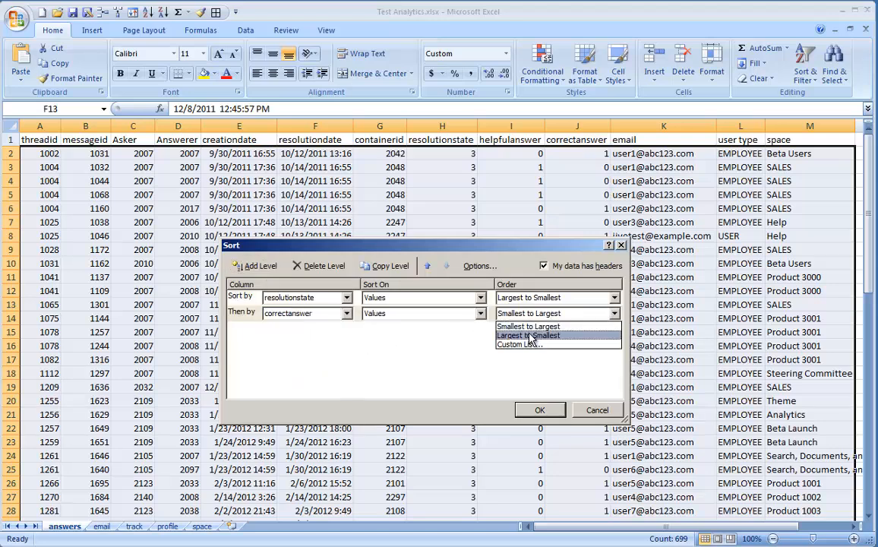
click(539, 410)
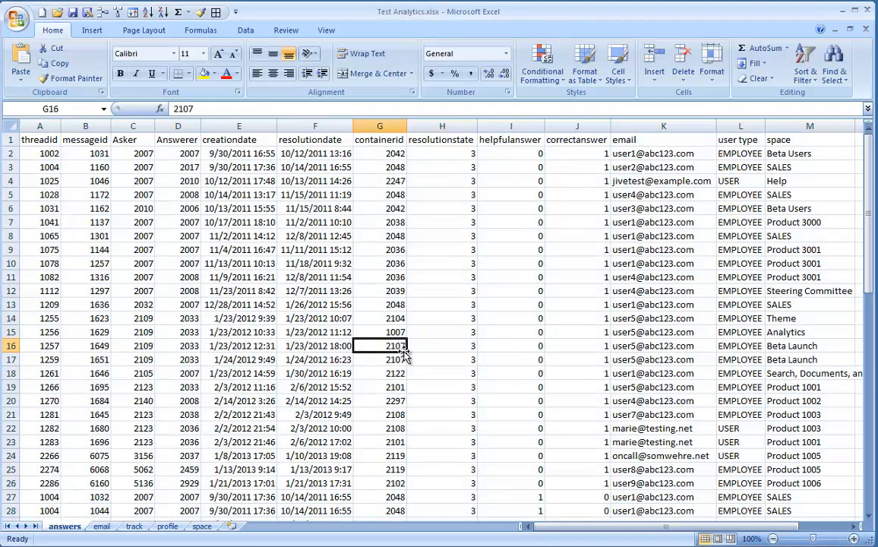
scroll(down, 3)
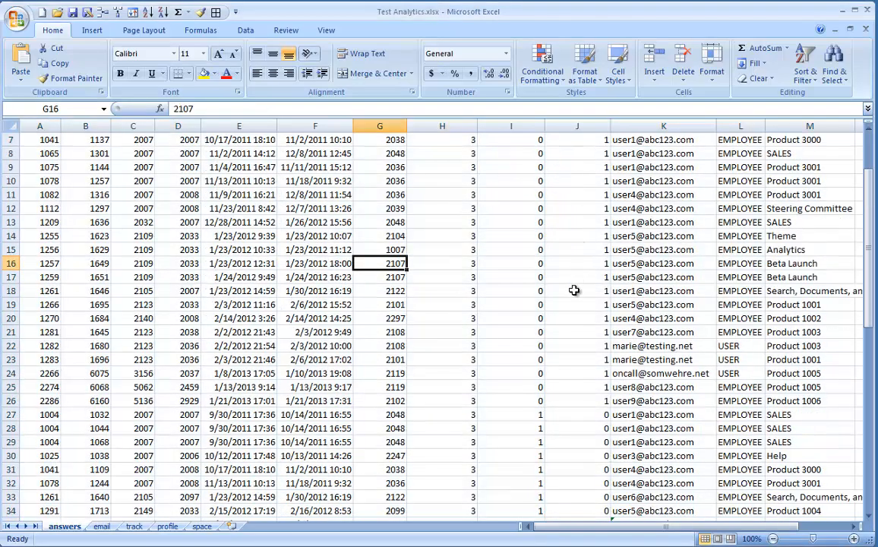
scroll(down, 3)
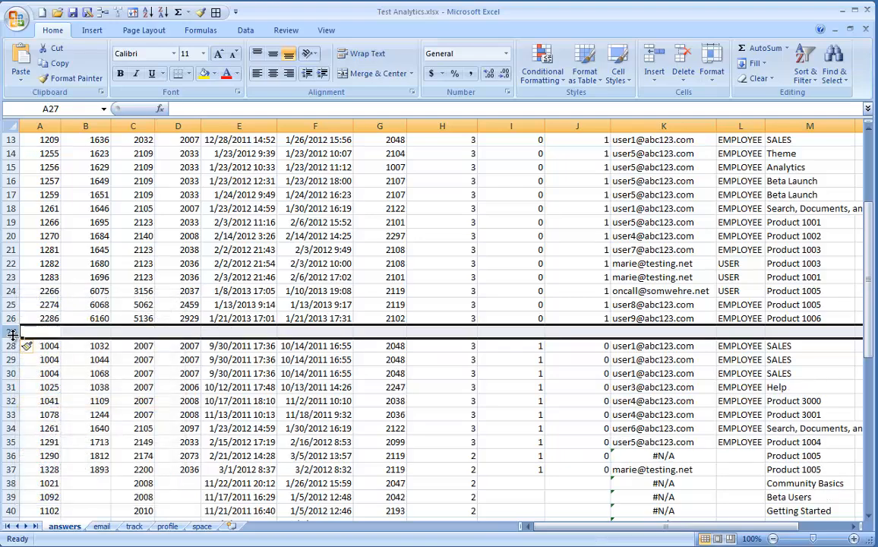
right_click(11, 332)
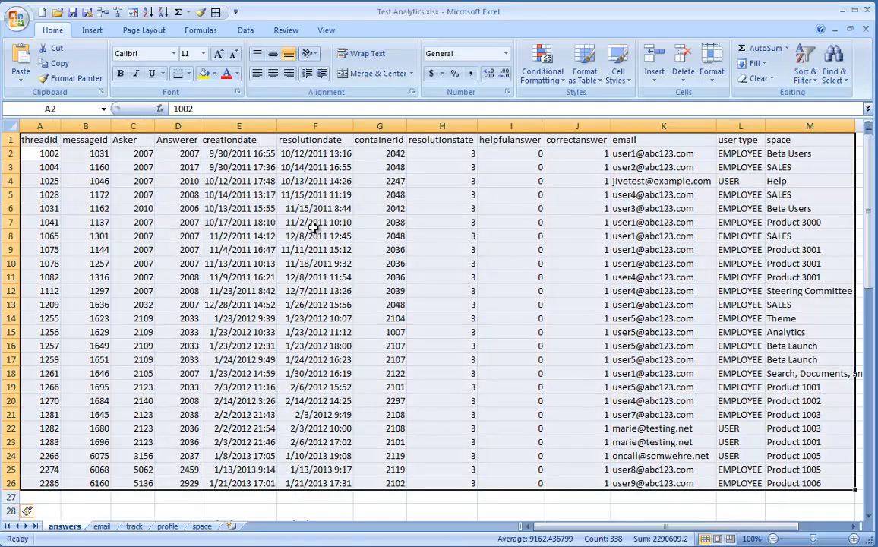
Step: Insert a pivot table on a new worksheet grouping answers by user type: 21 EMPLOYEE, 4 USER
click(91, 30)
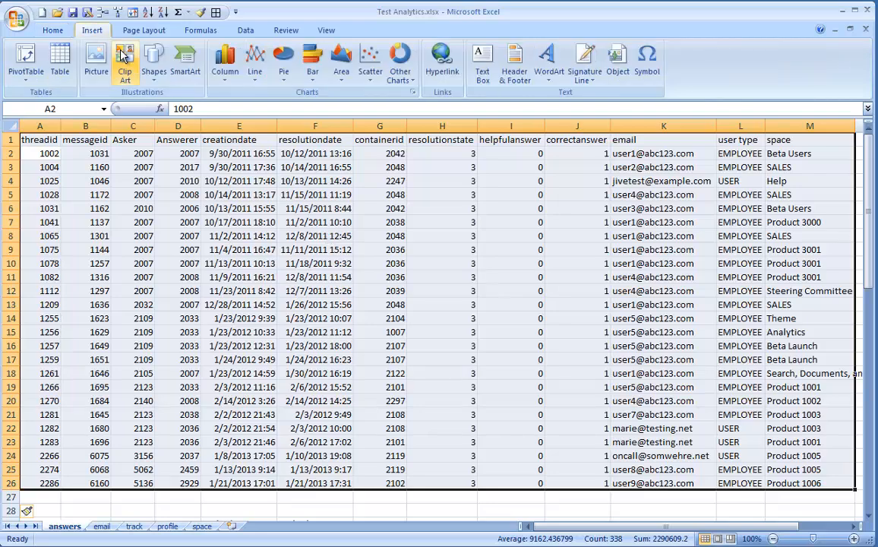
click(25, 61)
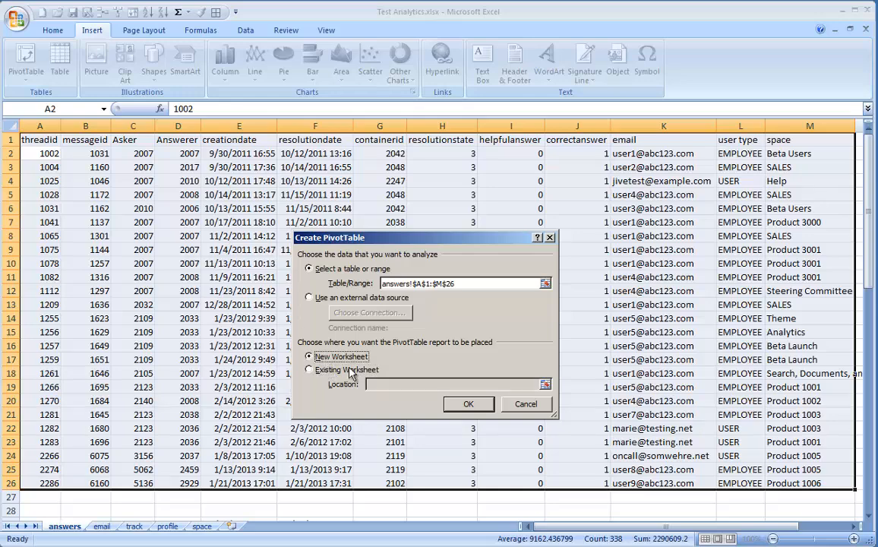
click(468, 404)
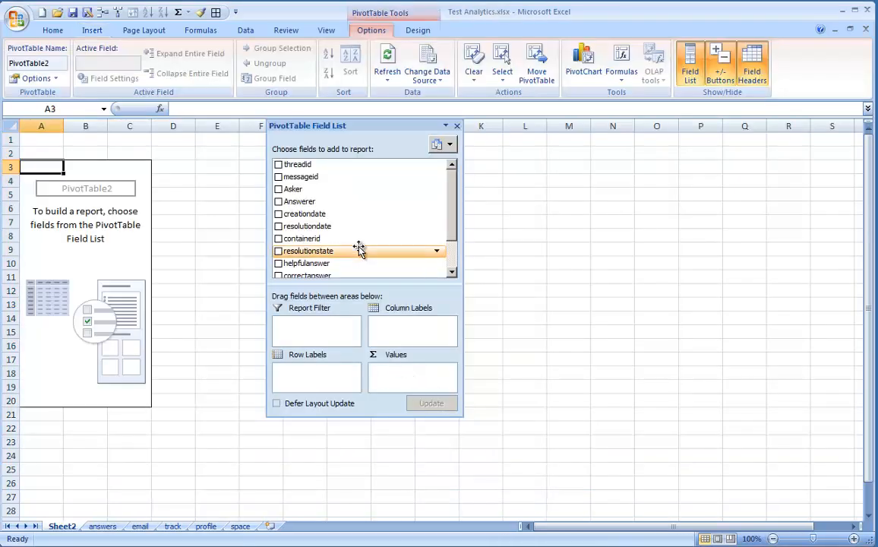
scroll(down, 3)
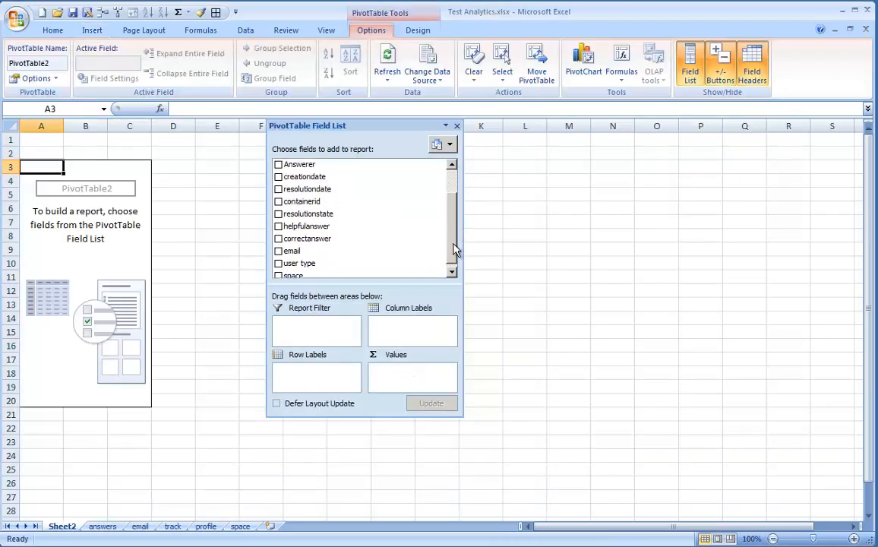
scroll(up, 3)
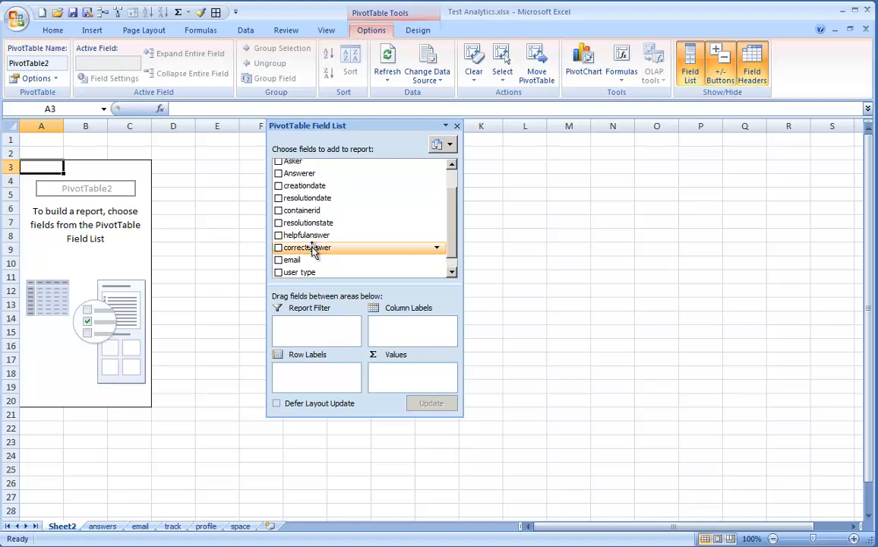
click(279, 272)
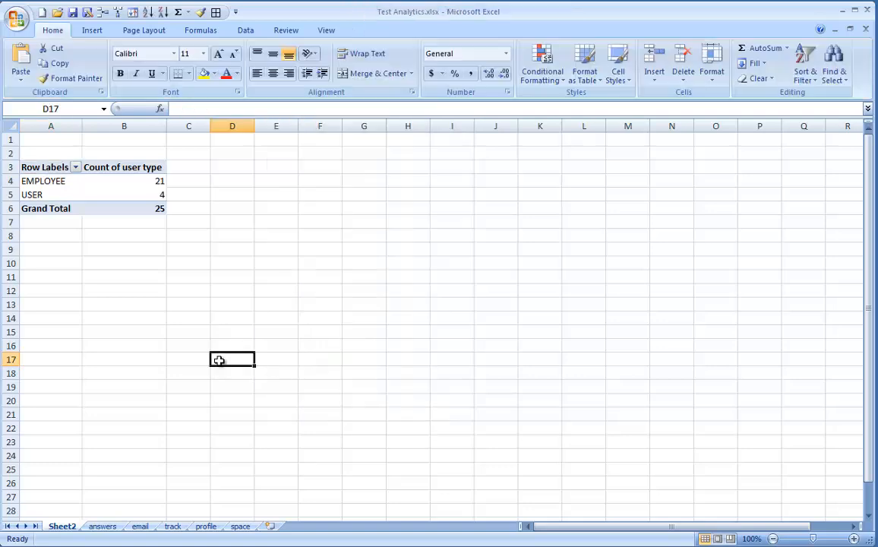
mouse_move(120, 196)
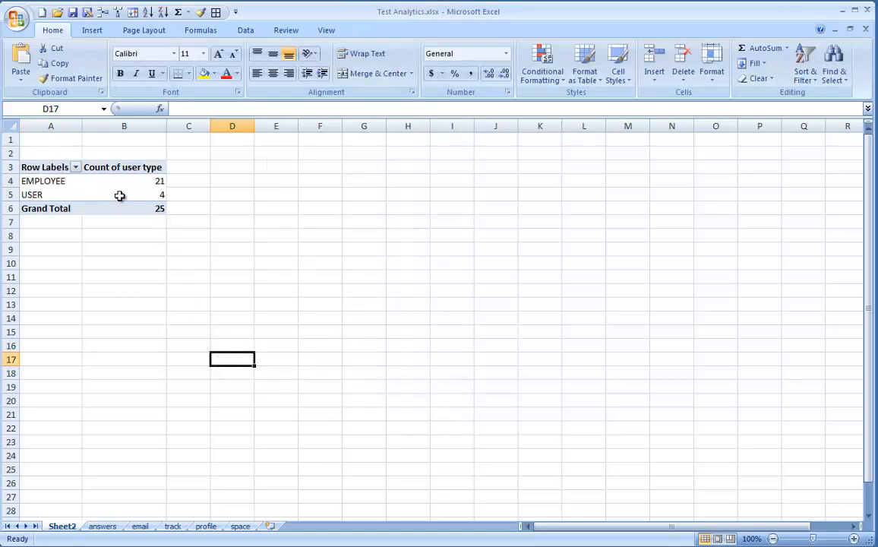
mouse_move(184, 287)
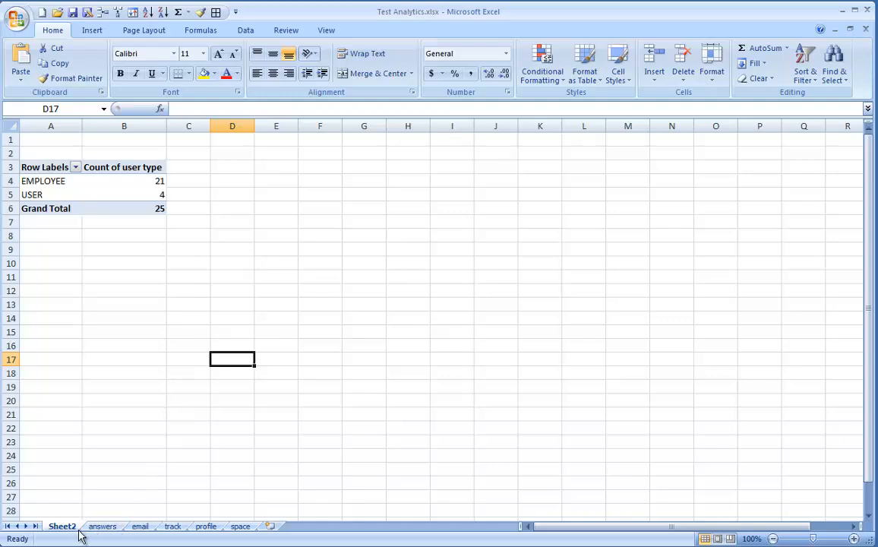
Step: Switch back to the answers sheet listing the 25 correct-answer rows
click(101, 526)
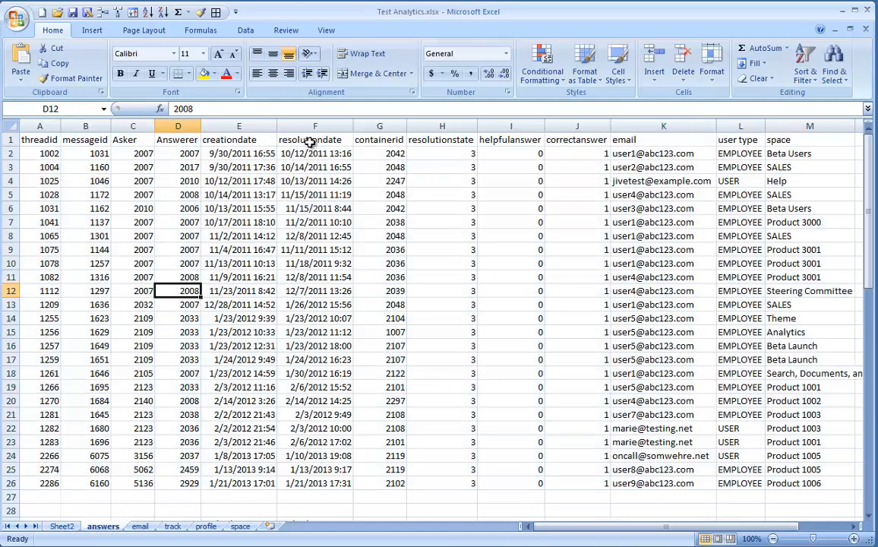
click(315, 153)
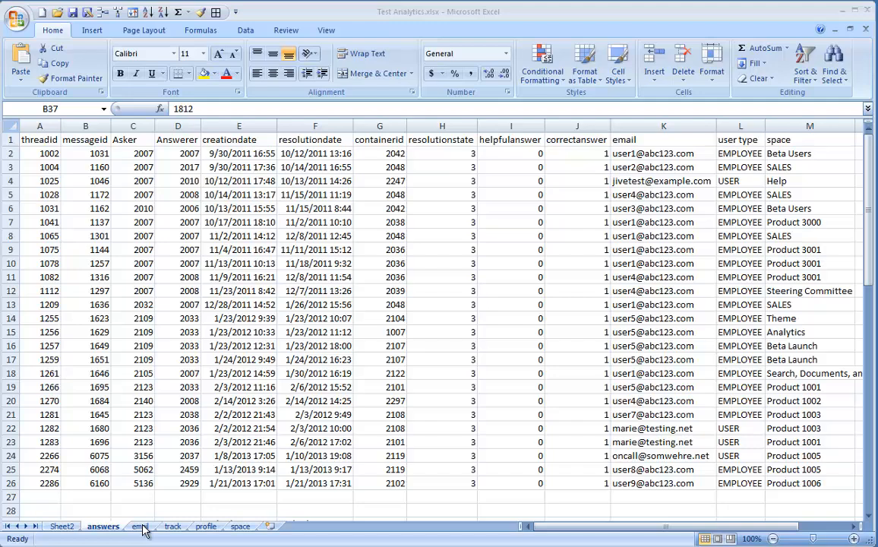
Step: Split email.csv column A on semicolons into id, objectid, objecttype and userid columns
click(139, 526)
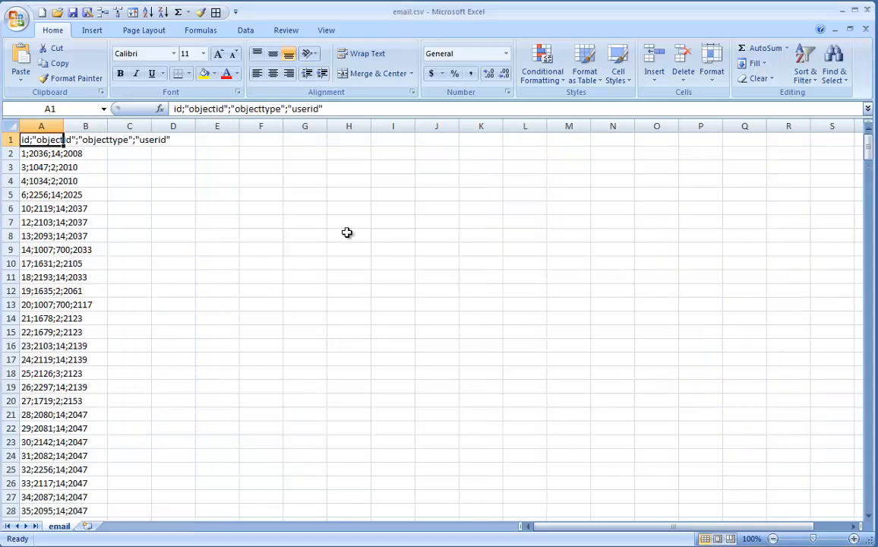
click(173, 208)
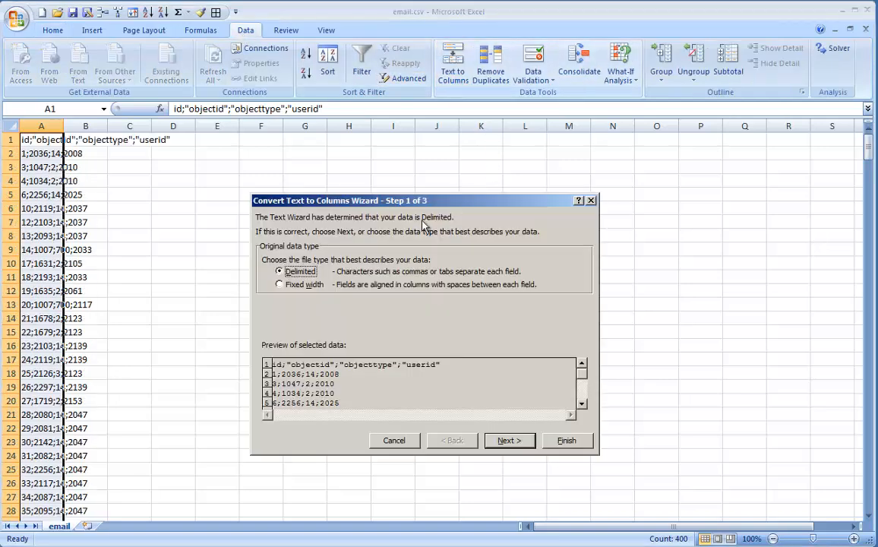
click(509, 441)
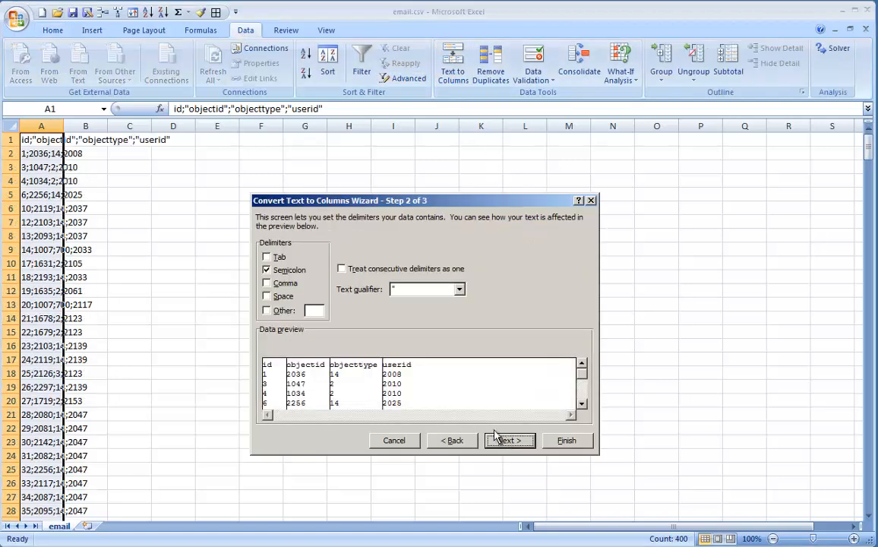
mouse_move(566, 441)
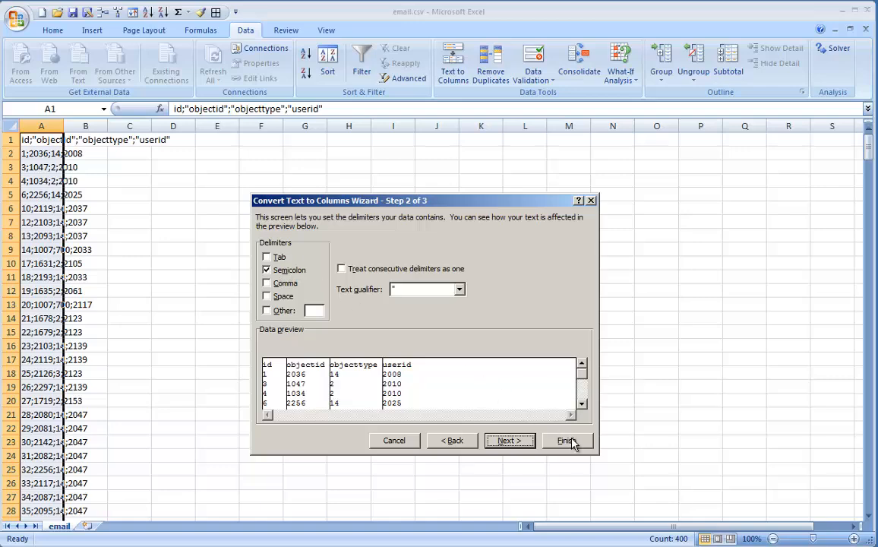
click(565, 440)
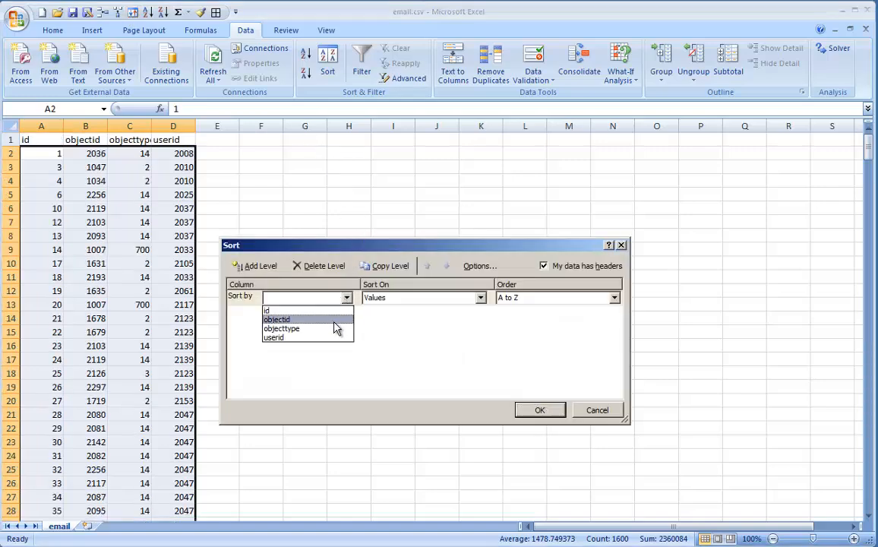
Step: Sort email.csv ascending by objecttype and check where the objecttype 14 rows begin
click(276, 319)
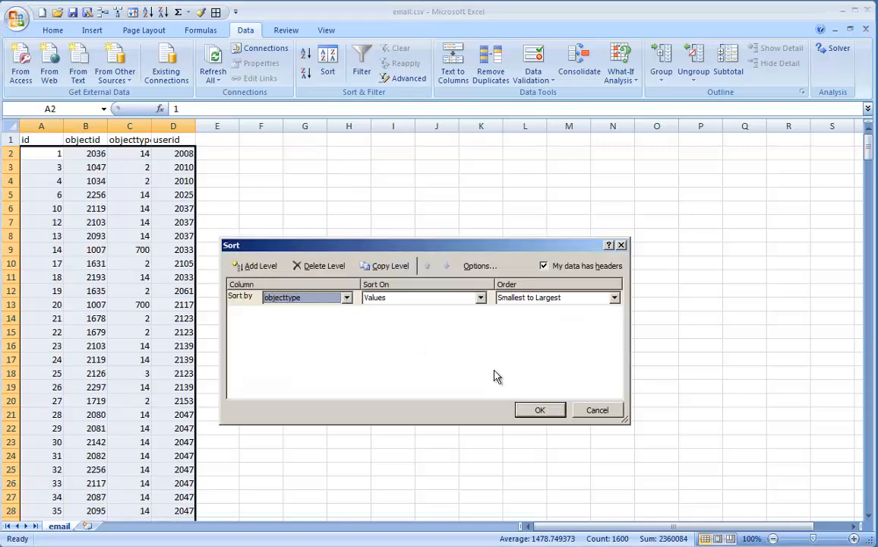
click(539, 409)
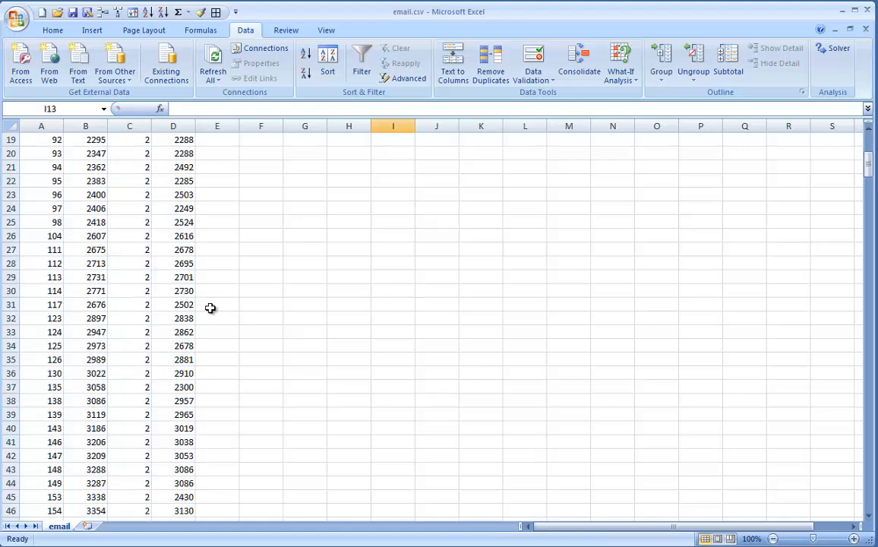
scroll(down, 3)
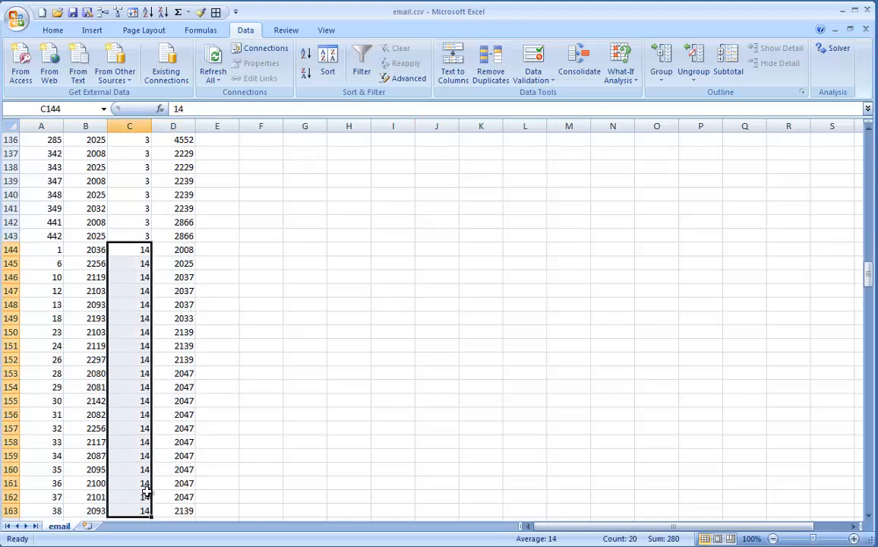
mouse_move(285, 400)
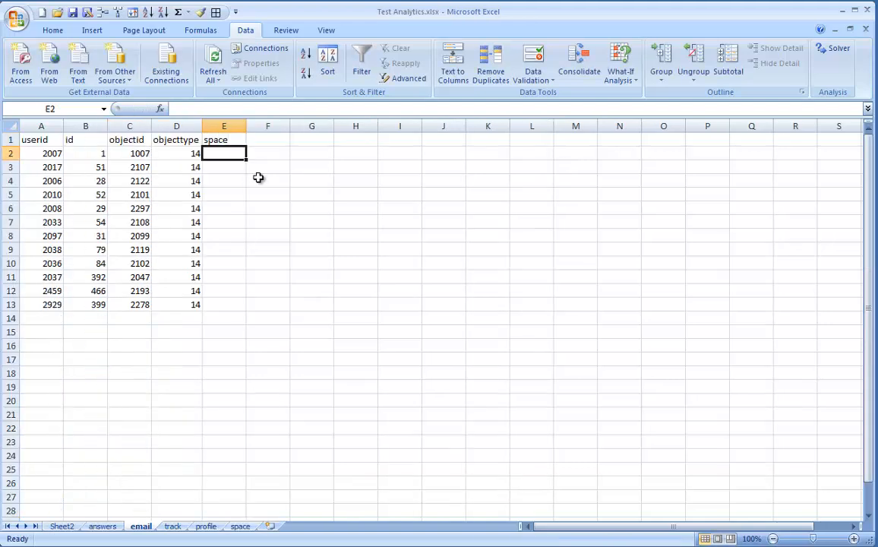
Step: Enter =VLOOKUP(C2,space!$A$2:$C$28,3,FALSE) in E2 and fill it down to E13
text(=vlookup()
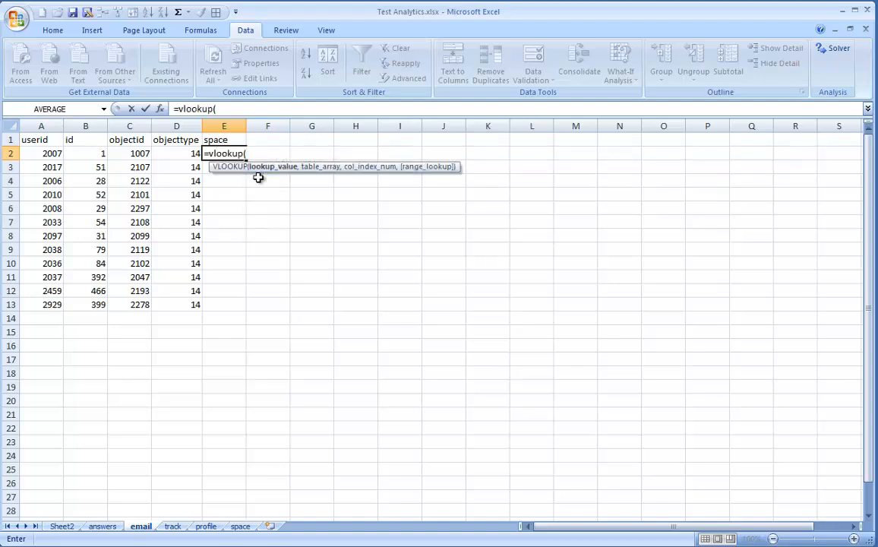
mouse_move(129, 154)
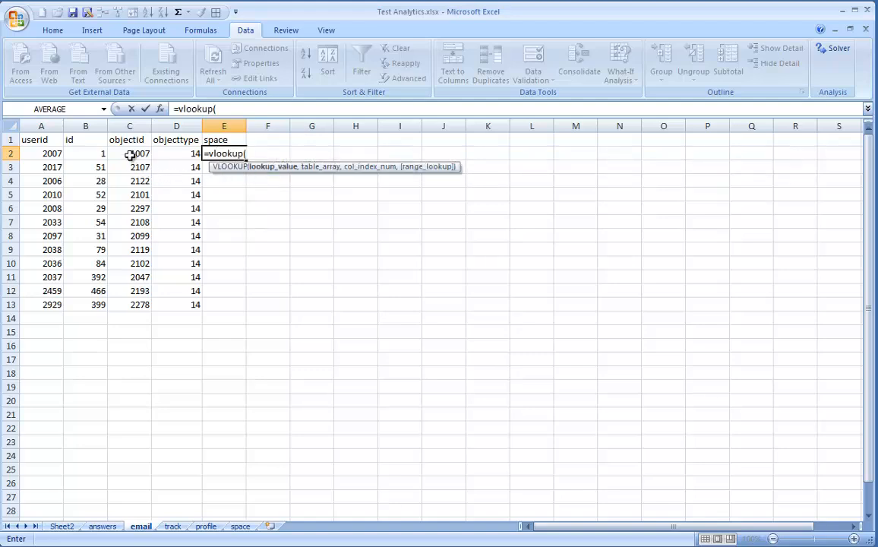
click(129, 153)
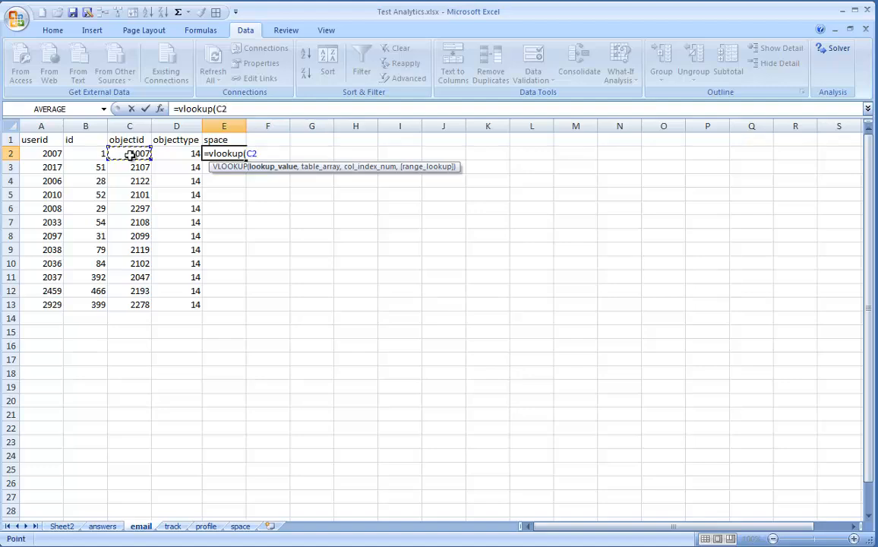
text(,)
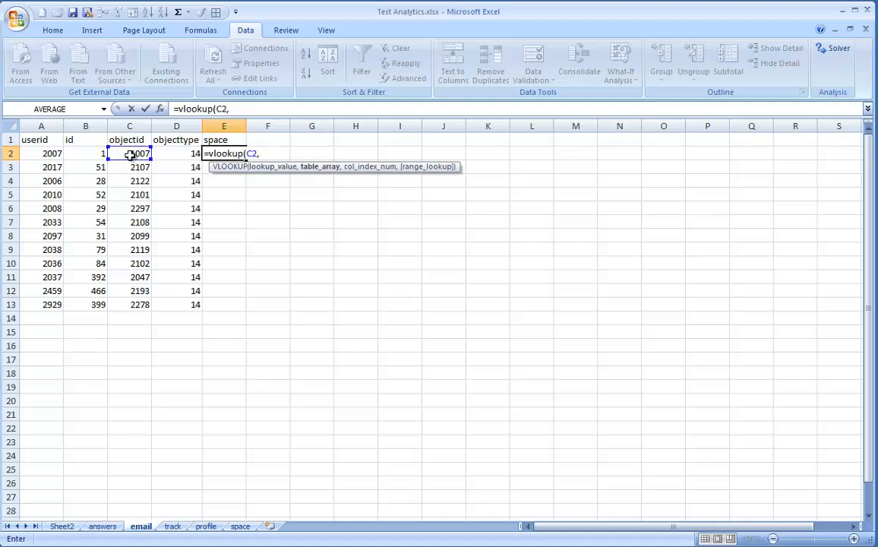
click(241, 526)
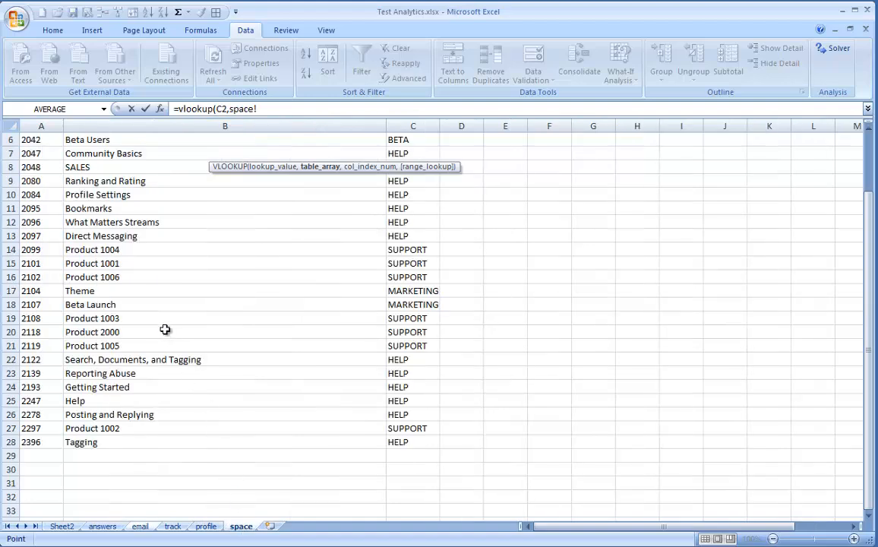
scroll(up, 3)
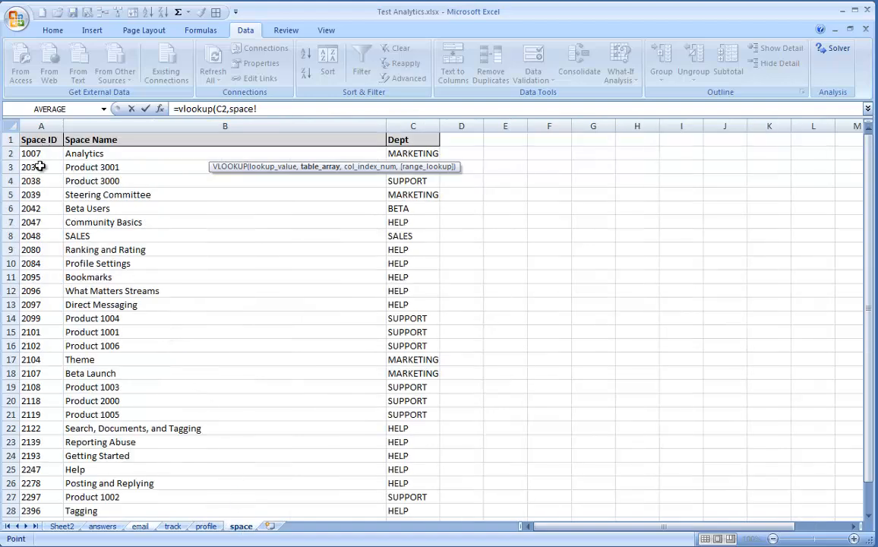
drag(41, 154, 414, 455)
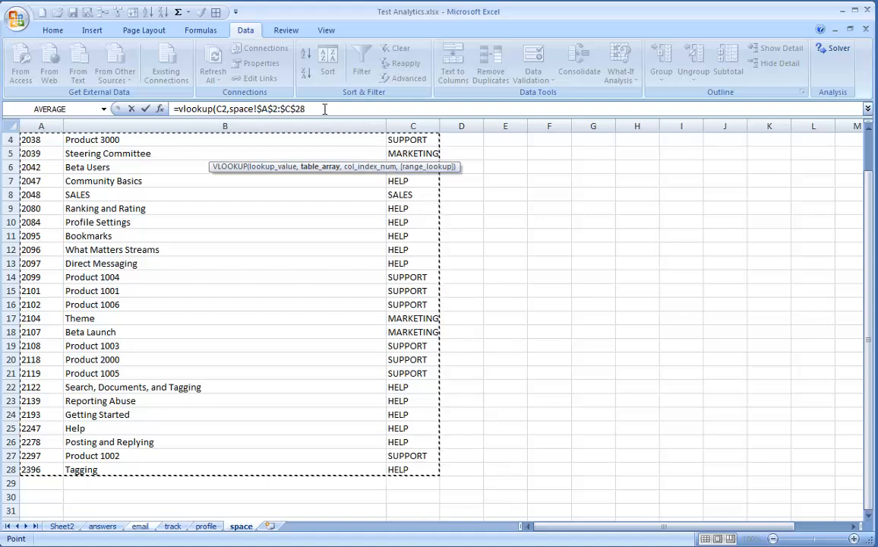
text(,)
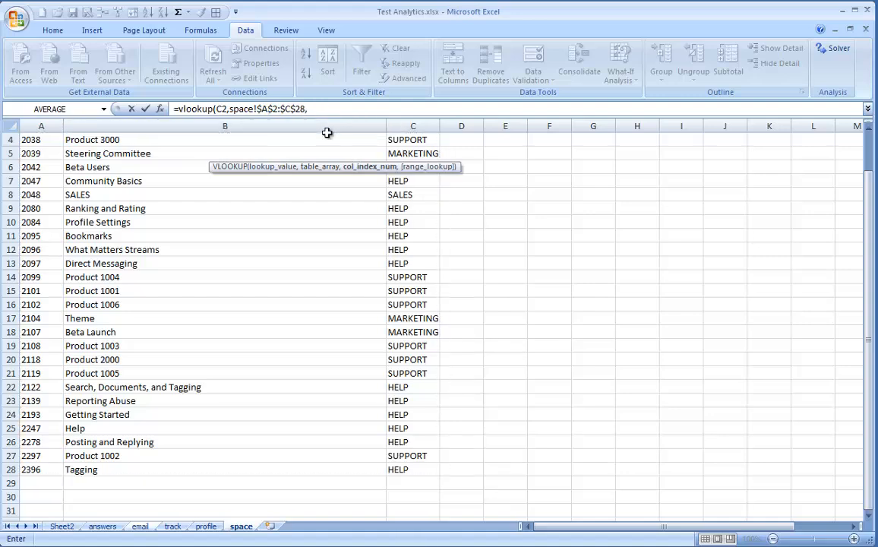
text(3)
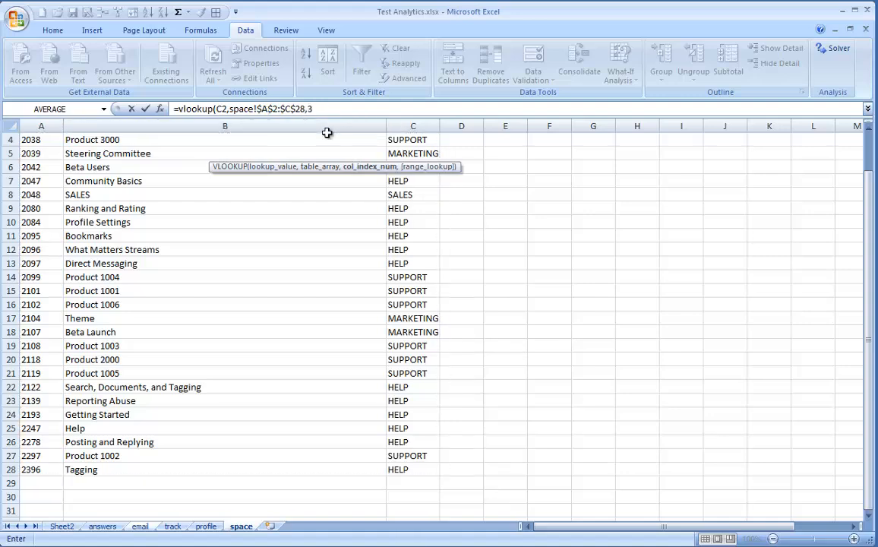
text(,FA)
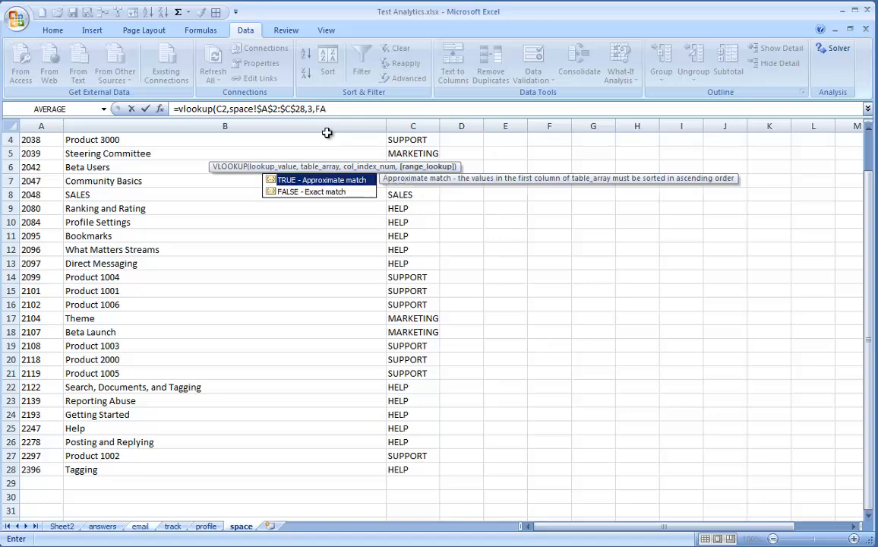
click(140, 525)
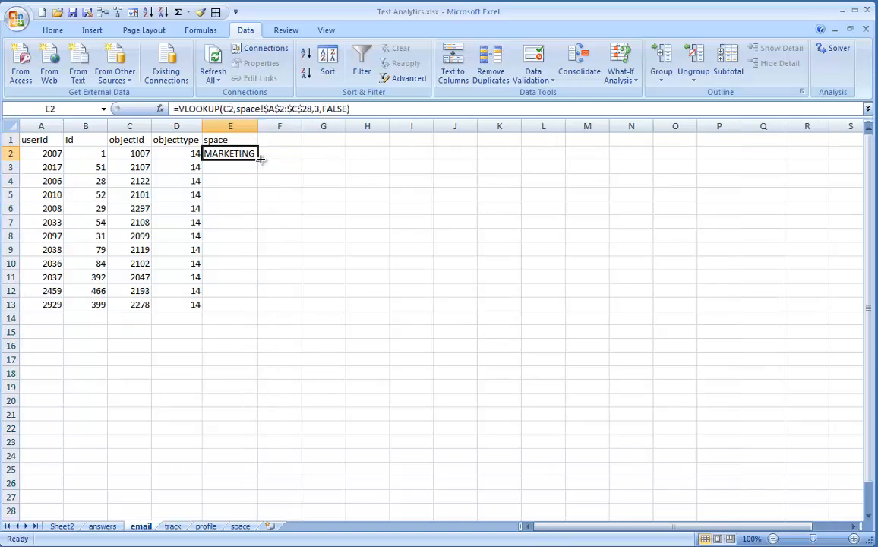
drag(261, 159, 261, 305)
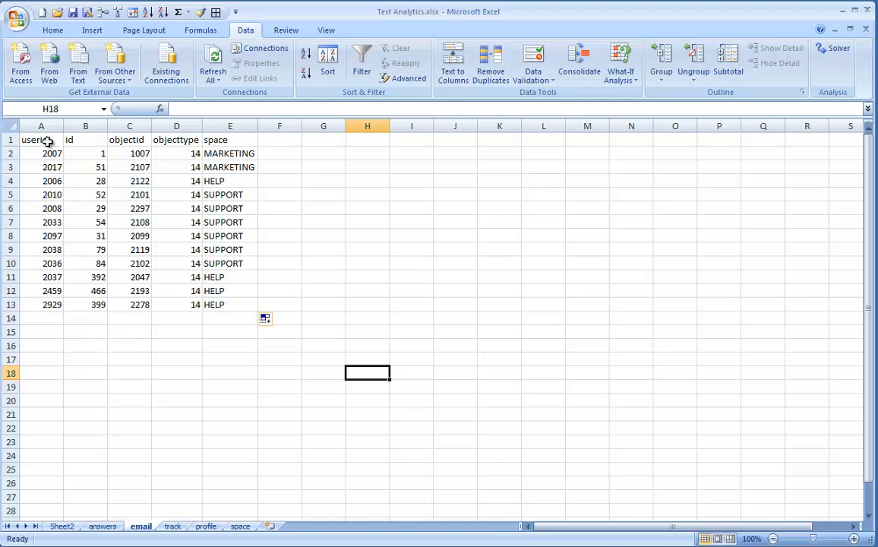
Step: Add a G2 pivot counting spaces (HELP 4, MARKETING 2, SUPPORT 6), then open the track sheet
click(41, 140)
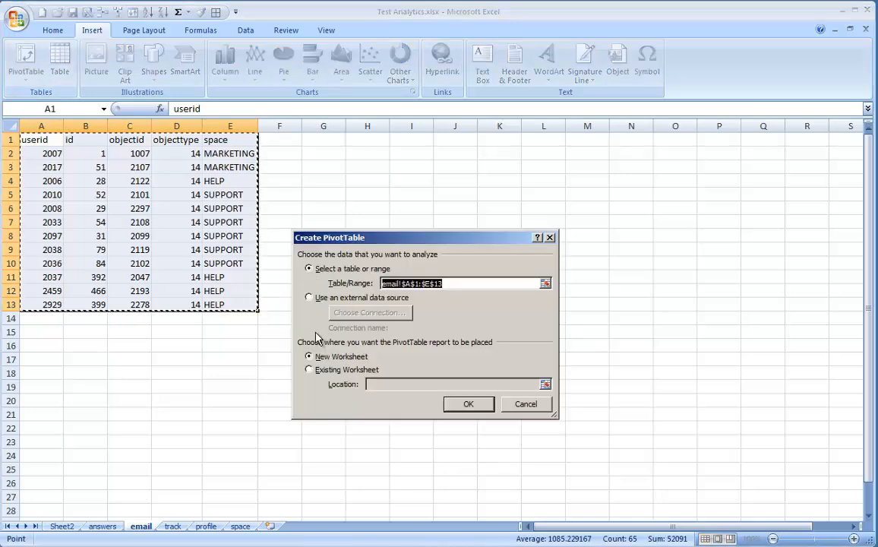
click(309, 370)
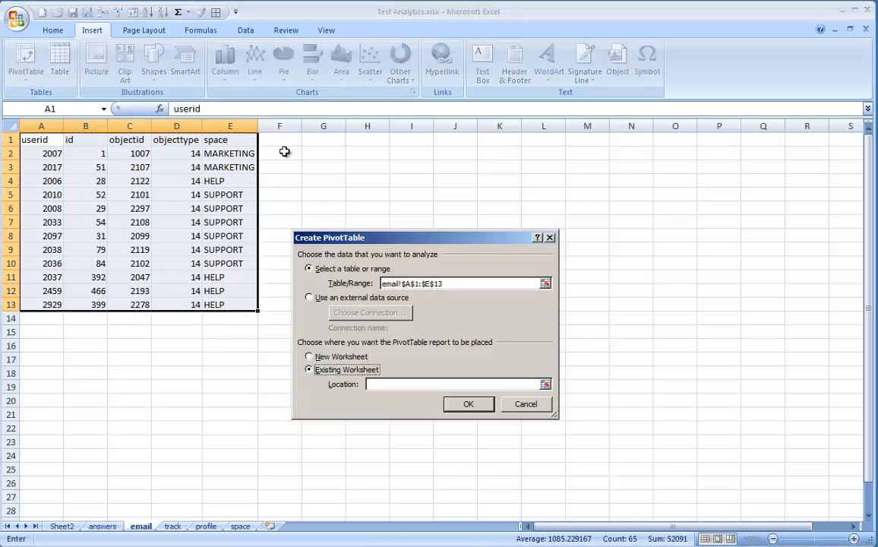
mouse_move(288, 157)
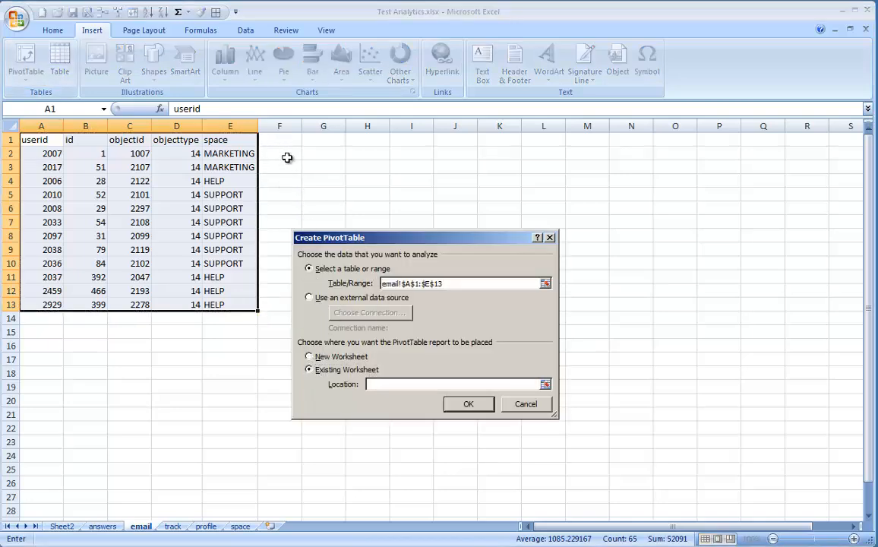
click(468, 403)
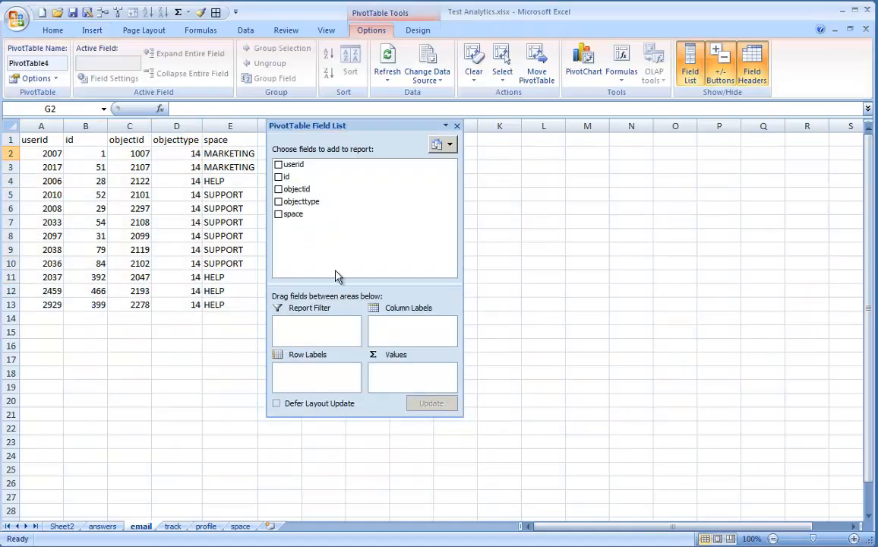
drag(294, 213, 317, 372)
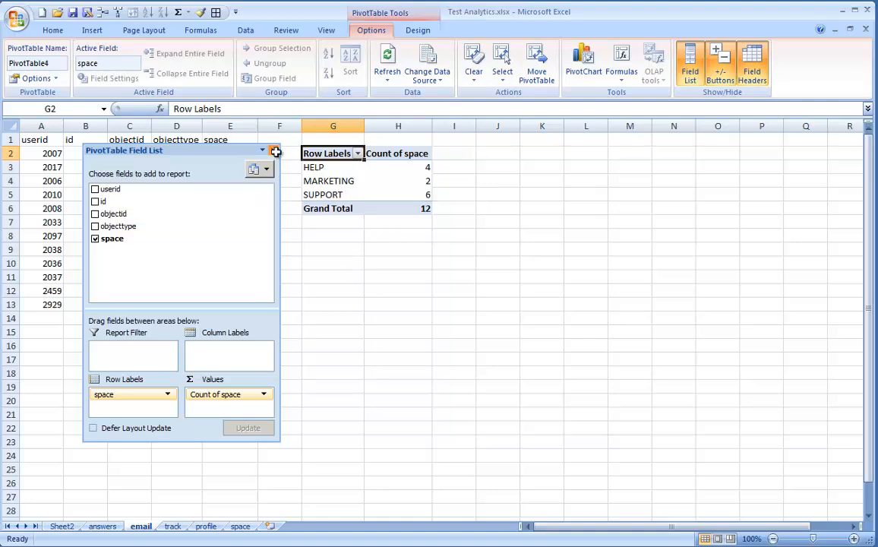
click(274, 151)
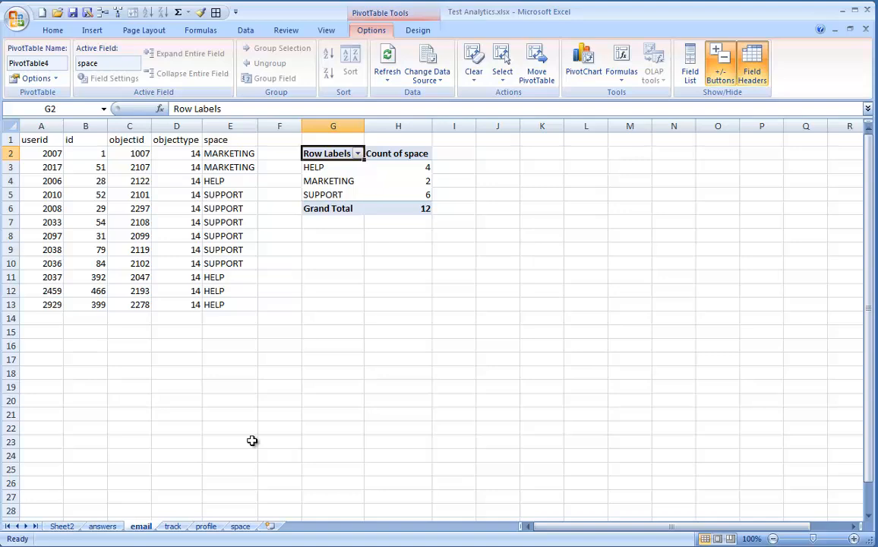
mouse_move(173, 525)
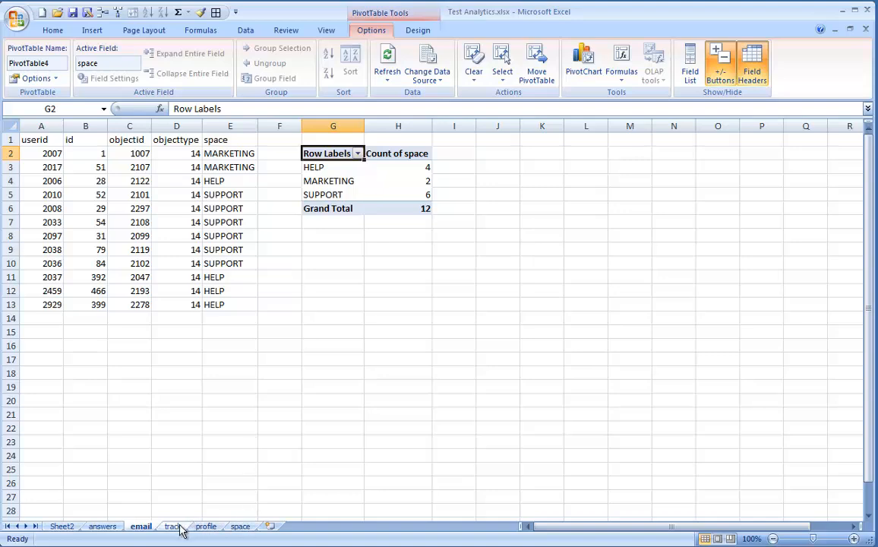
click(173, 526)
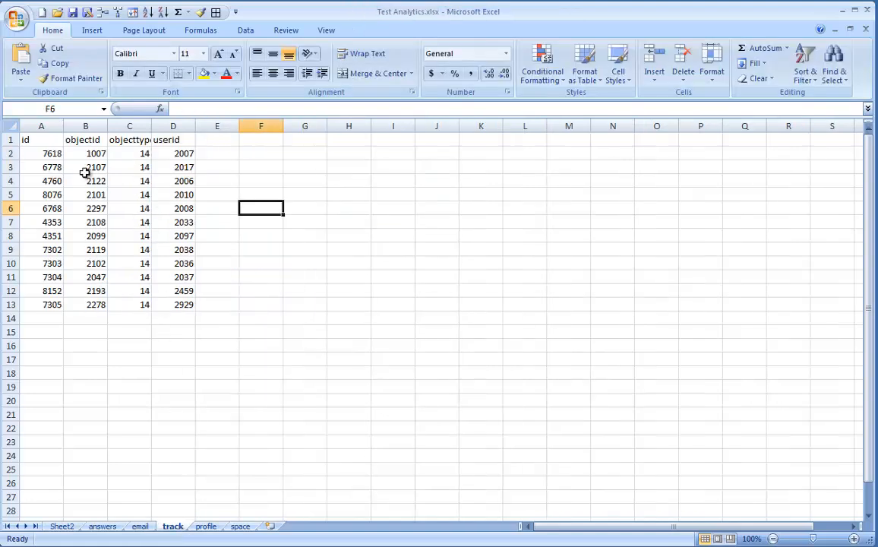
drag(129, 153, 129, 304)
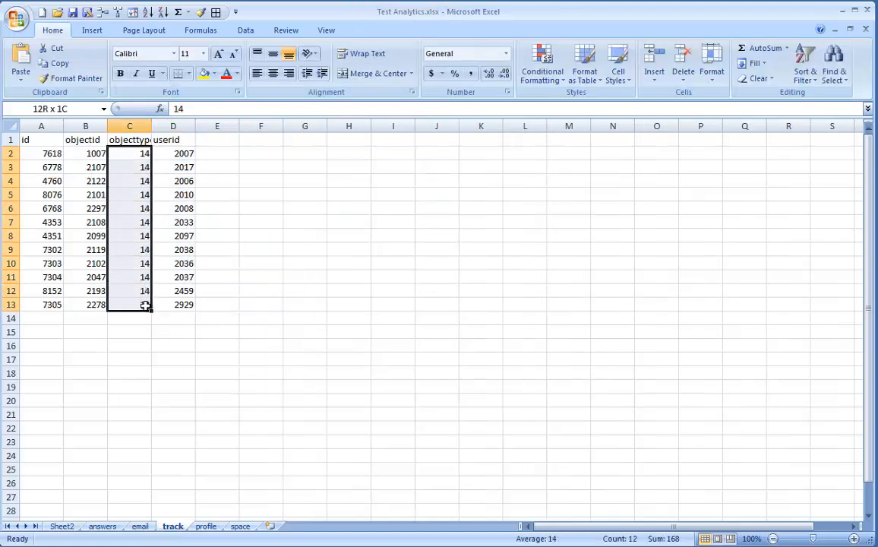